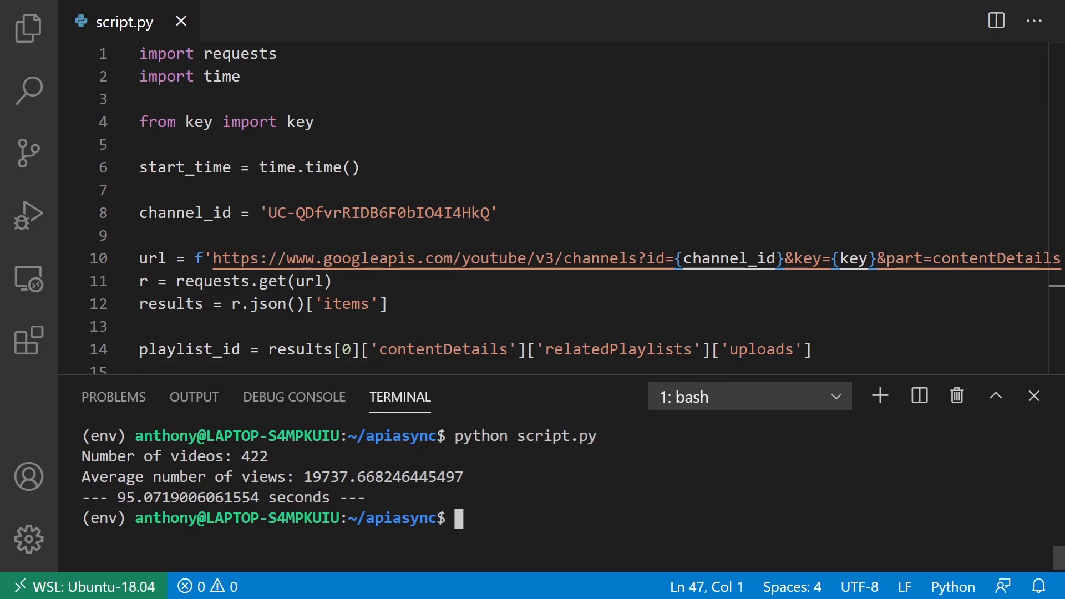
mouse_move(264, 401)
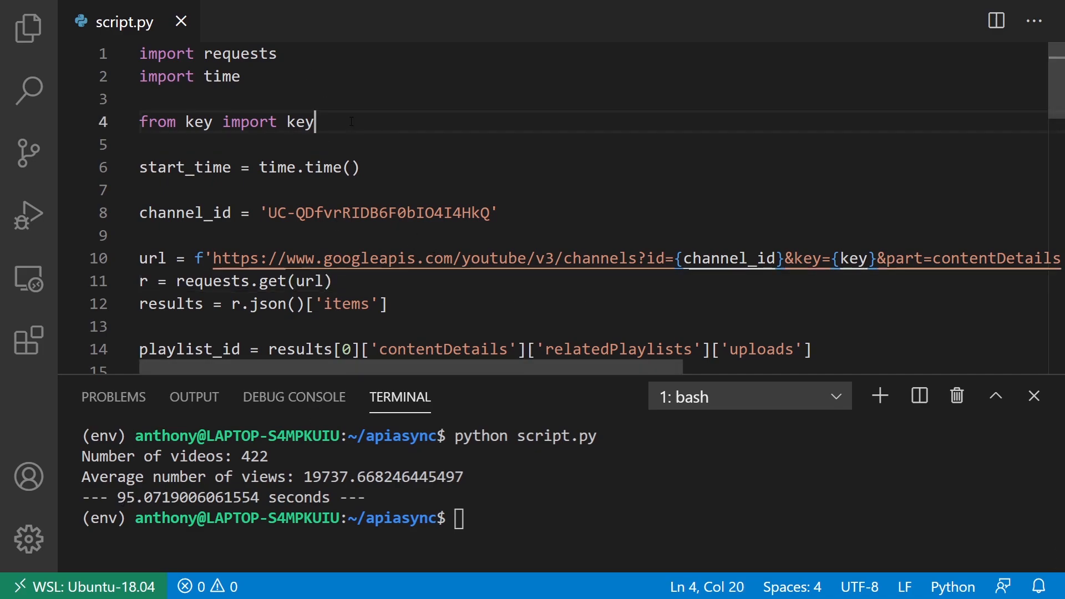
- Highlight uses of the API key, channel ID and video_ids to review the script
double_click(299, 122)
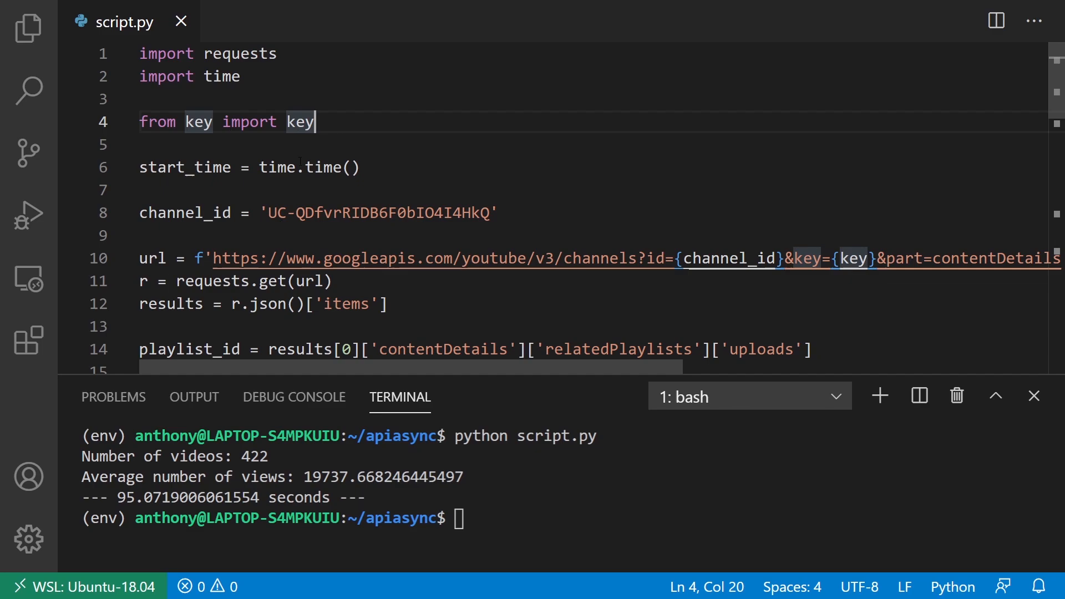
double_click(299, 121)
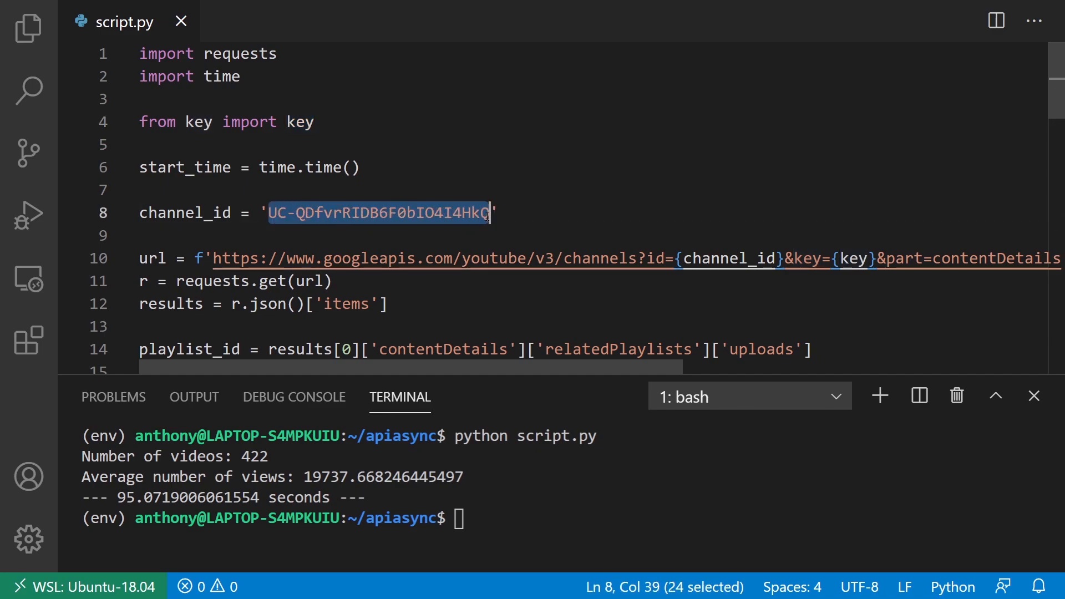
left_click(278, 212)
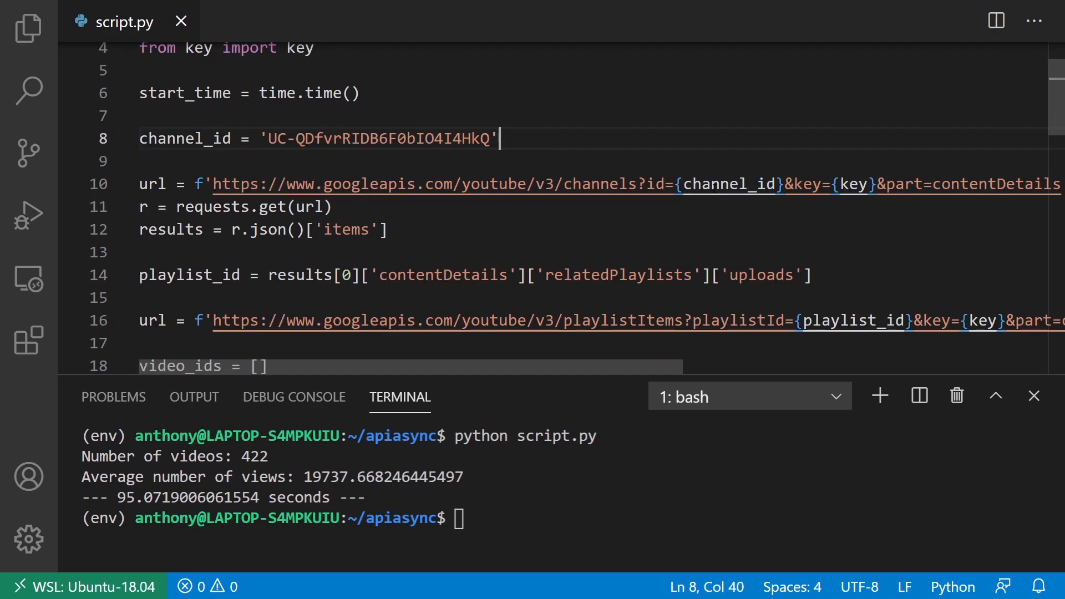
mouse_move(293, 184)
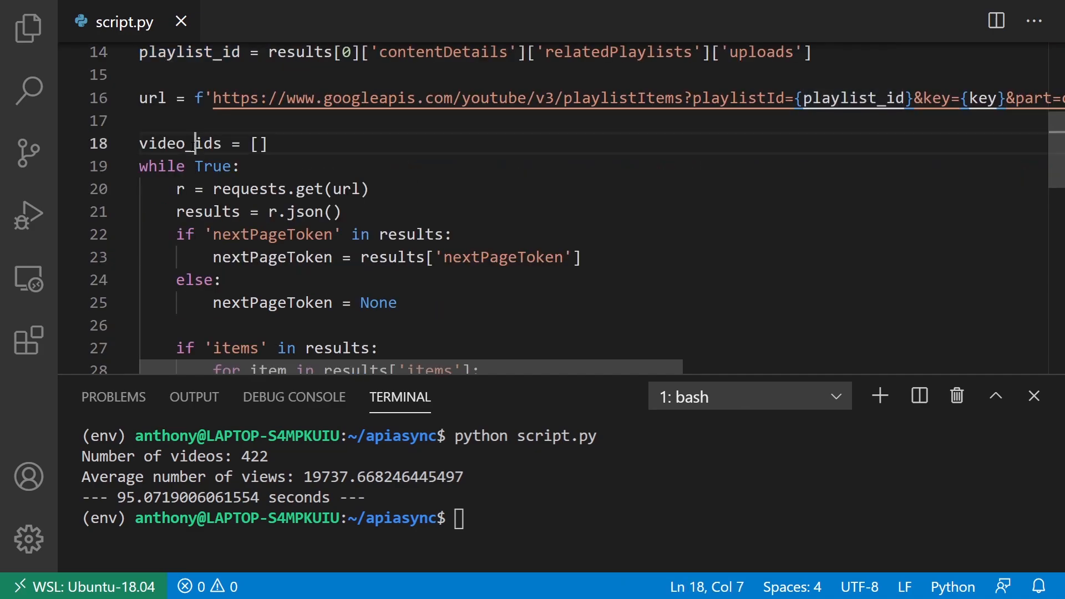
double_click(177, 143)
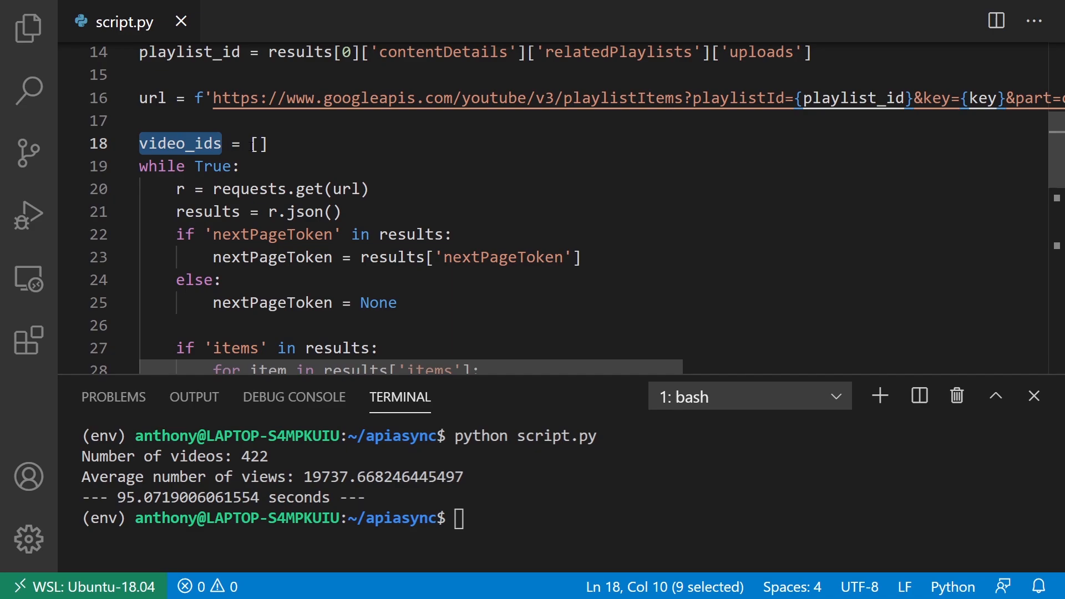
scroll("down", 3)
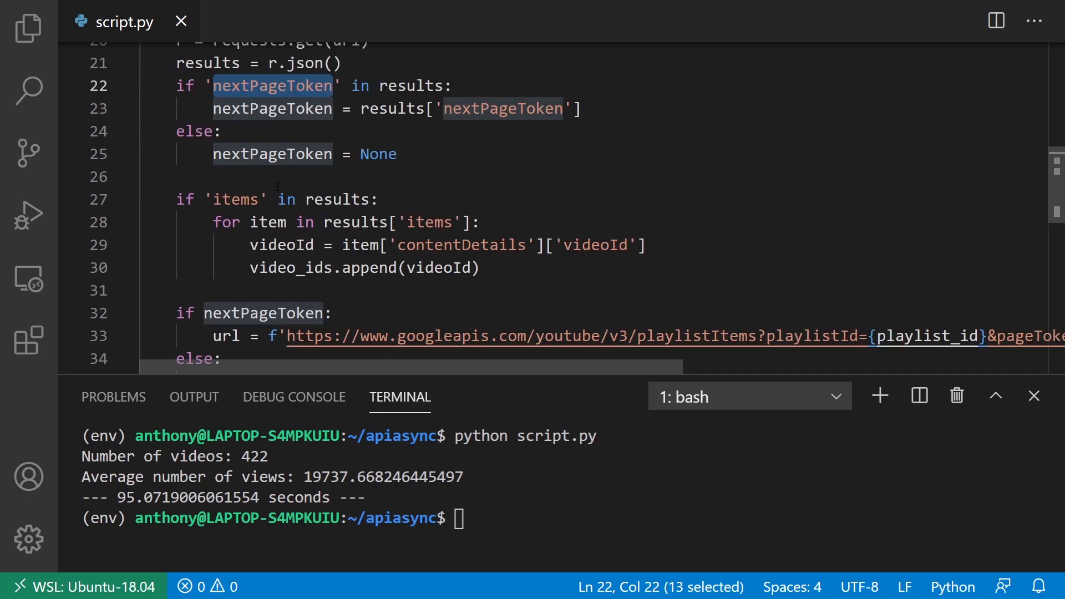
double_click(290, 267)
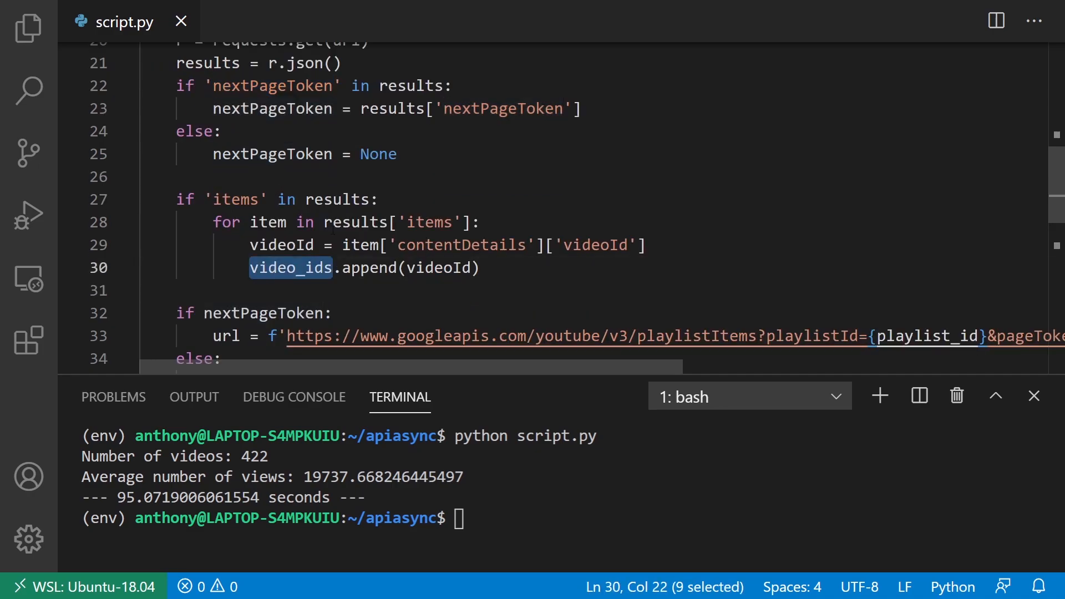
scroll("down", 3)
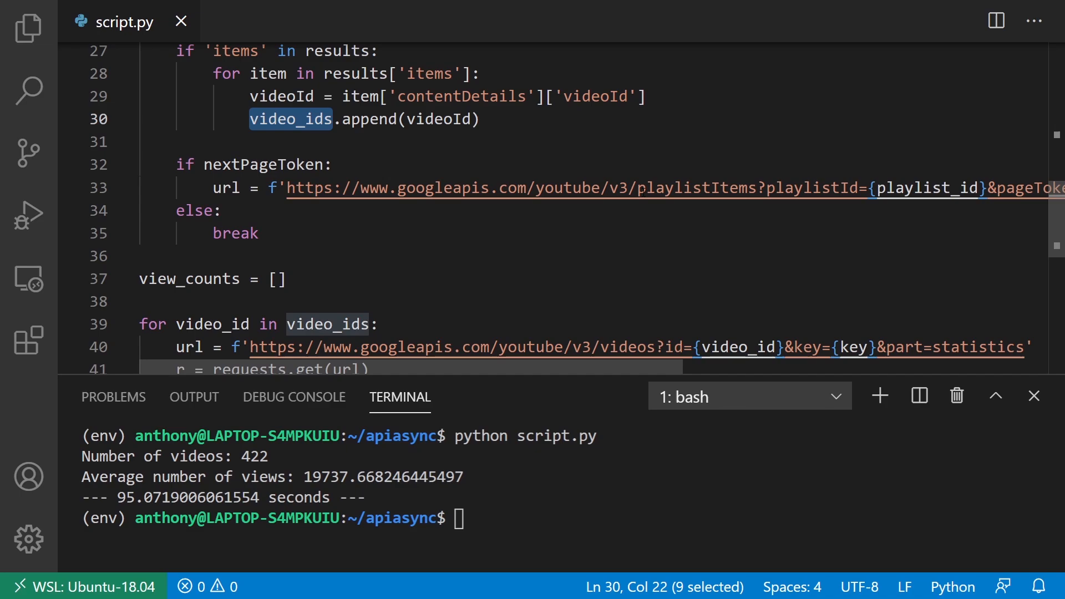
scroll("down", 3)
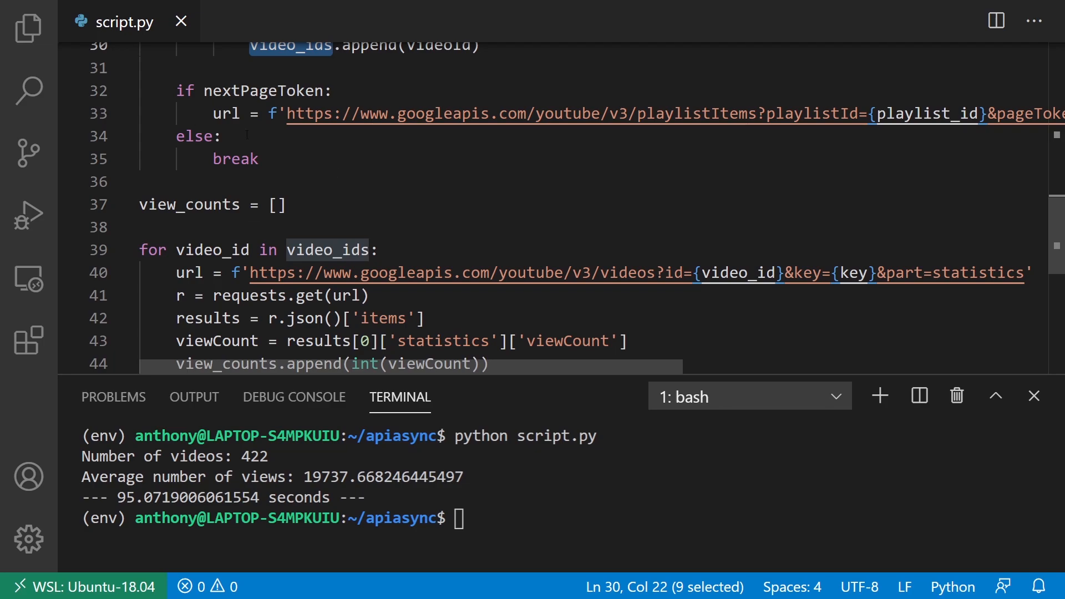
scroll("down", 3)
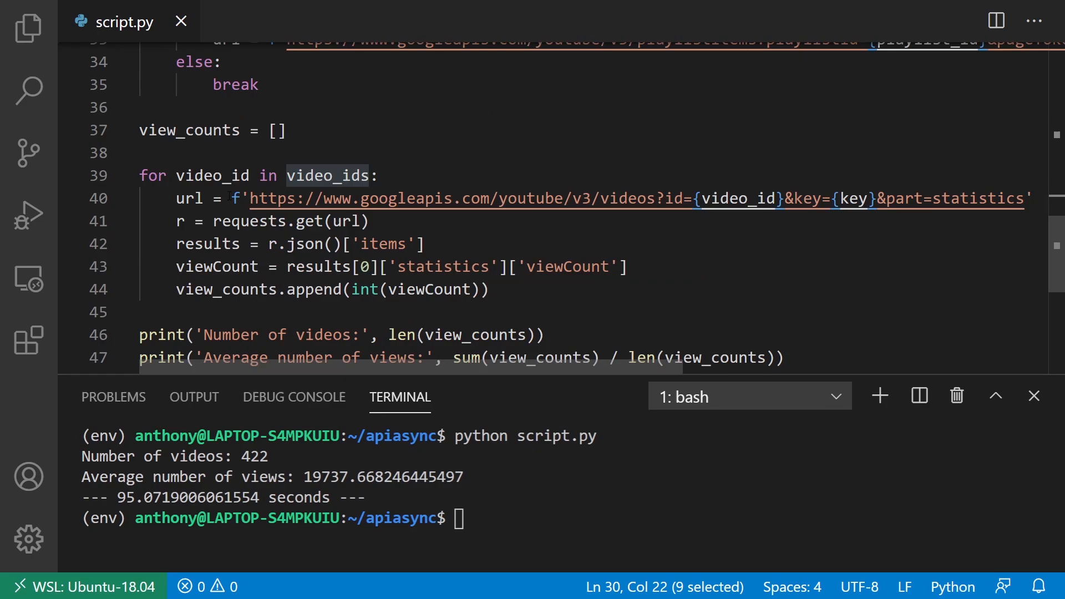
scroll("down", 3)
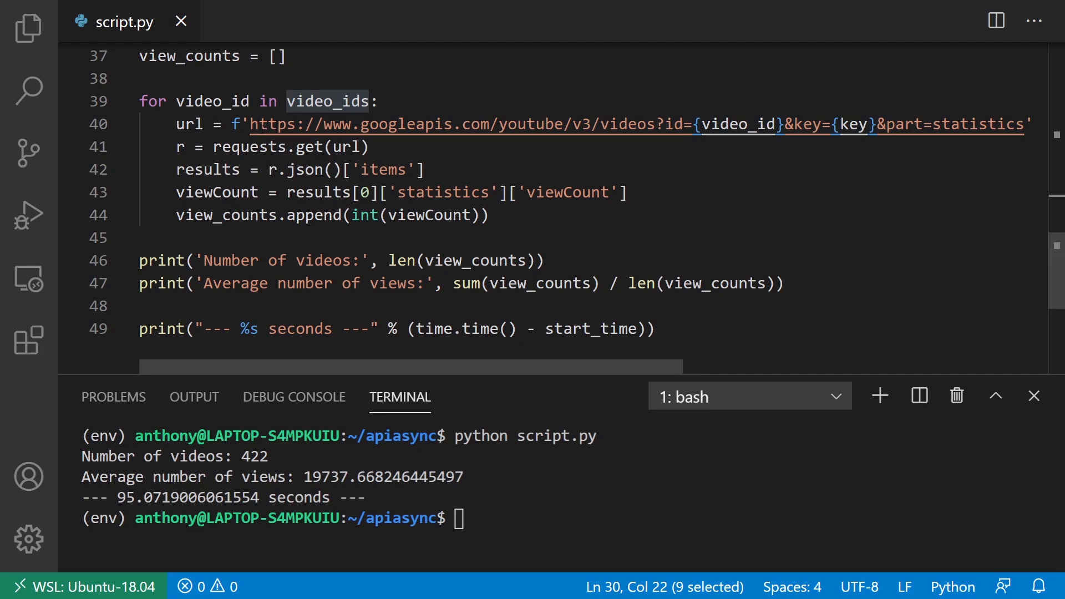
scroll("down", 3)
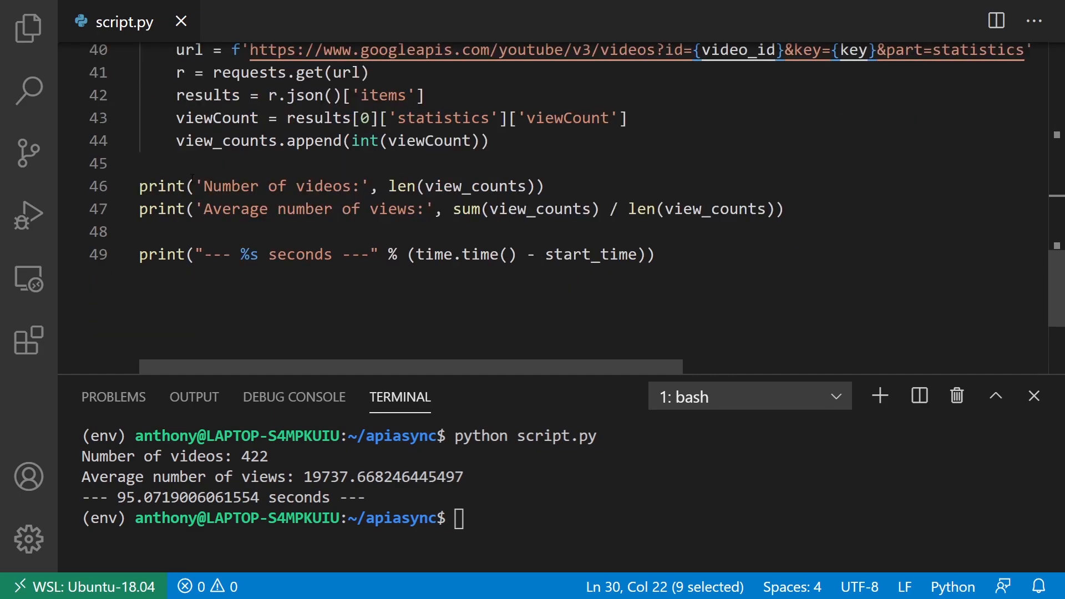
left_click(814, 209)
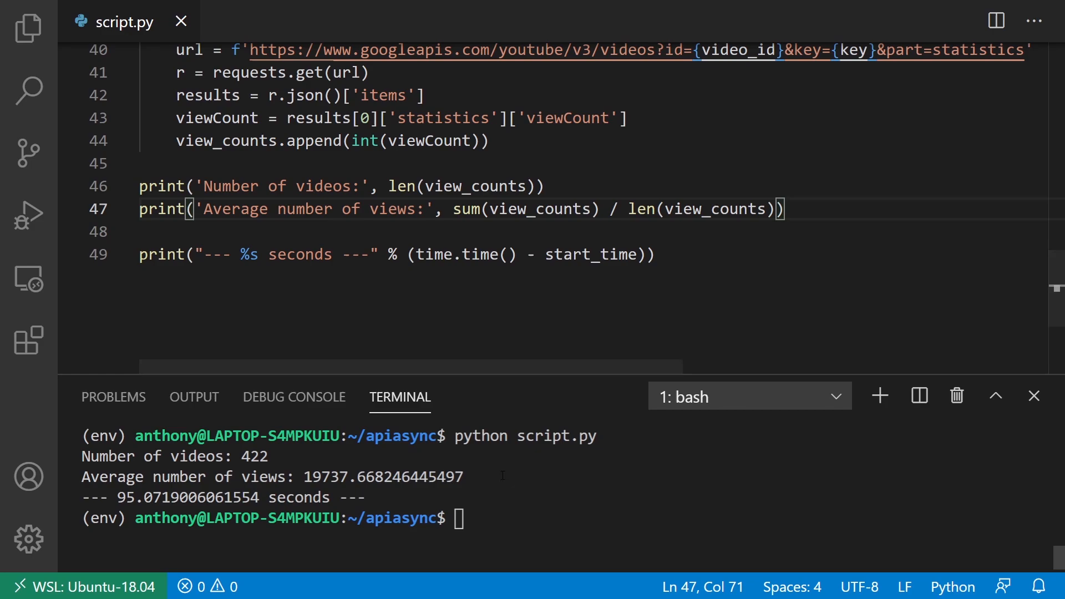
mouse_move(462, 323)
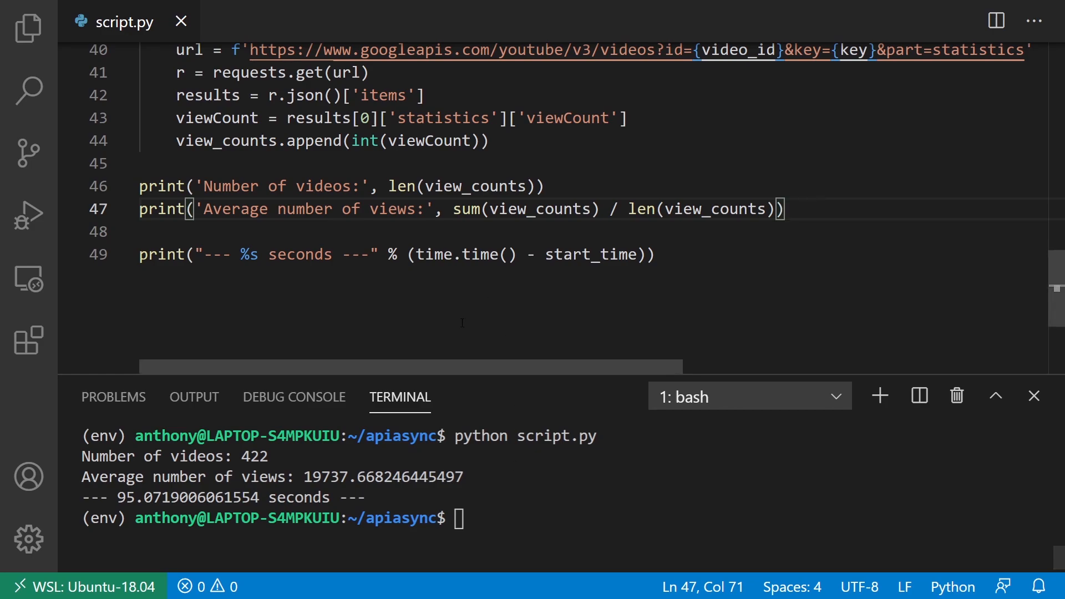
mouse_move(482, 294)
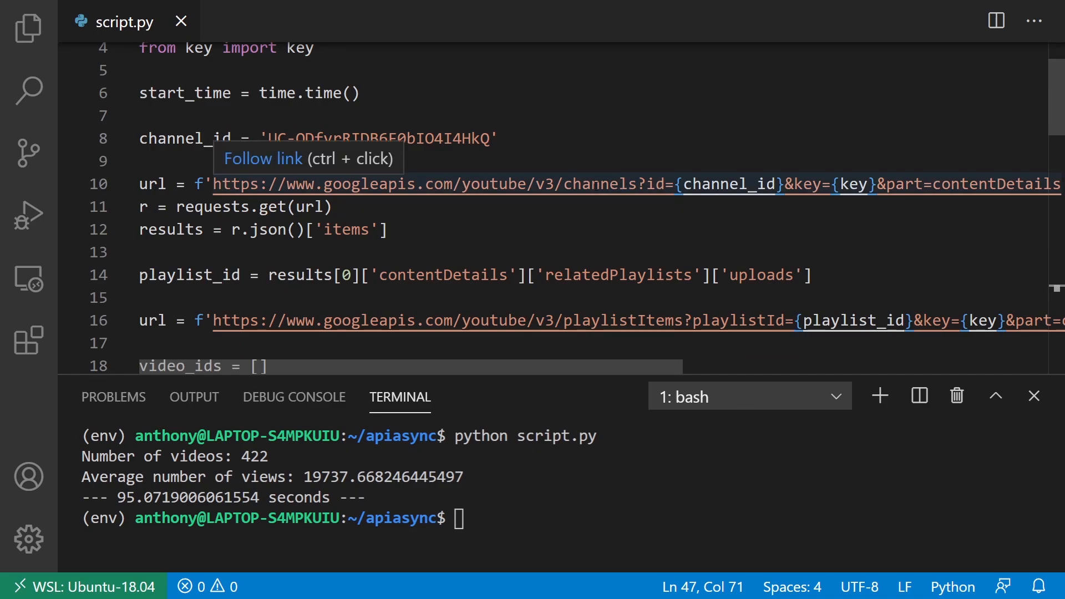
- Scroll through the view-count loop, checking the statistics URL and the append line
scroll("down", 3)
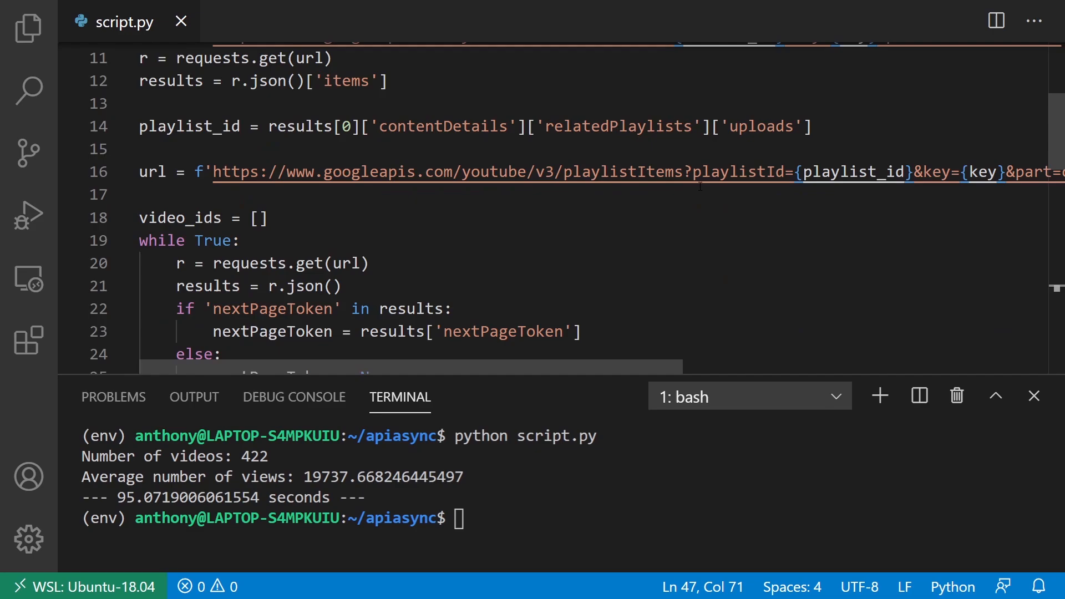
scroll("down", 3)
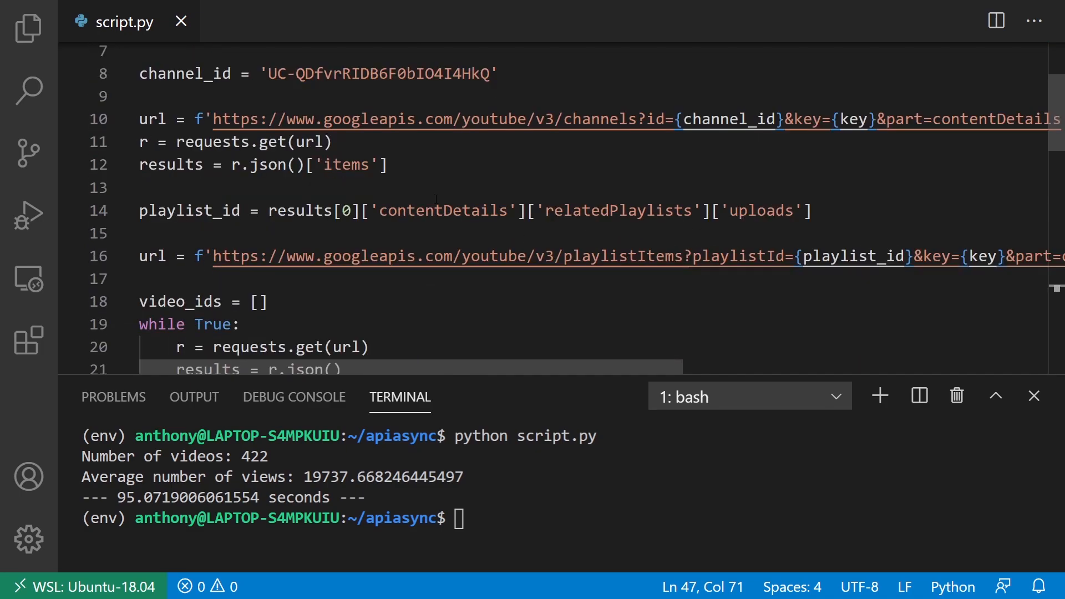
scroll("up", 3)
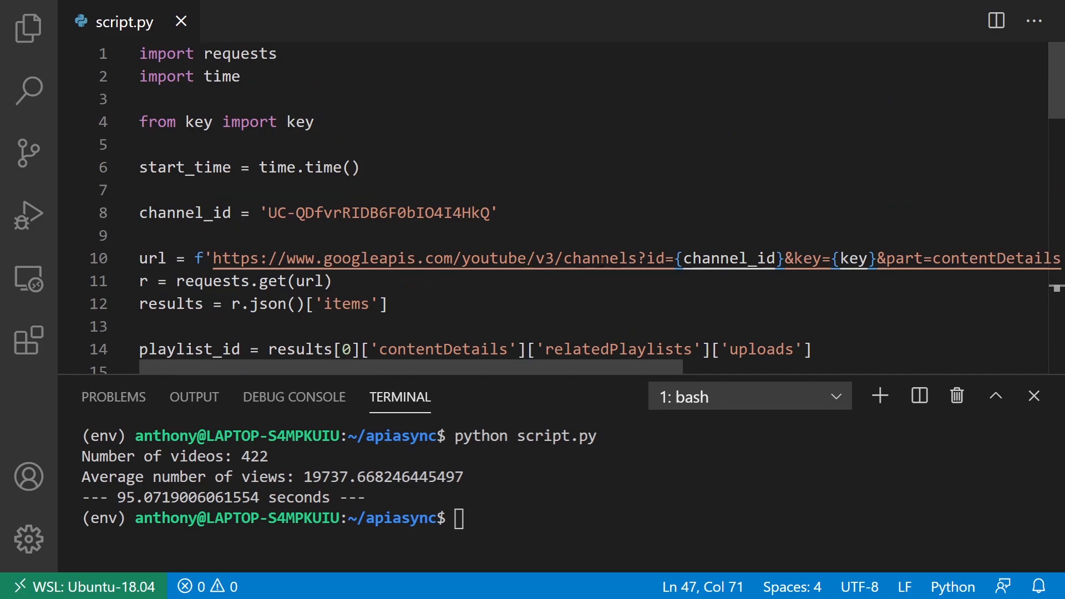
scroll("down", 3)
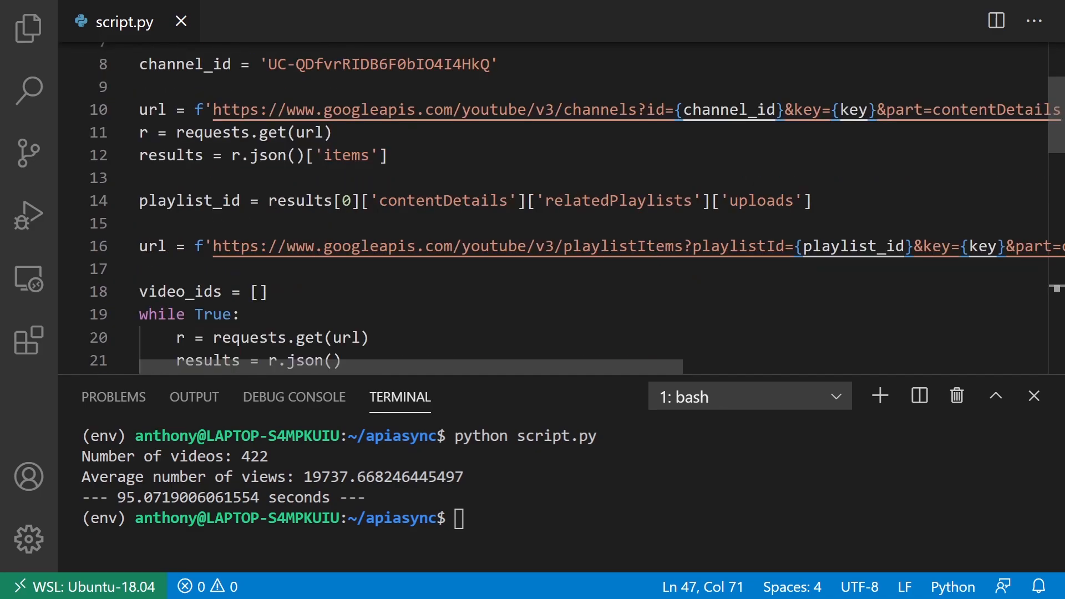
mouse_move(653, 118)
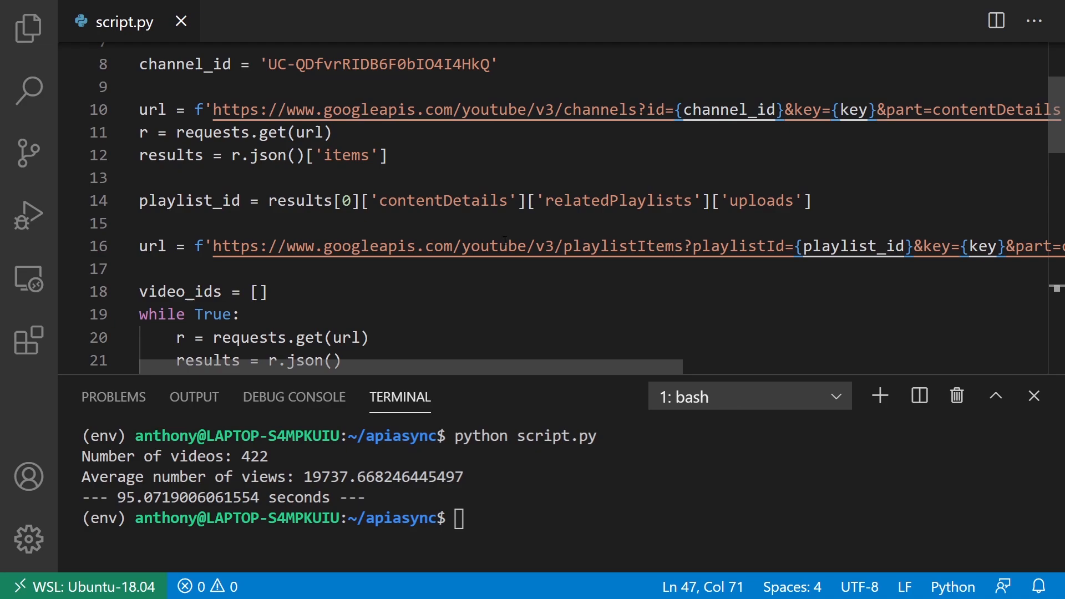
scroll("down", 3)
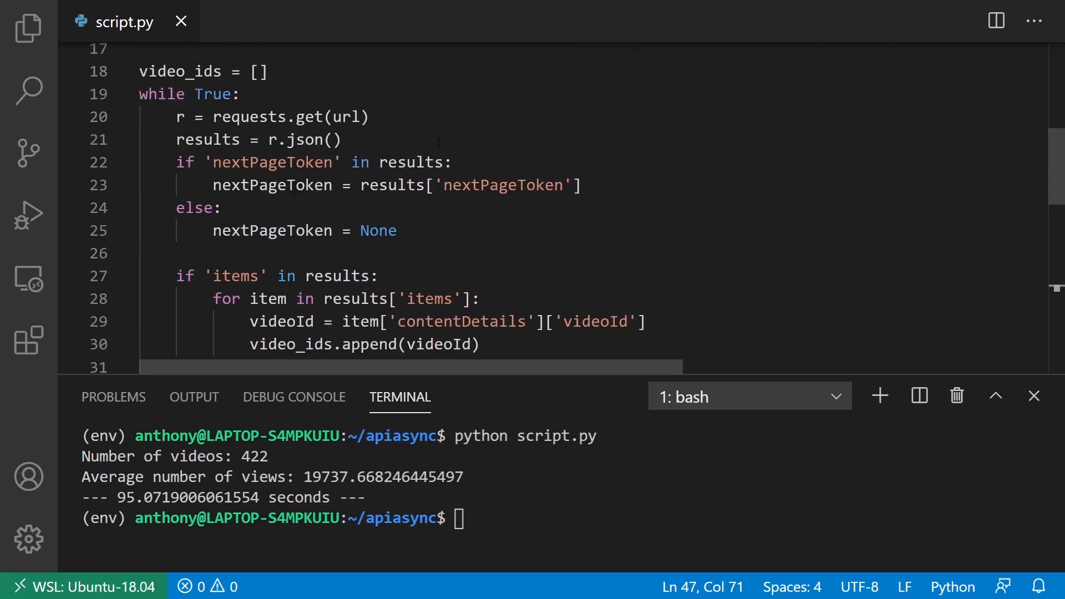
scroll("down", 3)
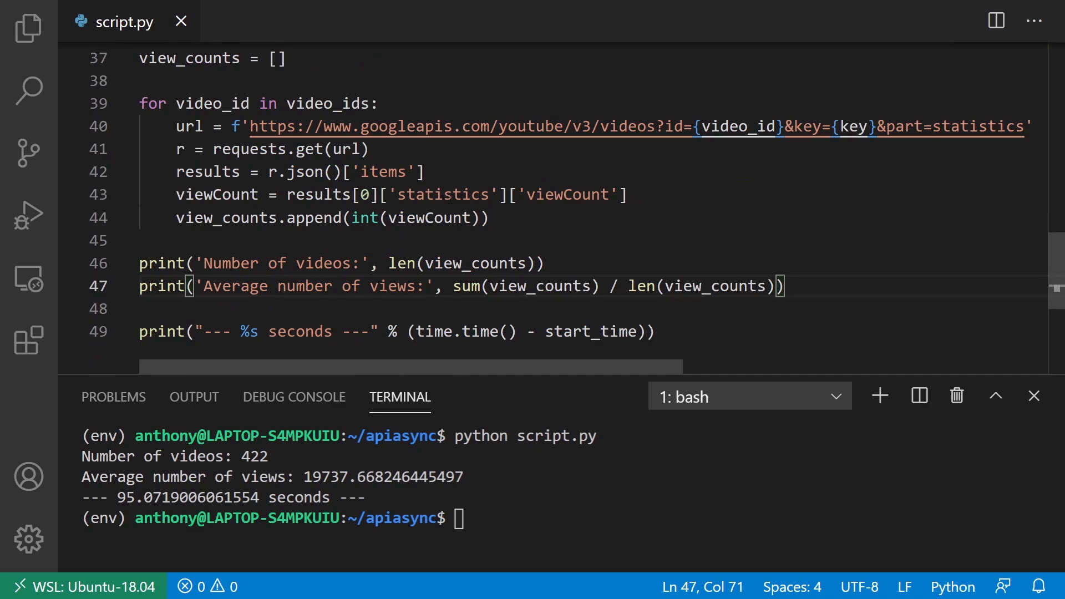
left_click(471, 127)
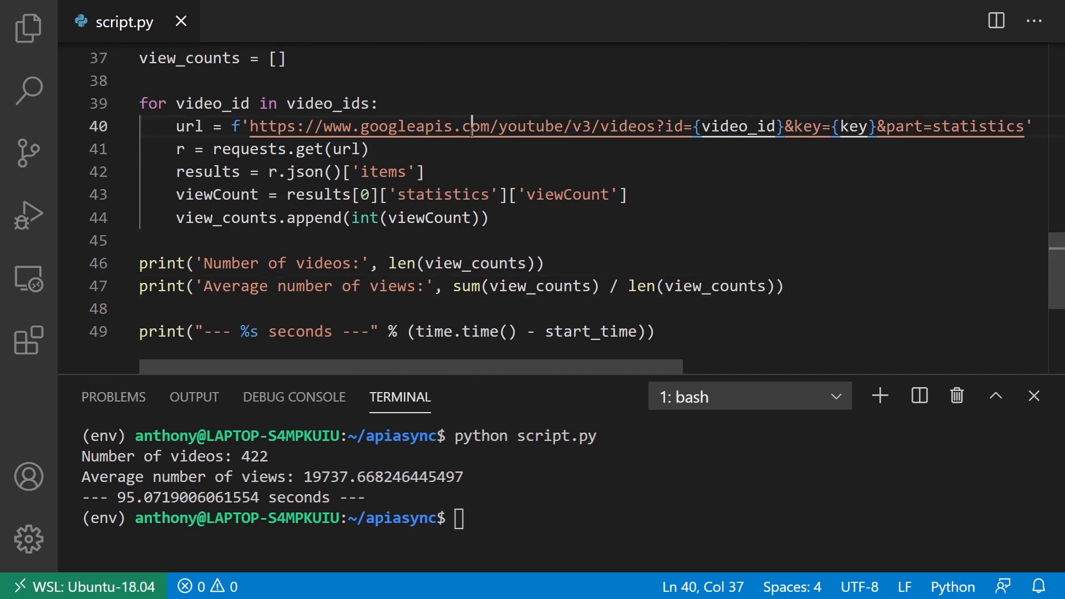
mouse_move(473, 126)
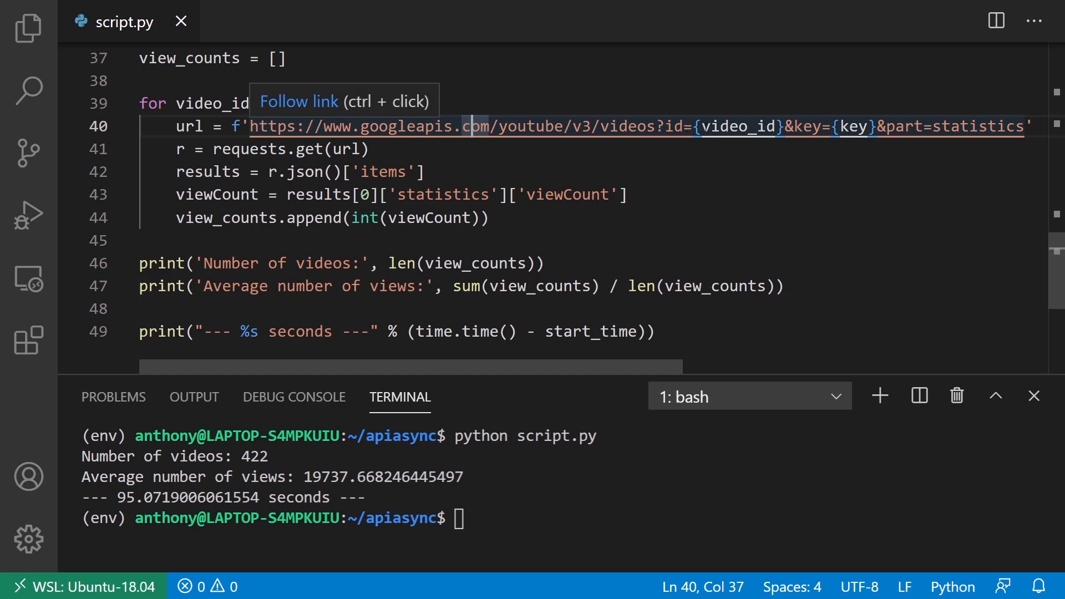
mouse_move(535, 155)
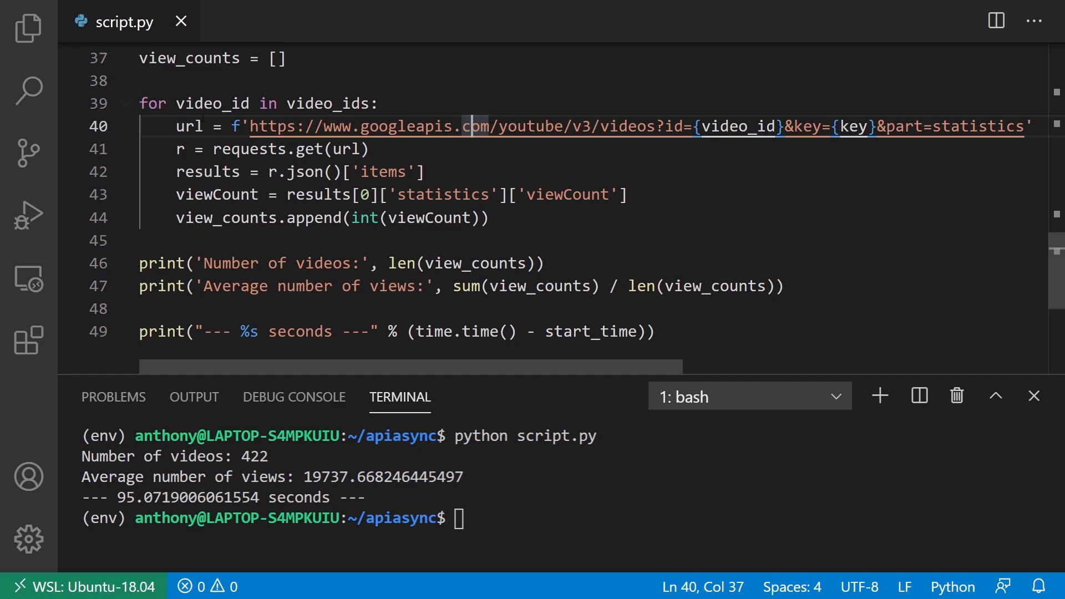
left_click(492, 218)
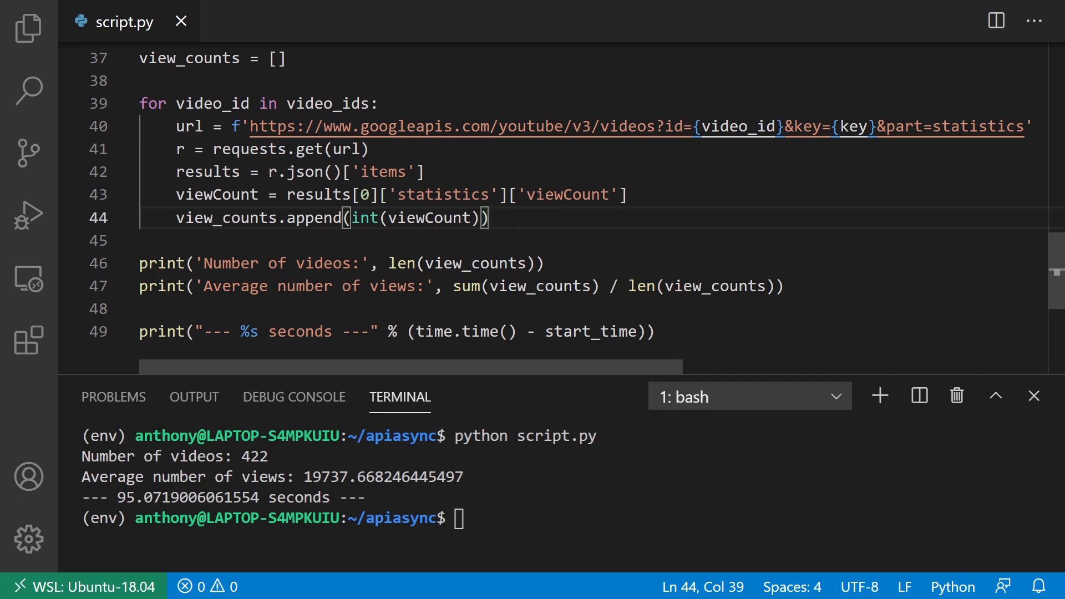
- Add an 'async def main():' line below the timing print
key("Enter")
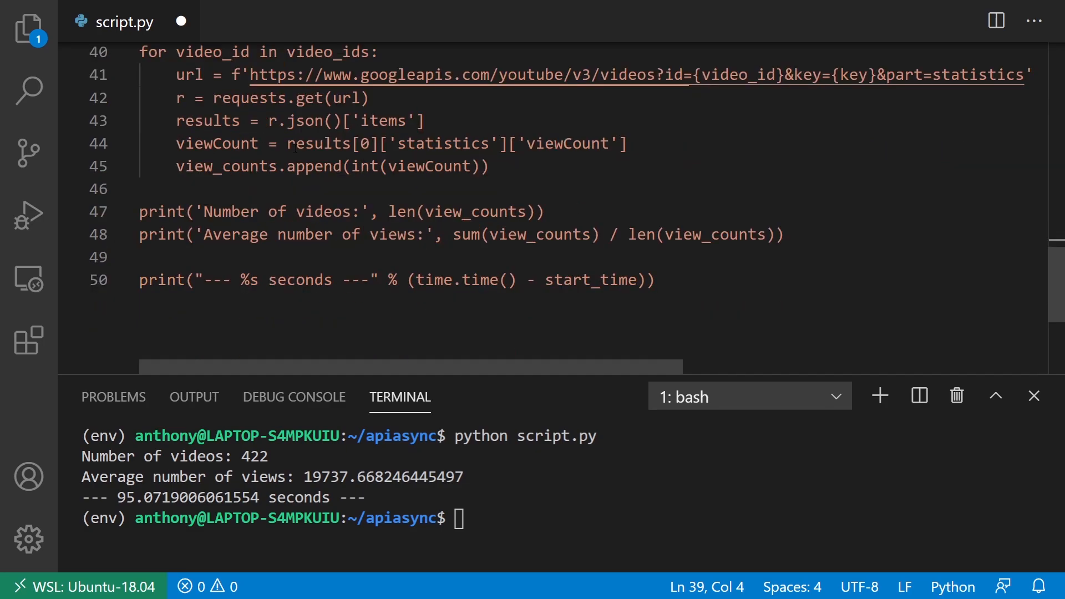
type("'''")
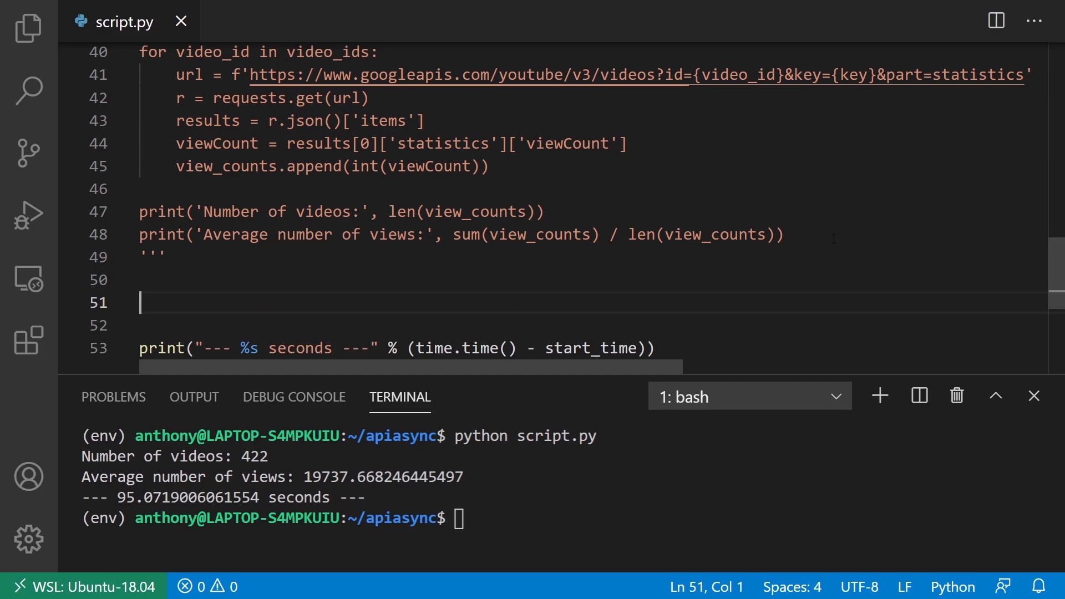
type("as")
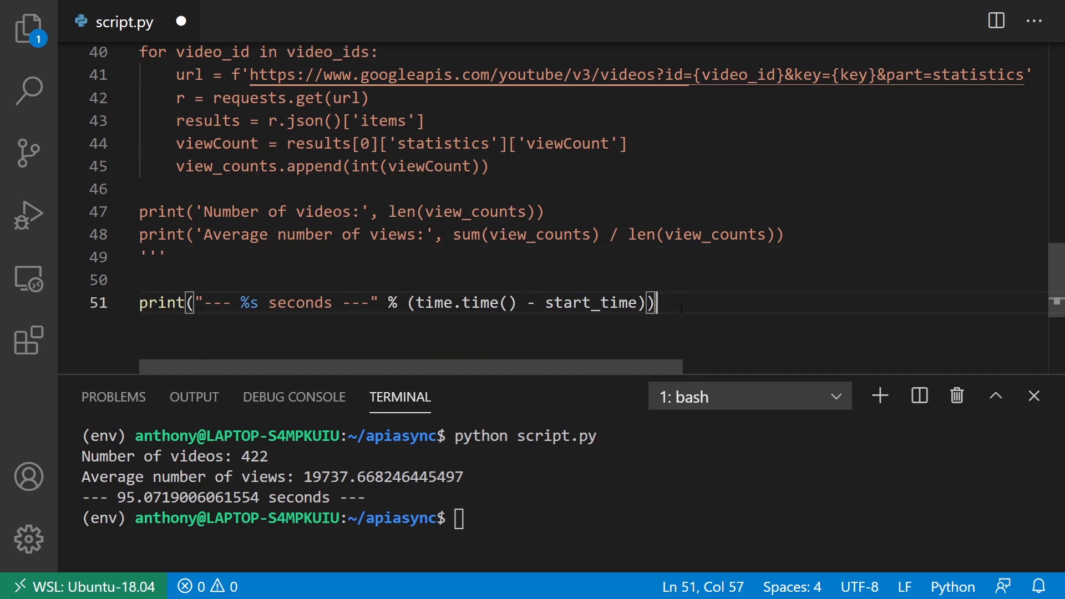
key("Enter")
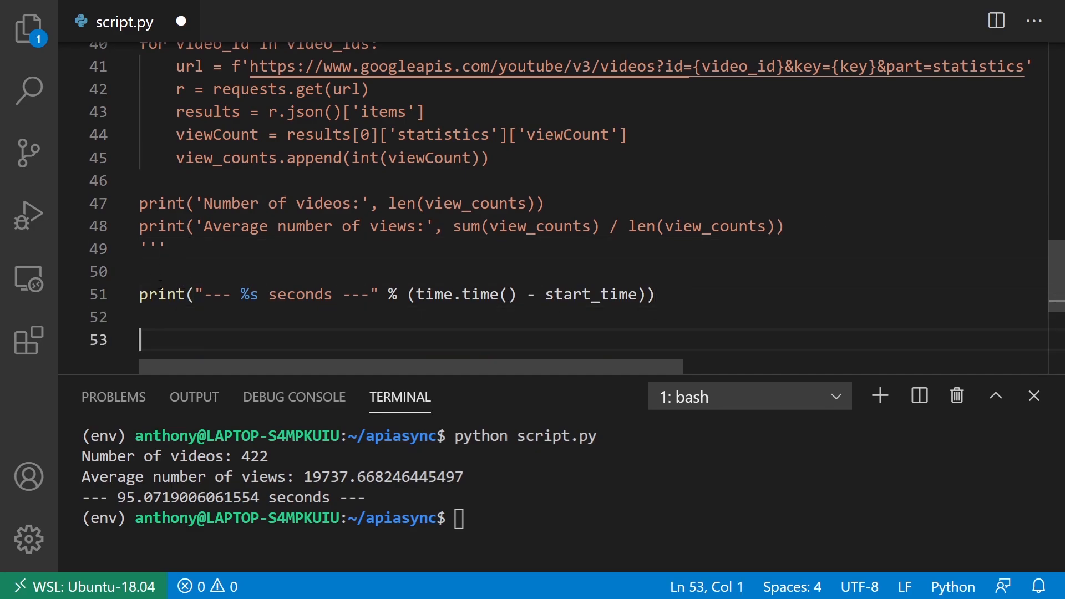
type("async def")
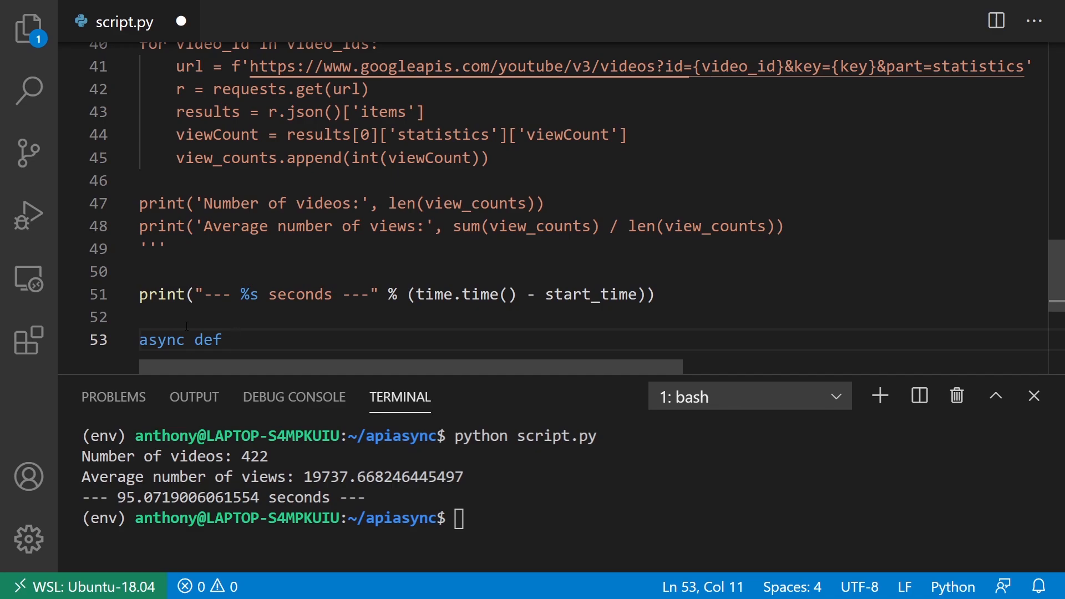
type("a")
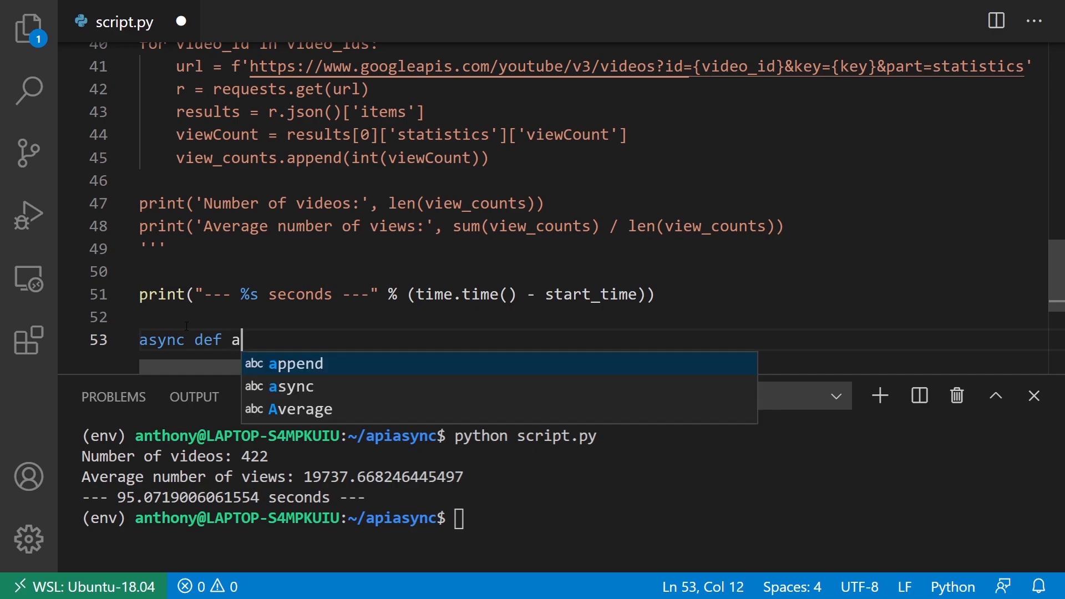
type("main():")
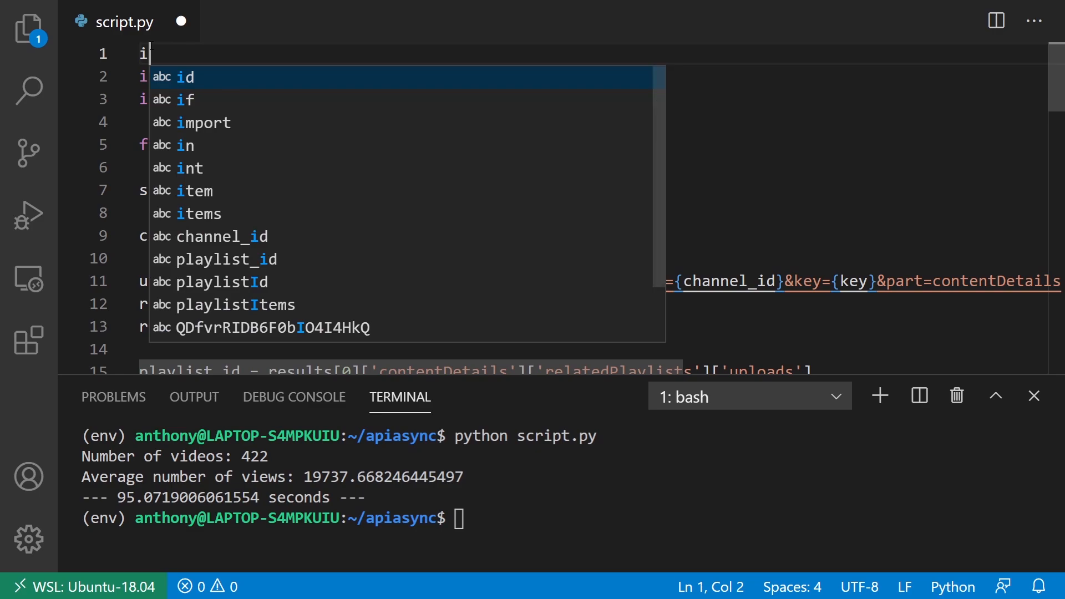
- Finish typing 'import aiohttp' on line 1
type("mport aioht")
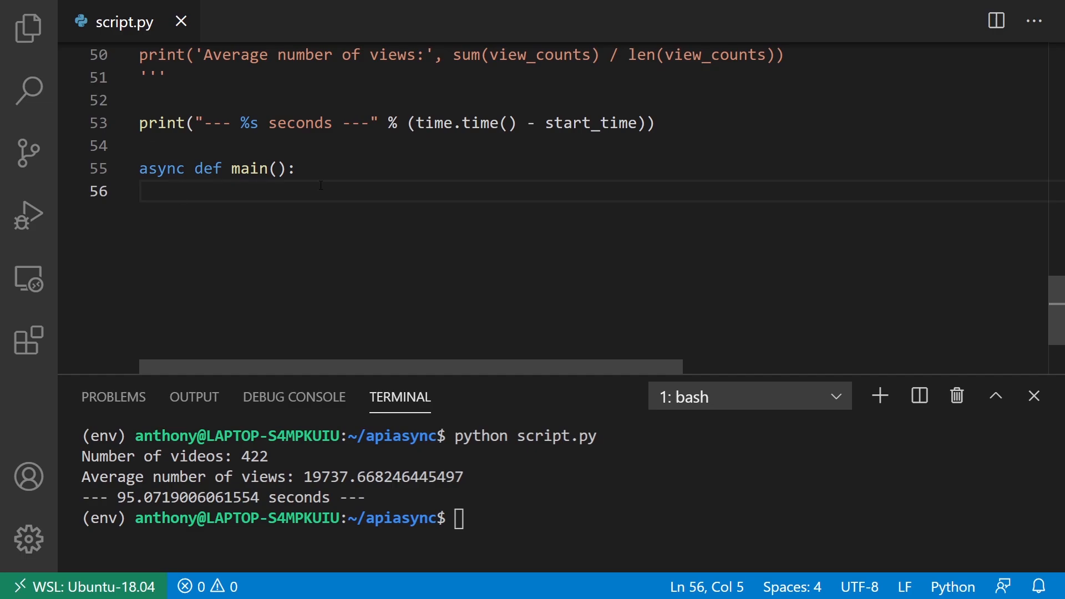
- Open 'async with aiohttp.ClientSession() as session' inside main()
type("a")
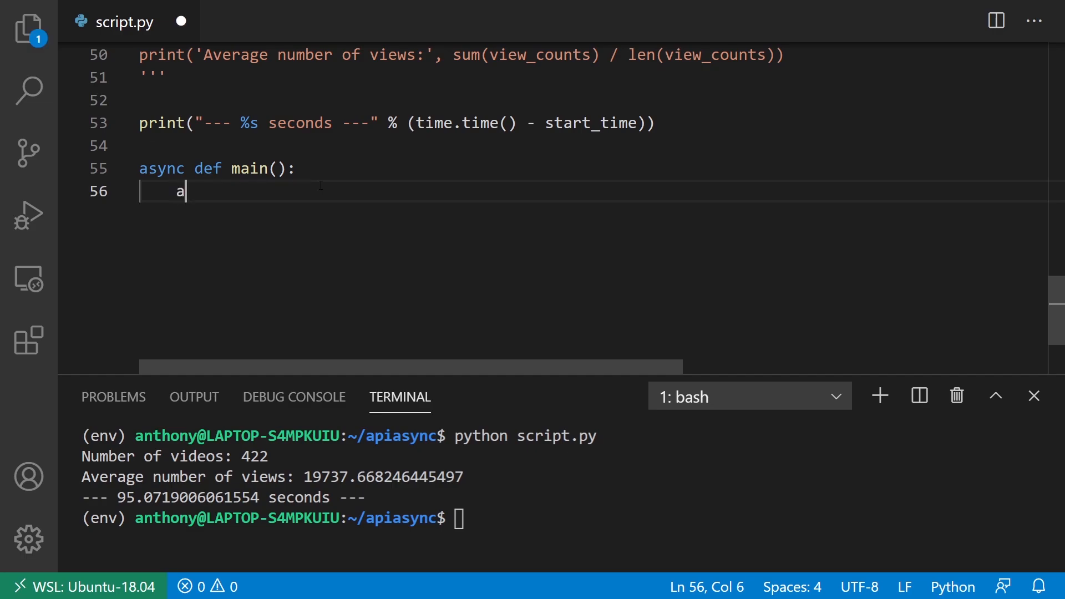
type("sync with")
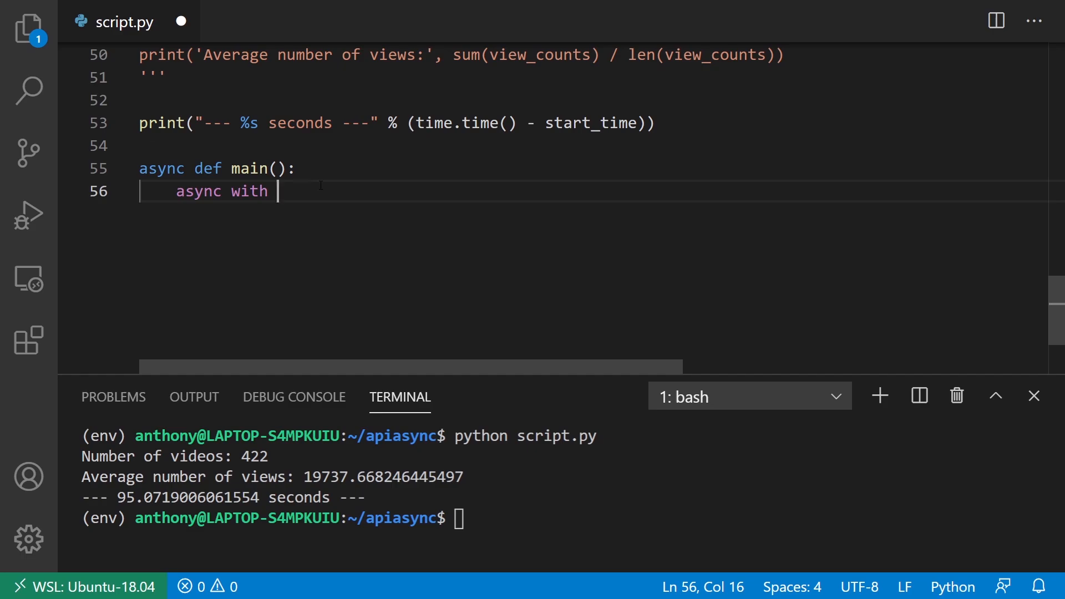
type("aiohttp.")
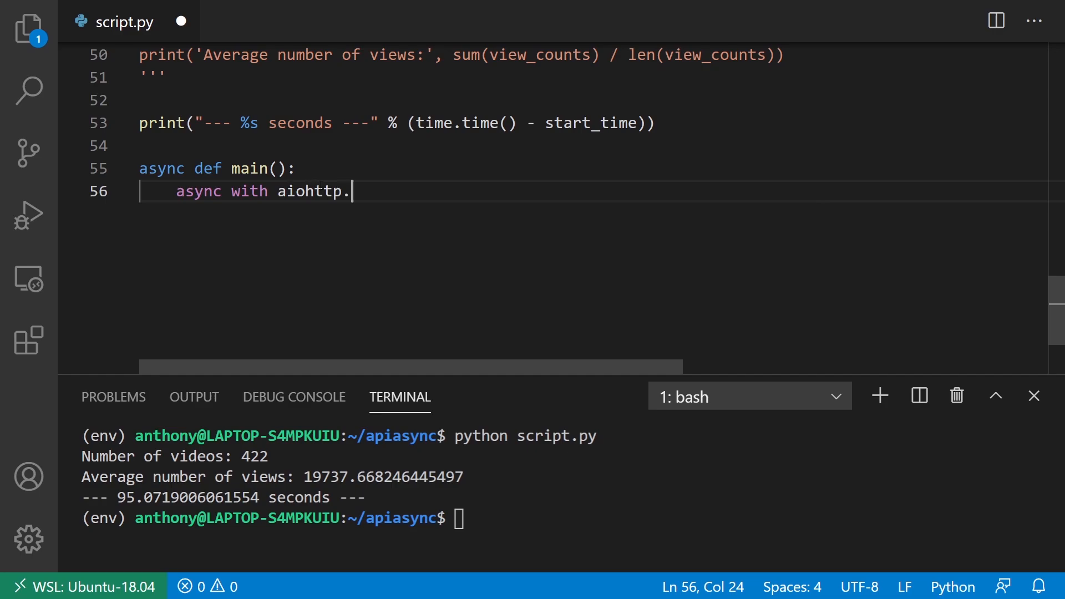
type("Clientse")
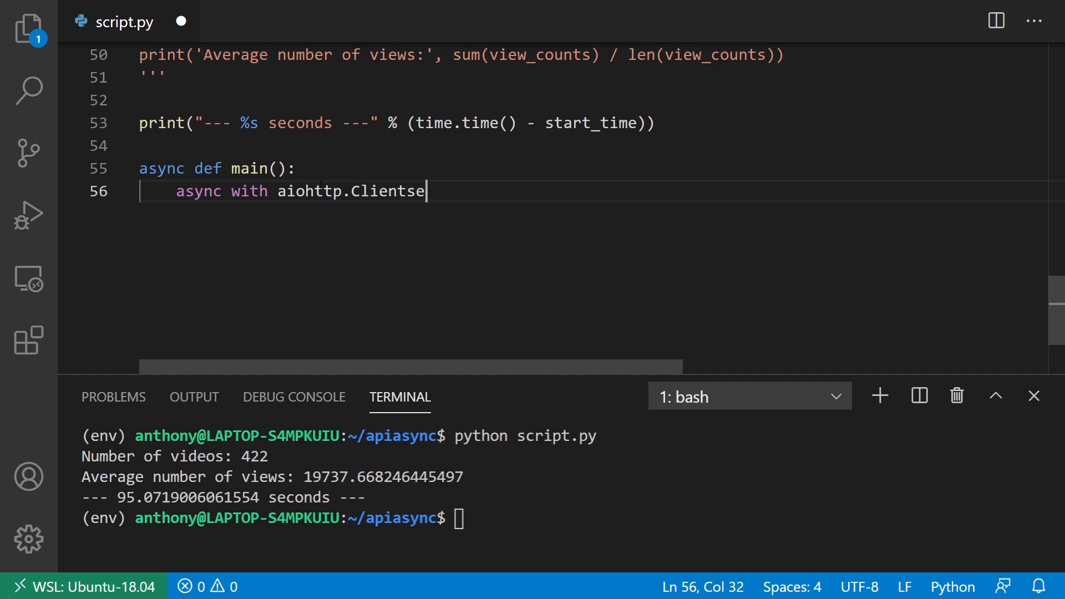
type("ssion() as session:")
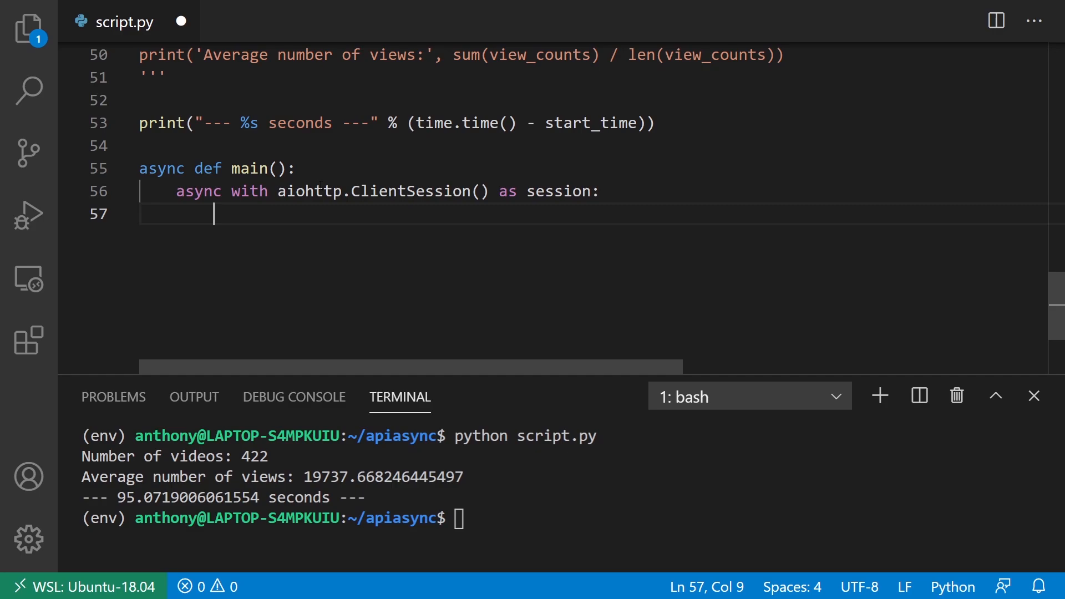
- Create an empty tasks list, begin a for loop, and scroll to check video_ids
type("task")
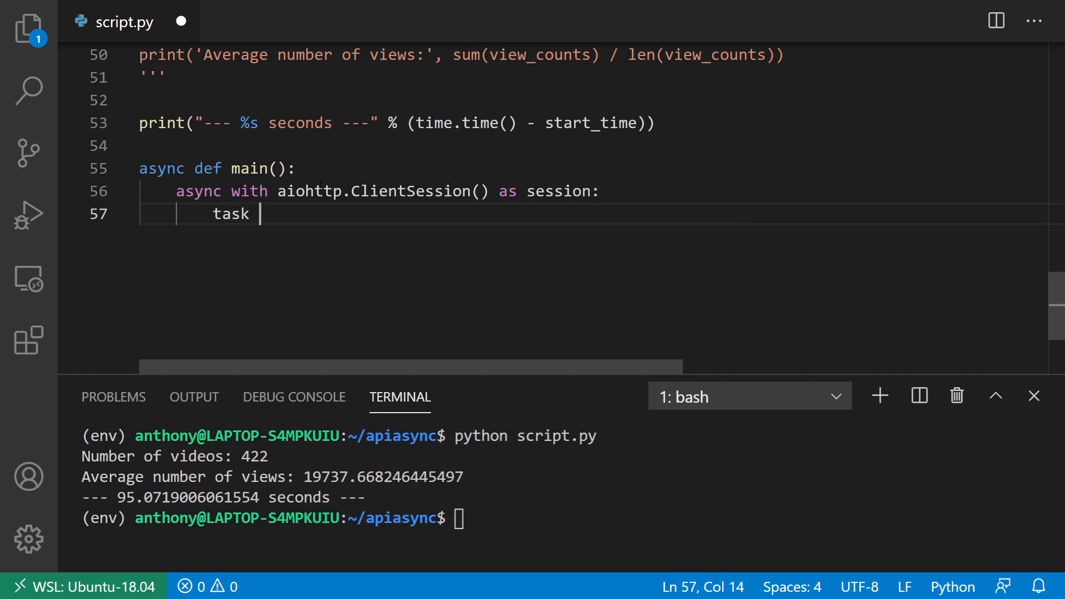
type("s = []")
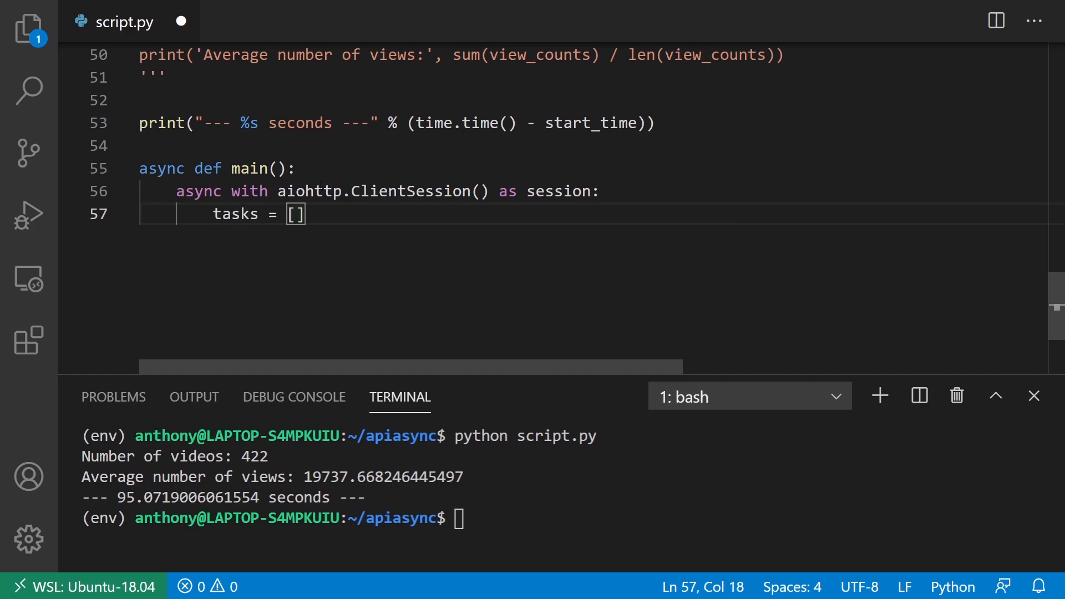
key("Enter")
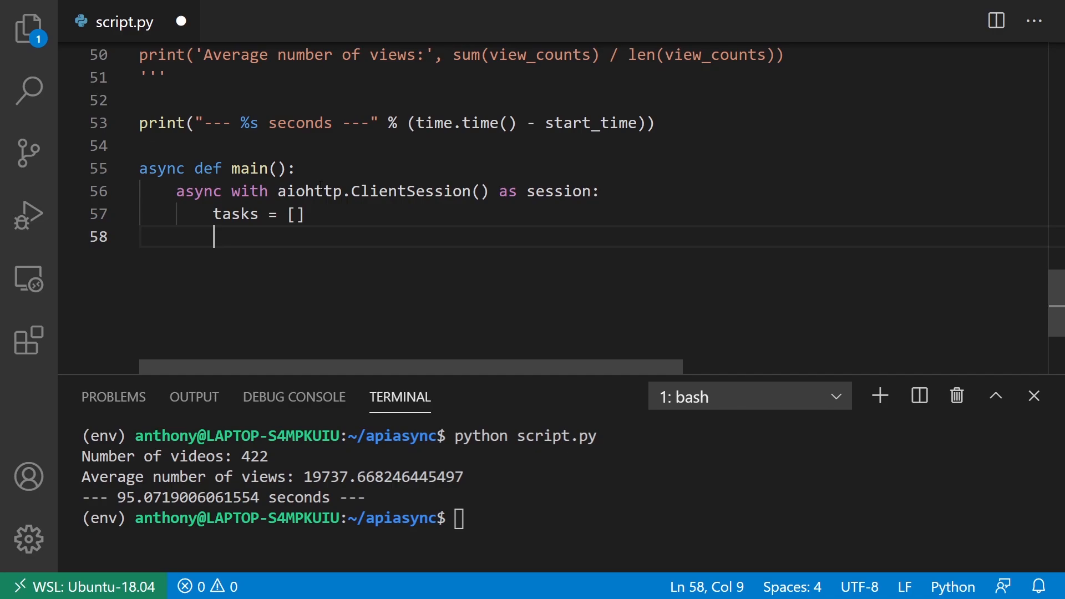
type("for")
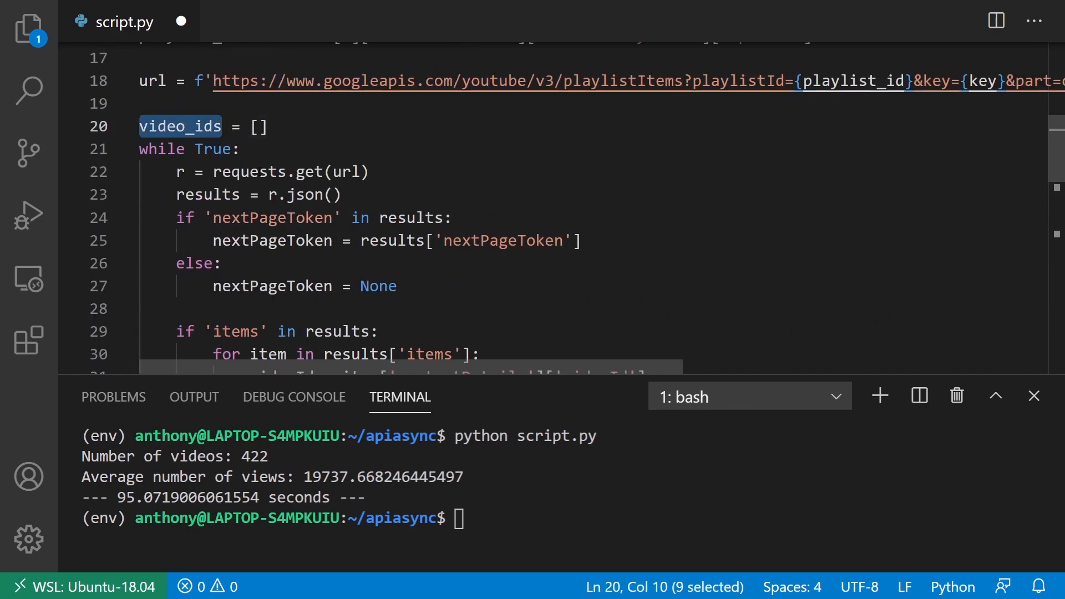
scroll("down", 3)
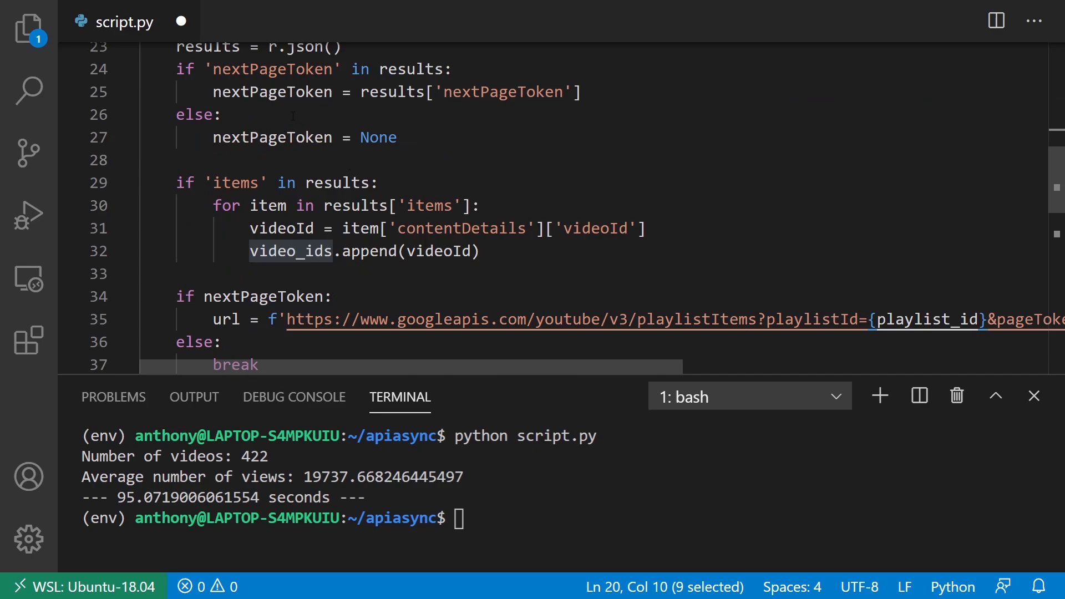
scroll("down", 3)
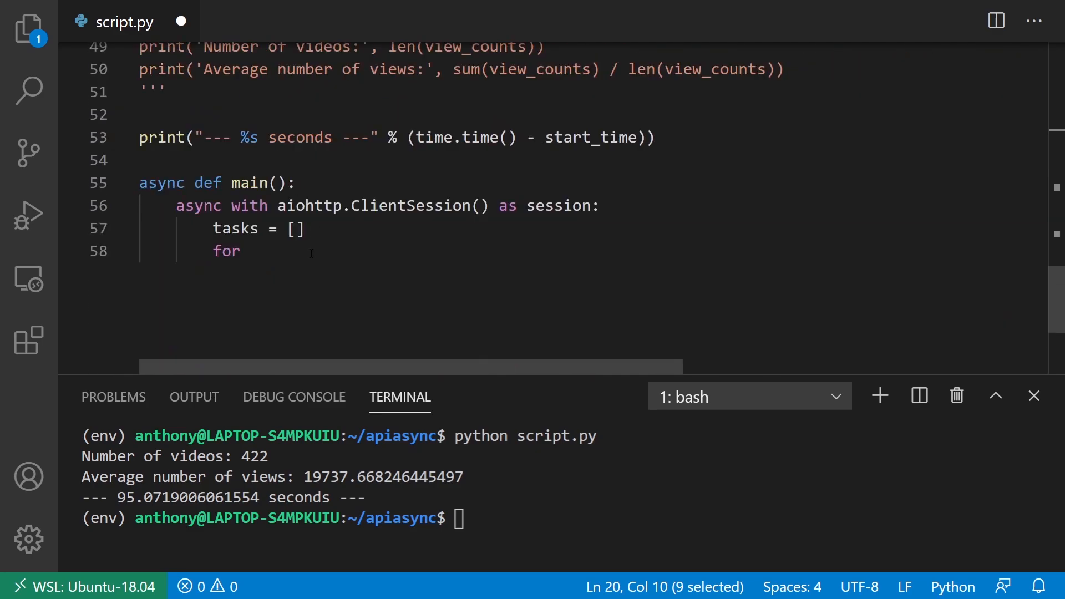
- Loop over video_ids, wrapping get_video_data(session, video_id) in asyncio.ensure_future and appending to tasks
type("video_")
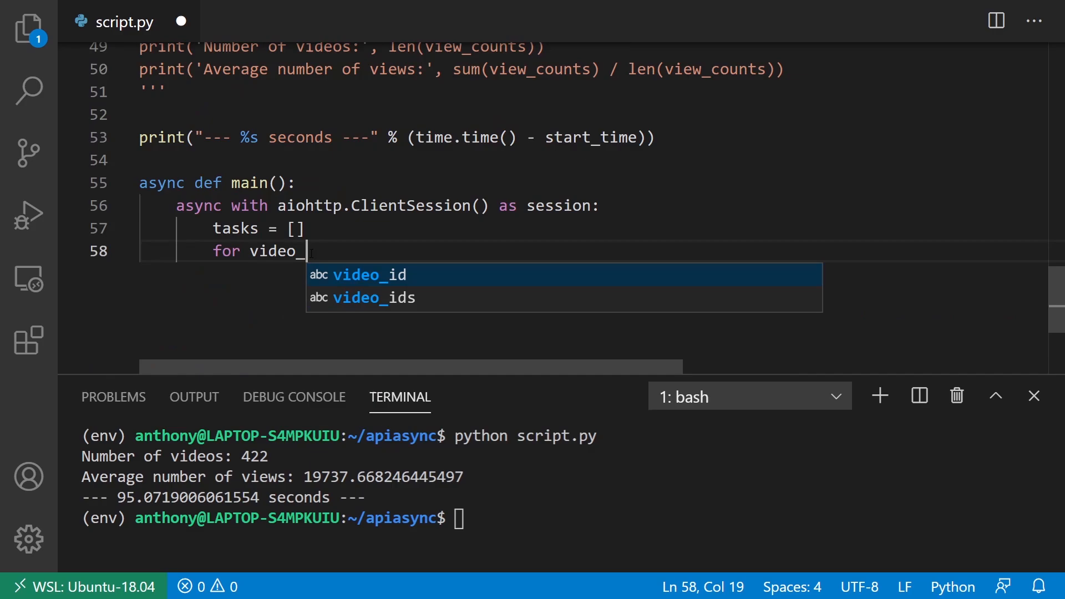
key("Enter")
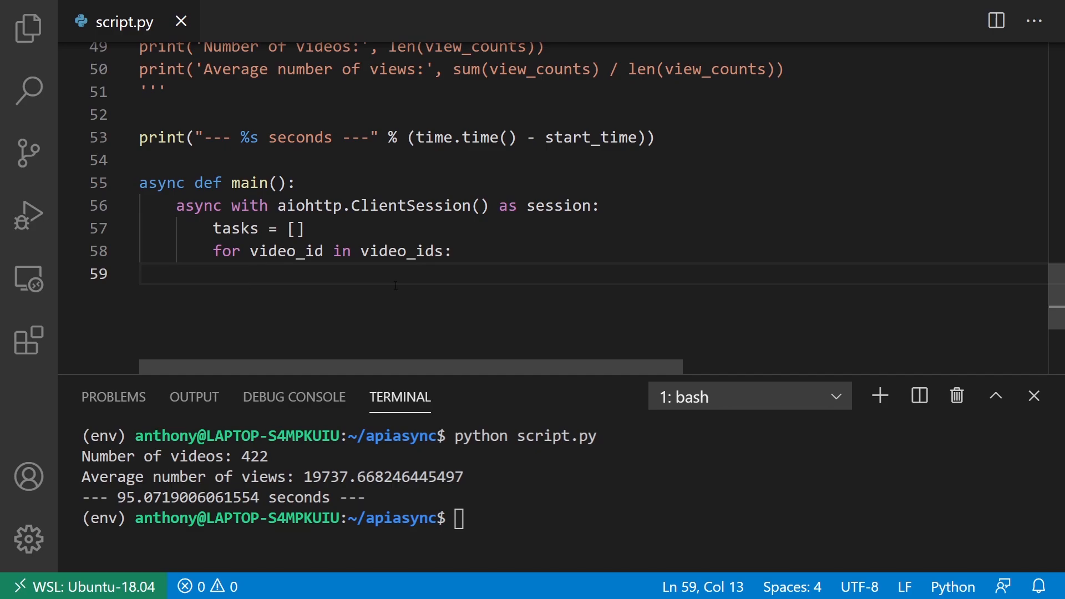
type("asyncio.e")
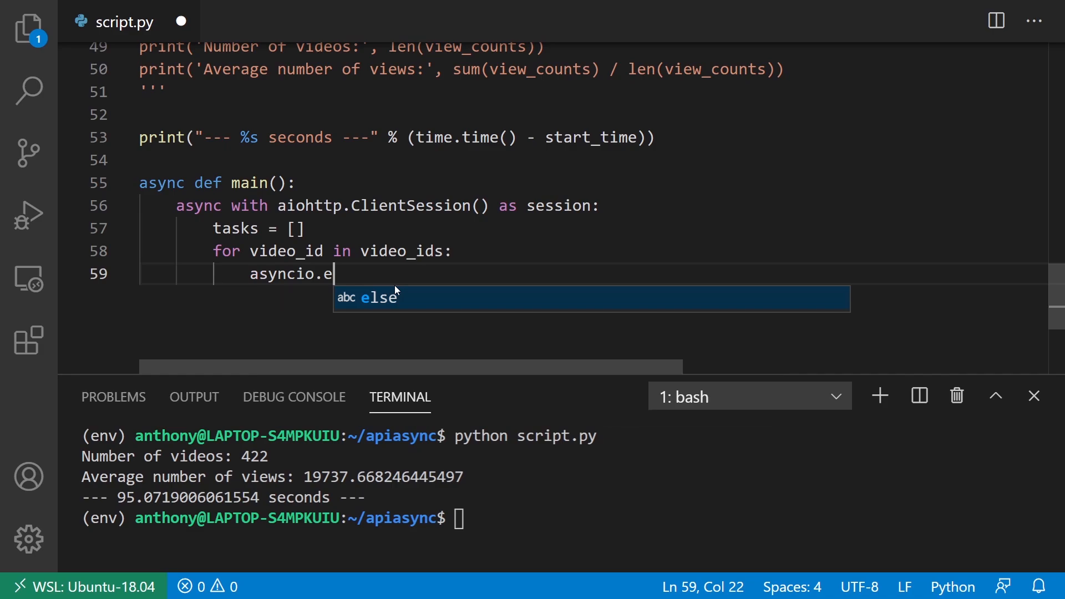
type("nsure_Fu")
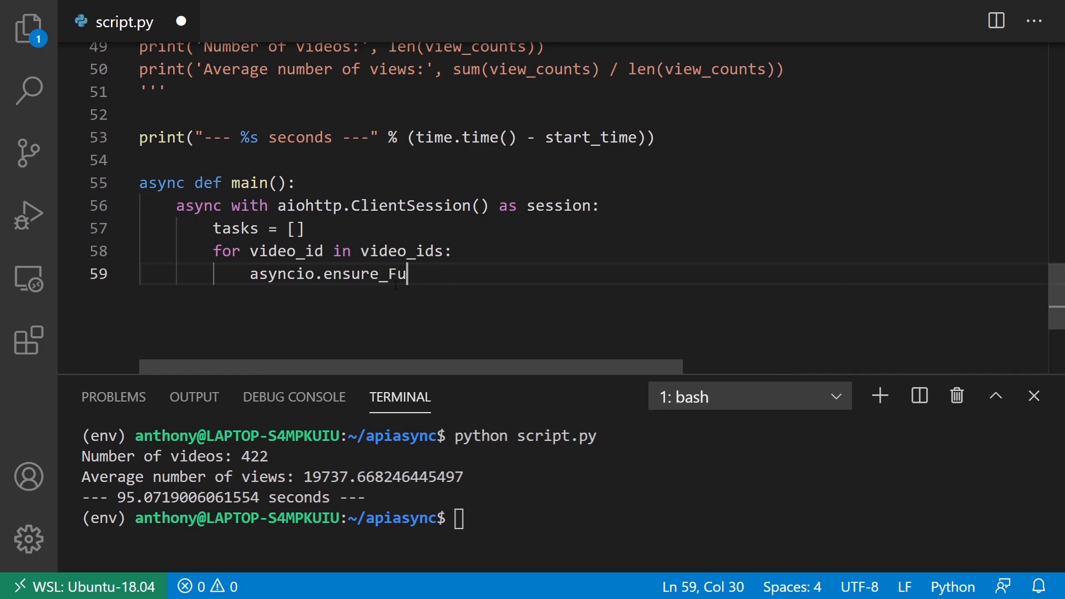
type("ture(")
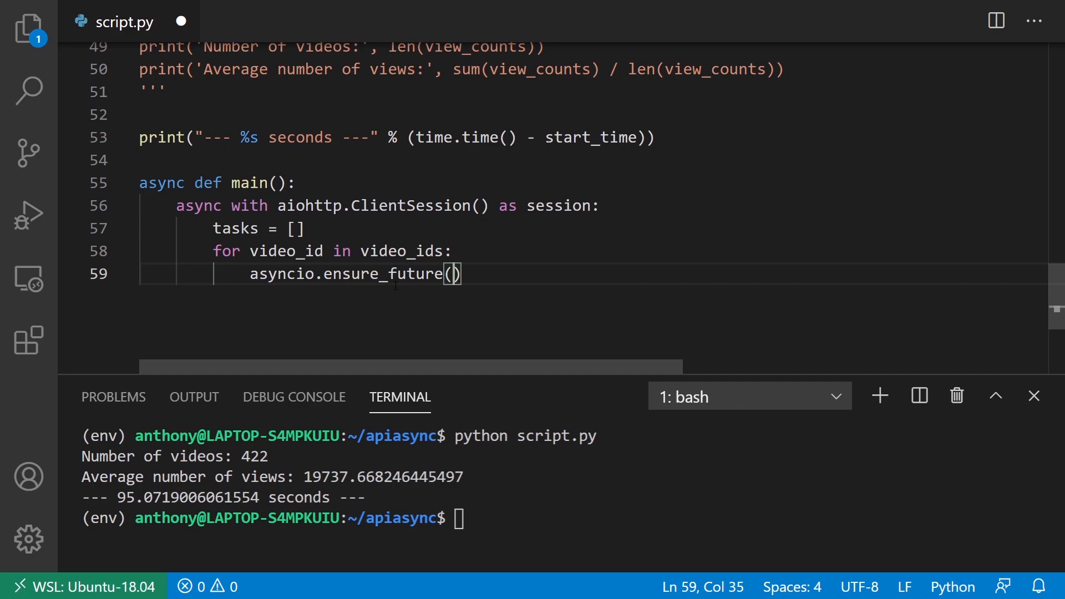
type("get")
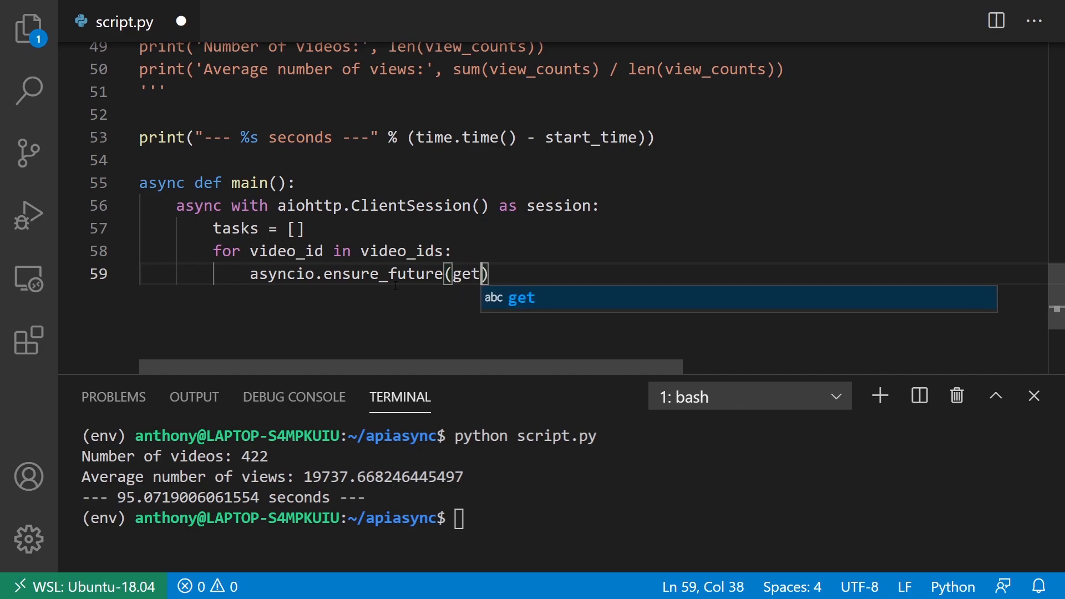
type("_video_data")
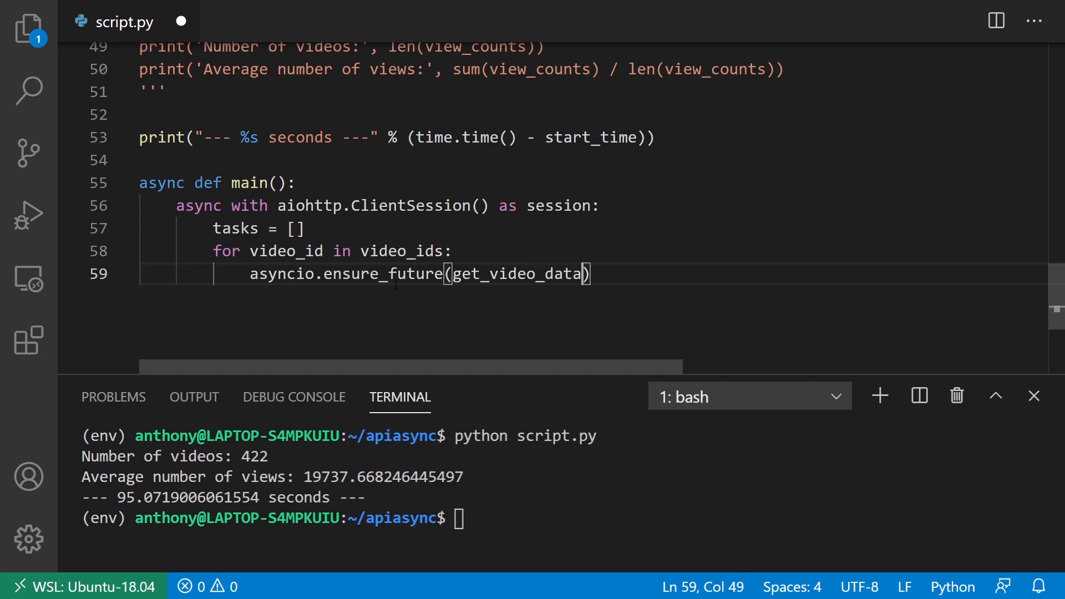
type("(session,")
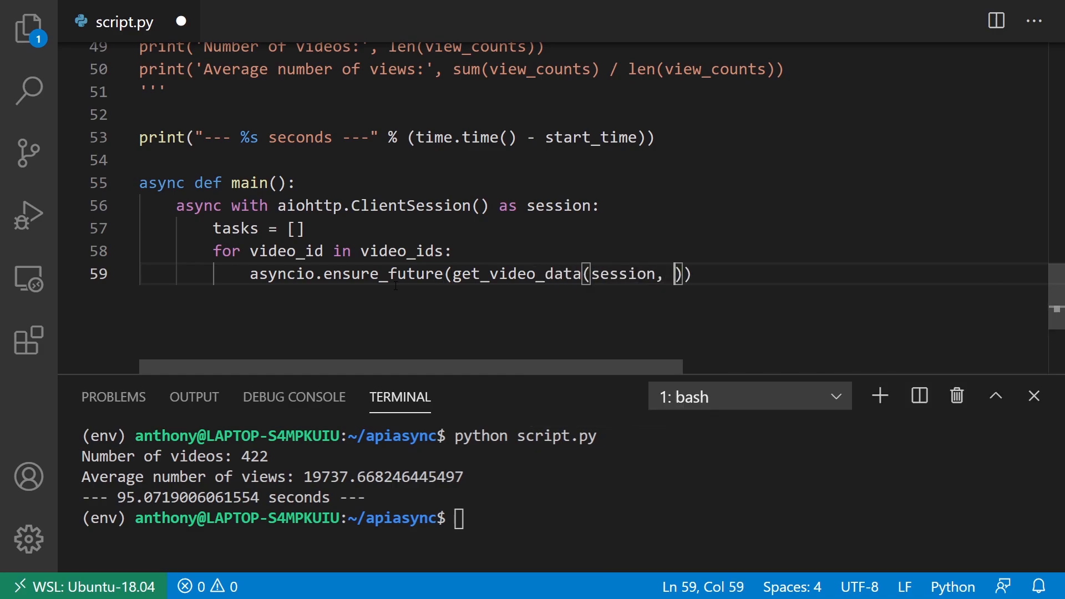
type("vide")
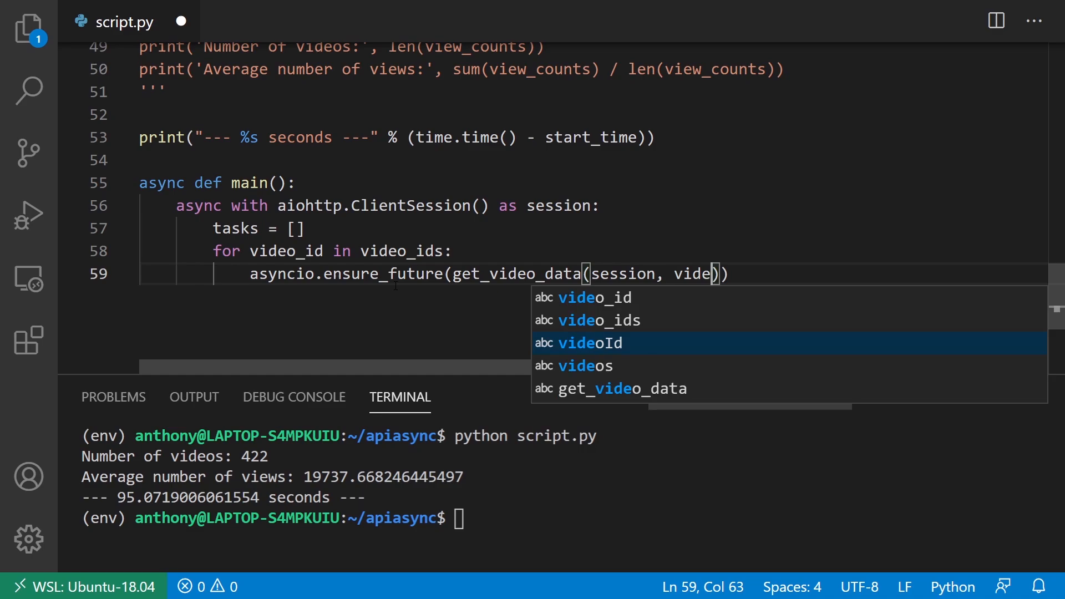
type("_id")
type("t")
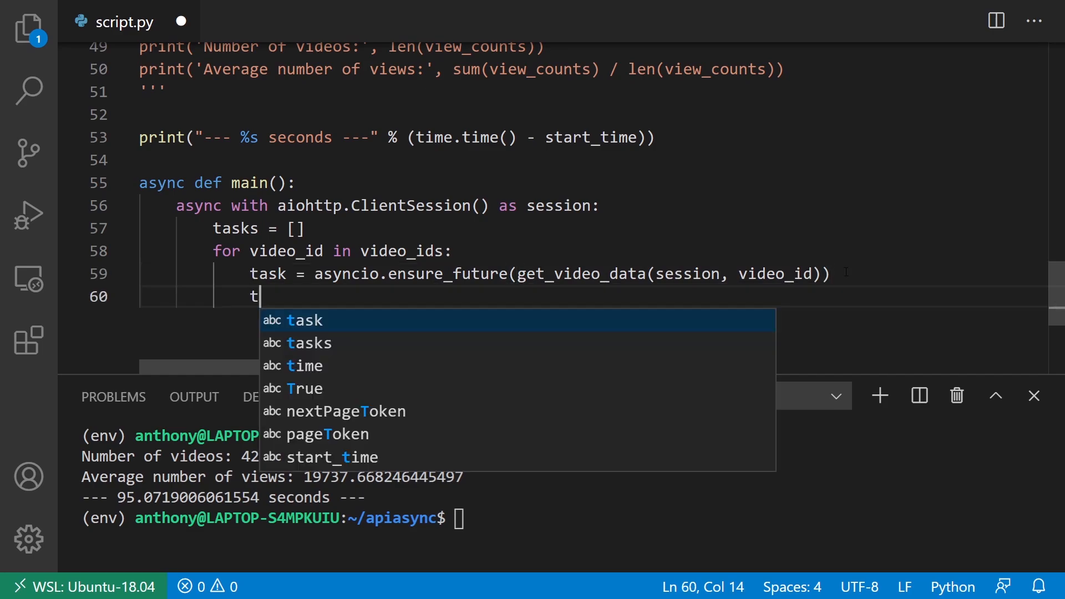
type("asks.append(task")
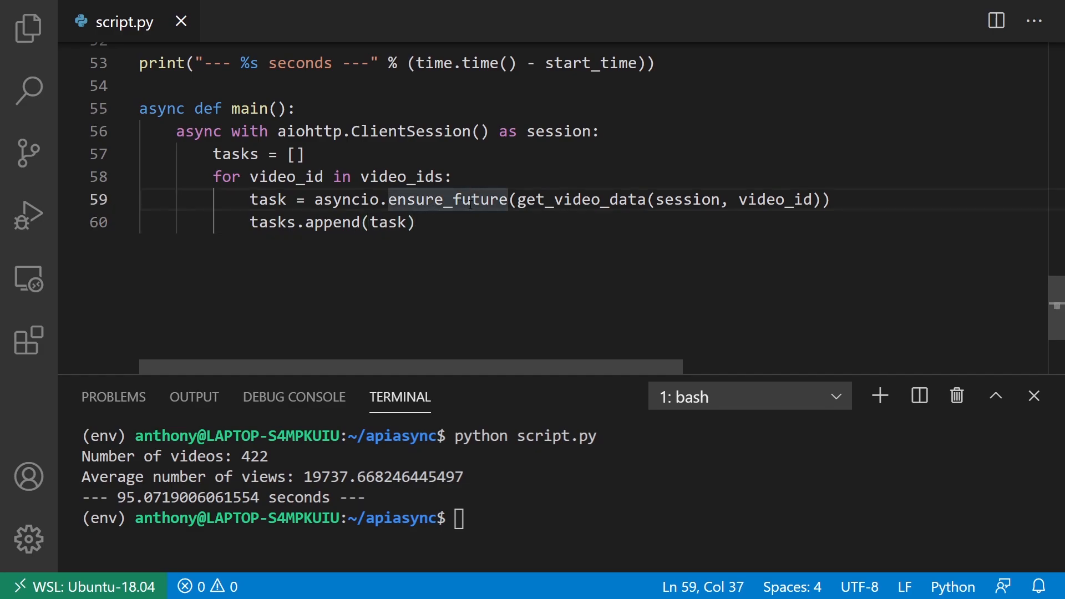
double_click(582, 200)
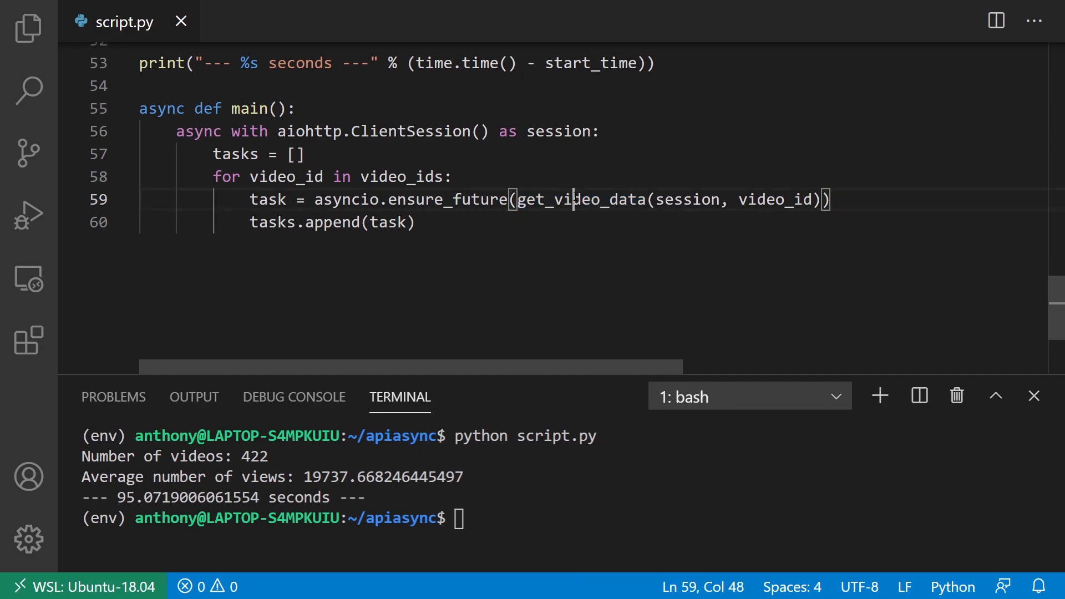
double_click(581, 199)
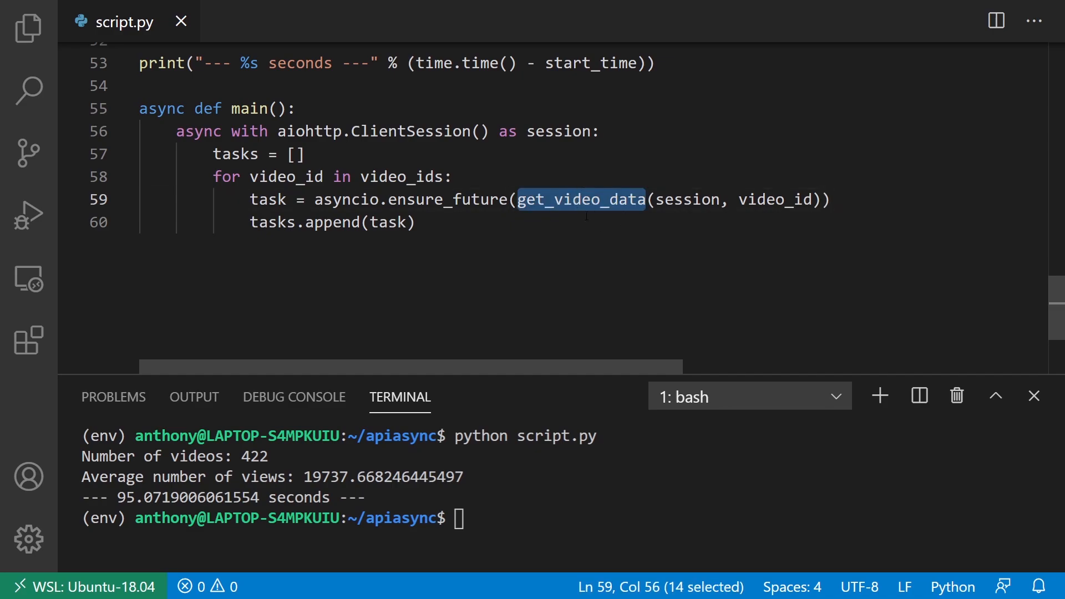
mouse_move(612, 160)
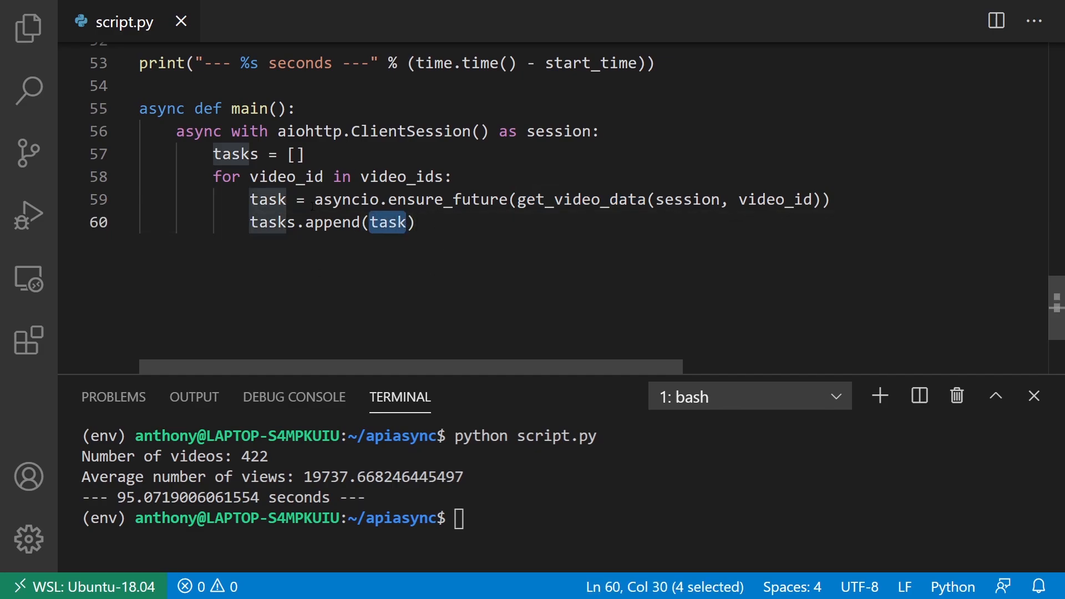
left_click(434, 177)
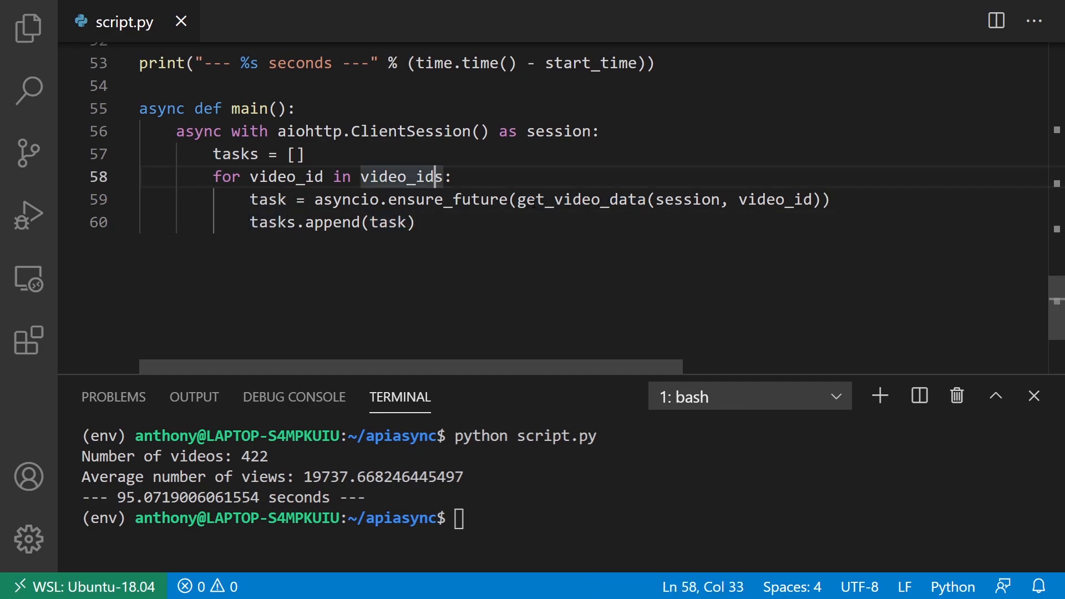
double_click(580, 199)
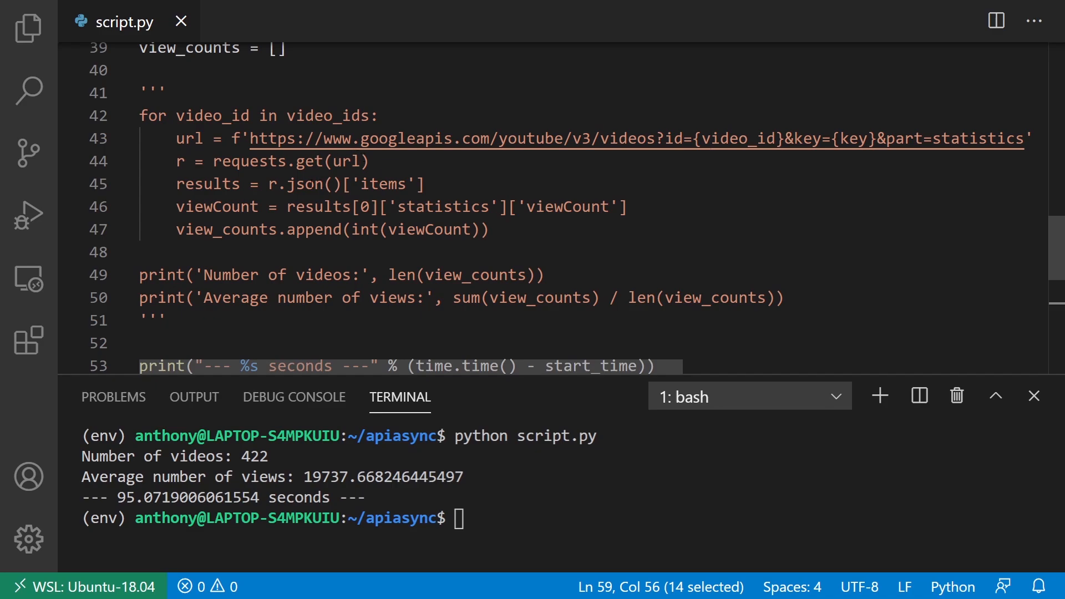
scroll("down", 3)
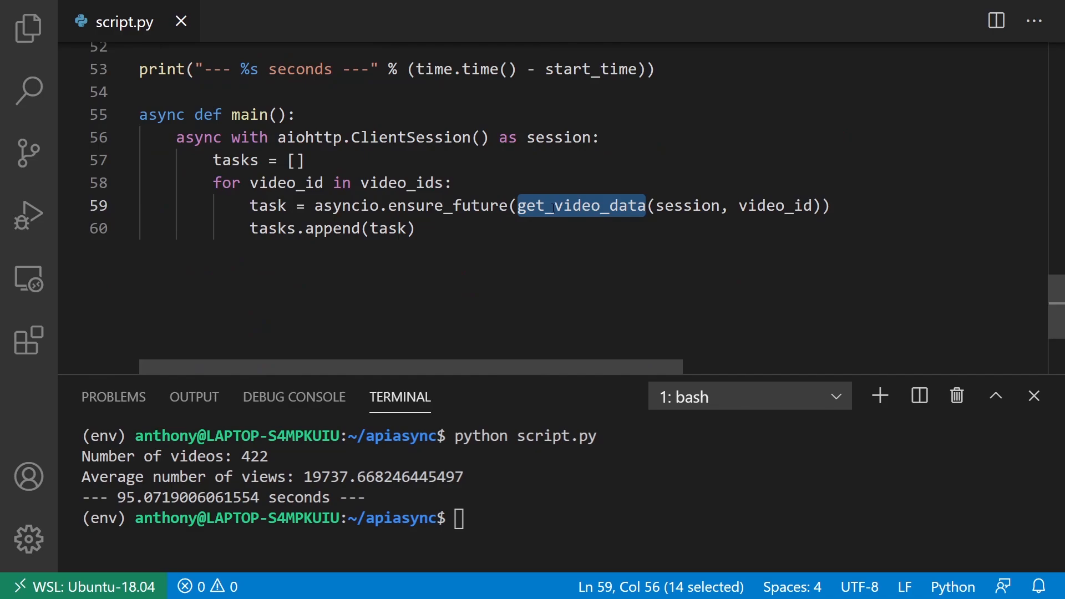
scroll("down", 3)
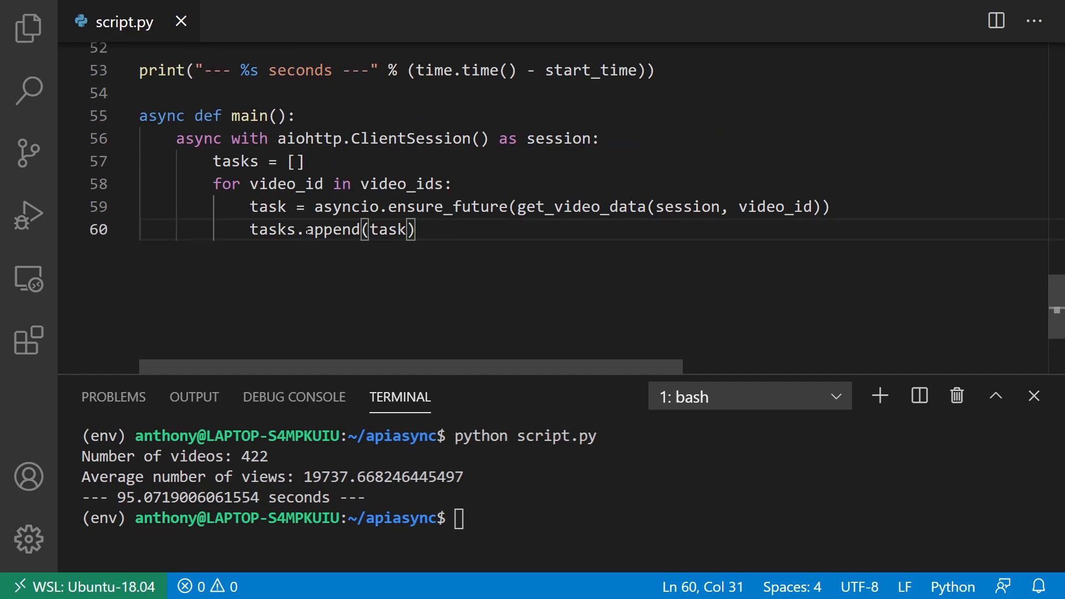
key("Enter")
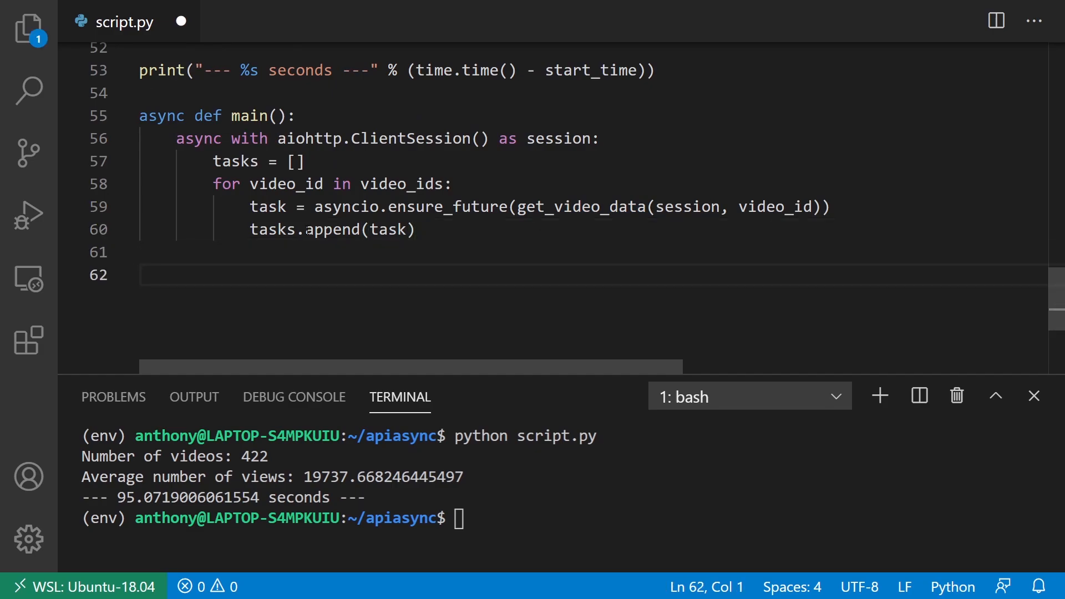
- Define async get_video_data(session, video_id) and copy the old url f-string line into it
type("async def")
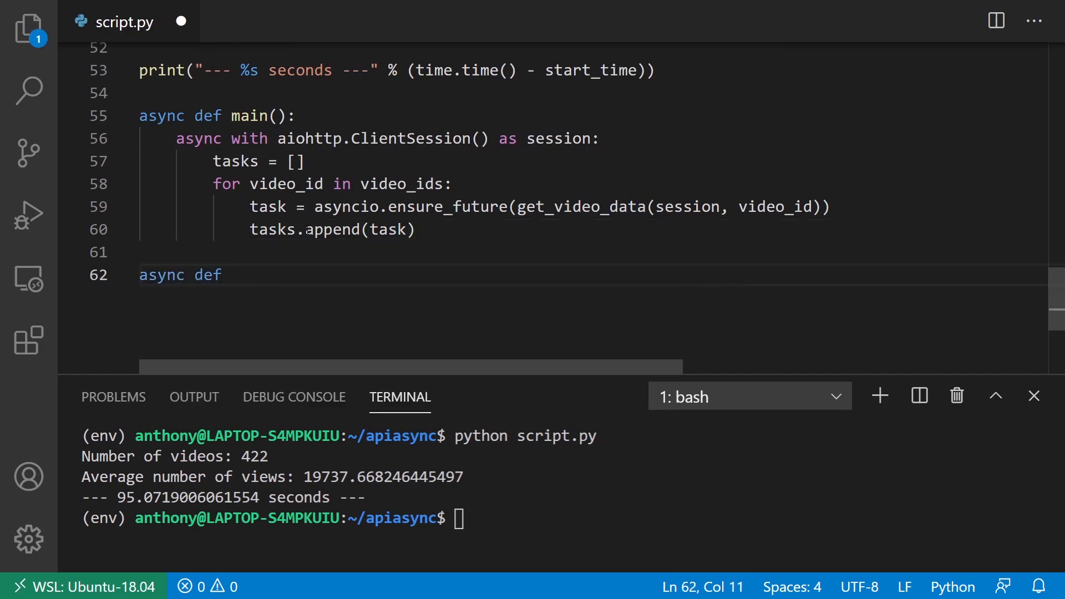
type("get_video_data(se")
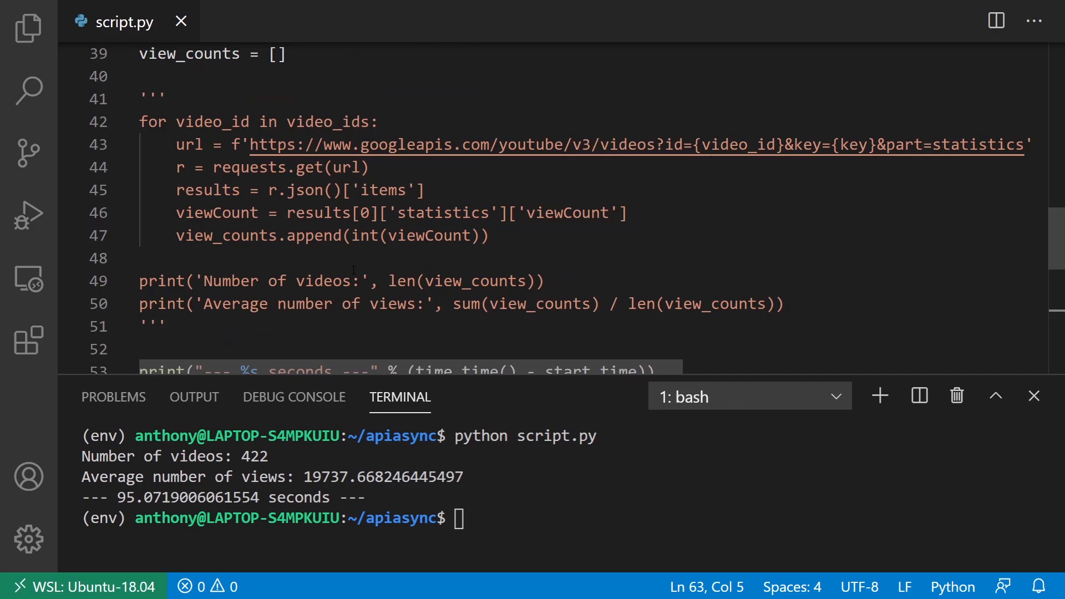
left_click_drag(653, 144, 1028, 144)
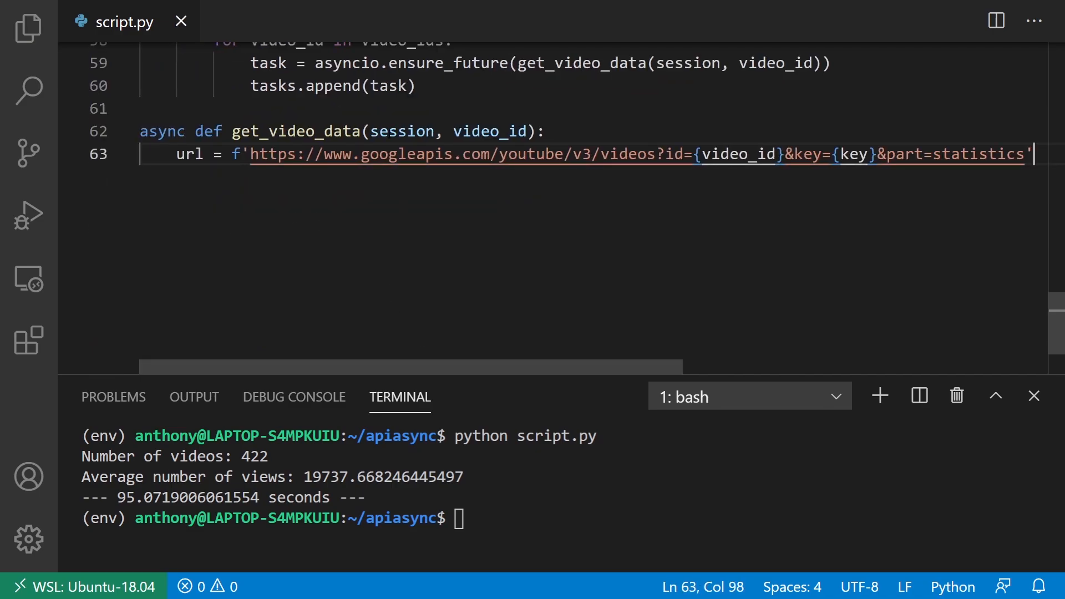
double_click(487, 131)
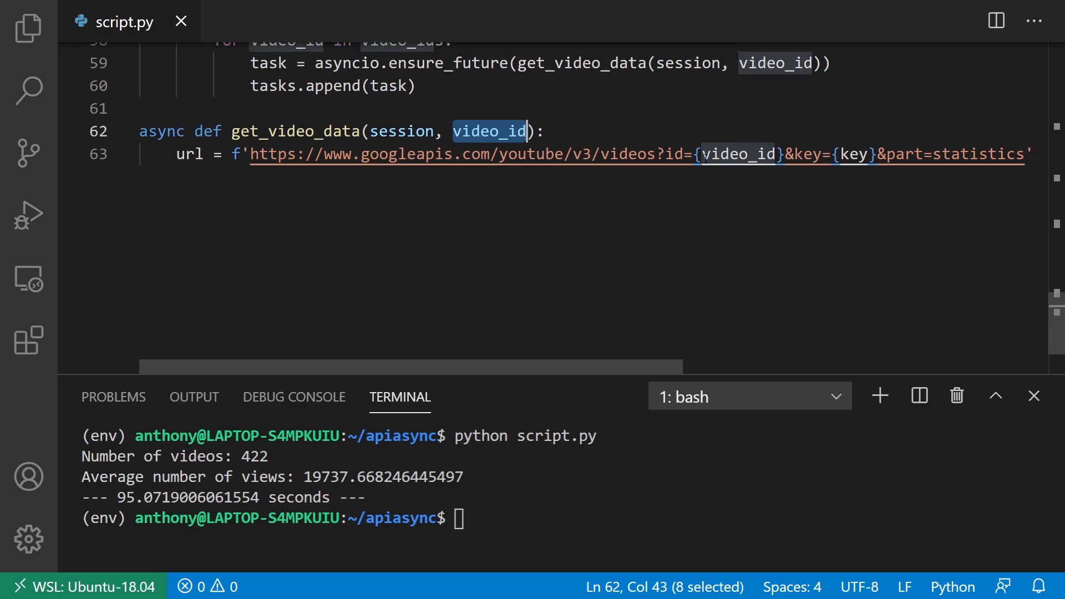
type("async with")
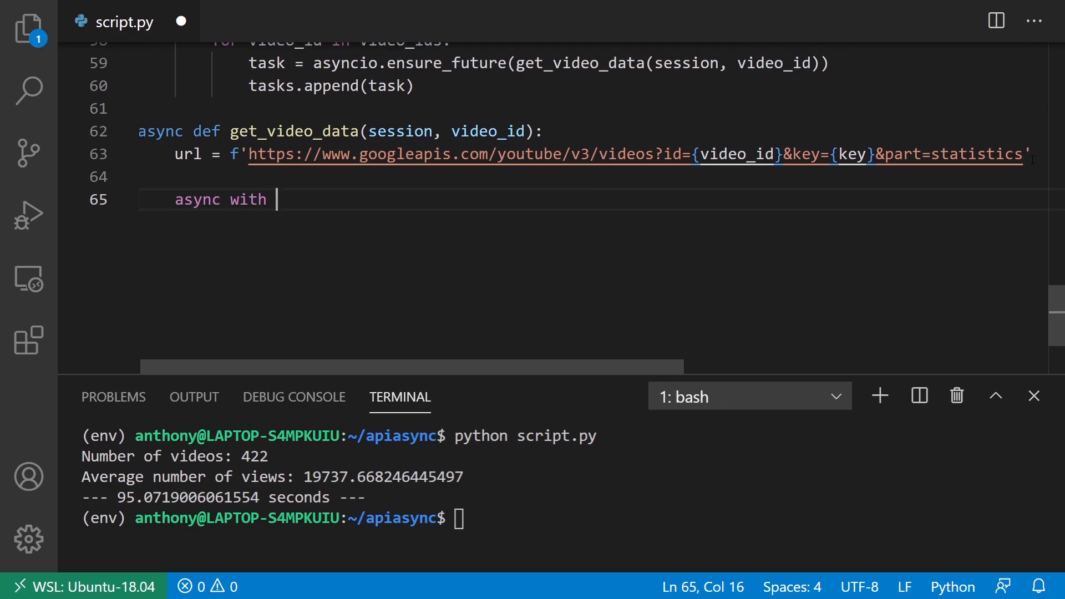
- Add 'async with session.get(url) as response:' and 'result_data = await response.json()'
type("session")
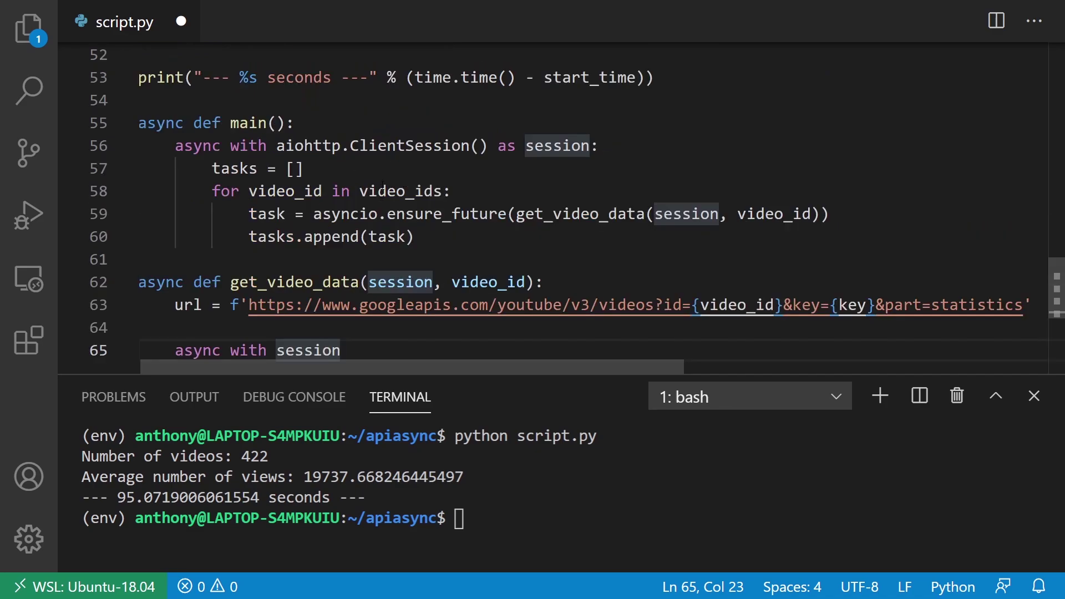
scroll("down", 3)
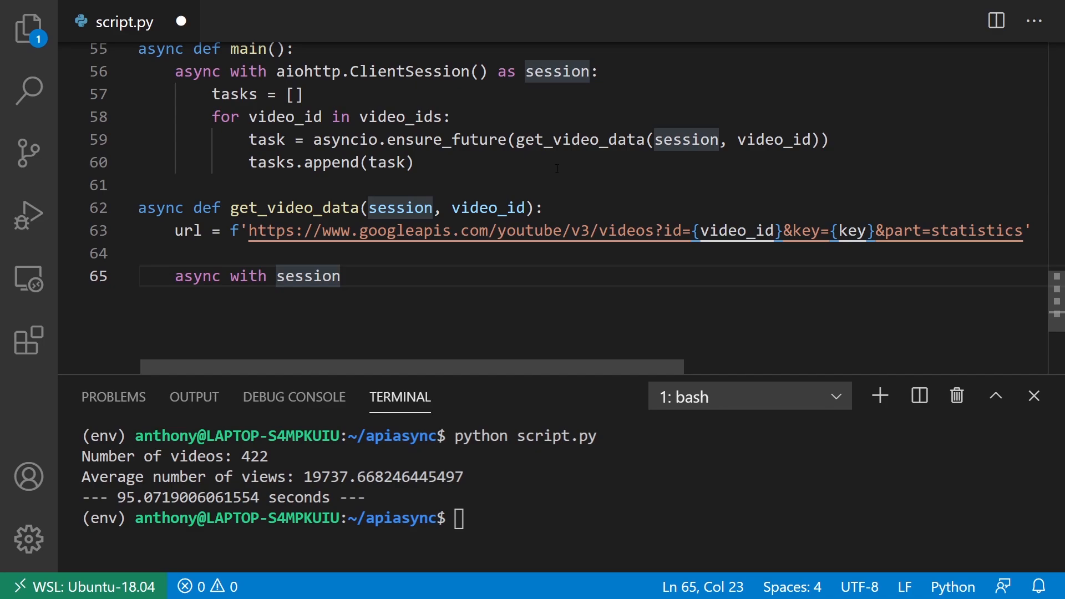
type(".")
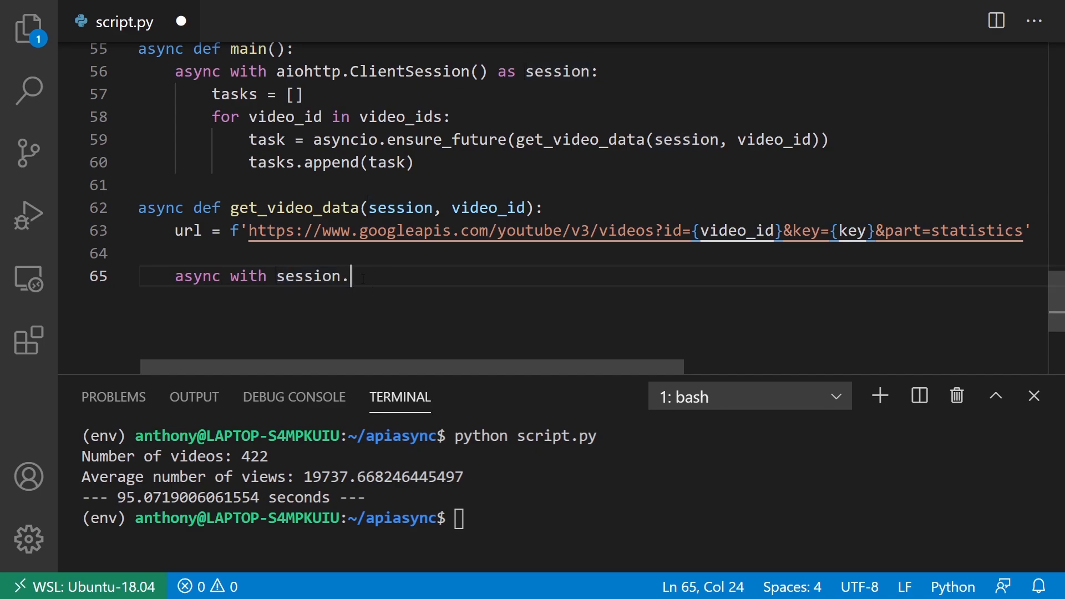
type("get(url")
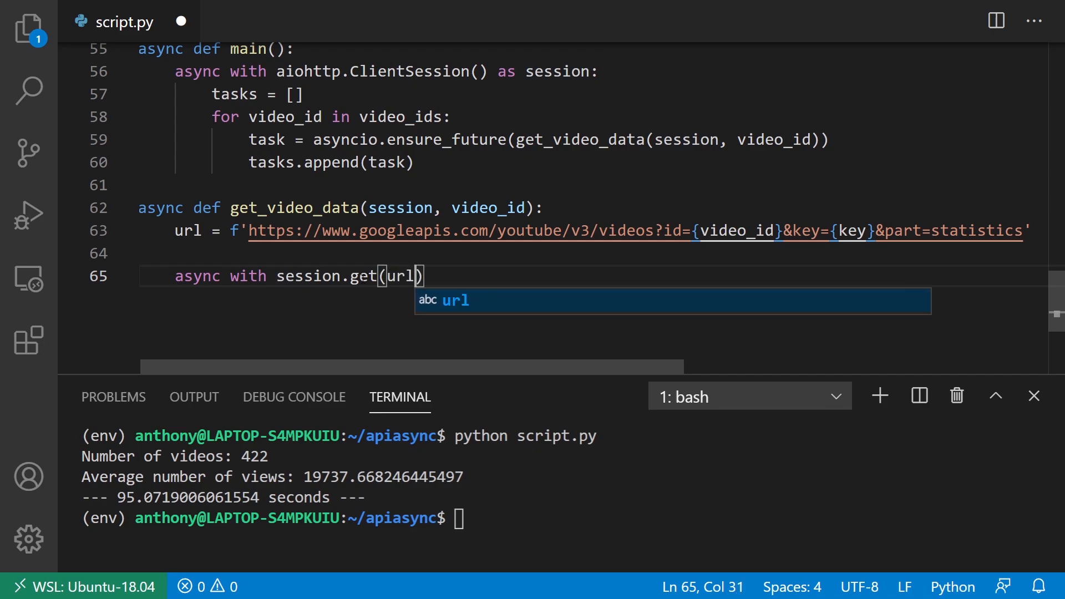
type("as response:")
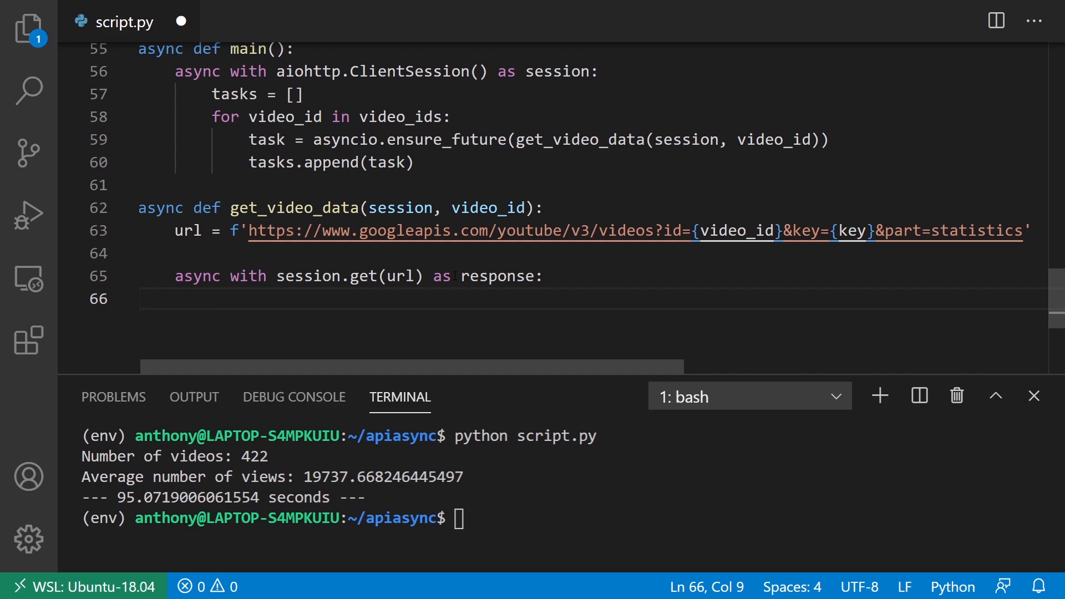
mouse_move(380, 300)
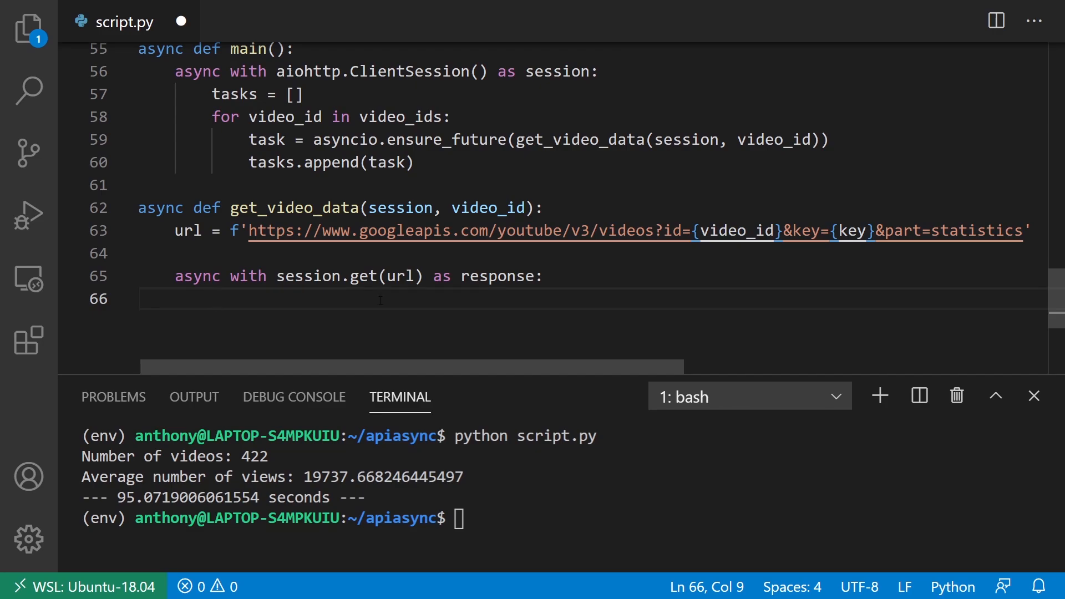
type("response.json(")
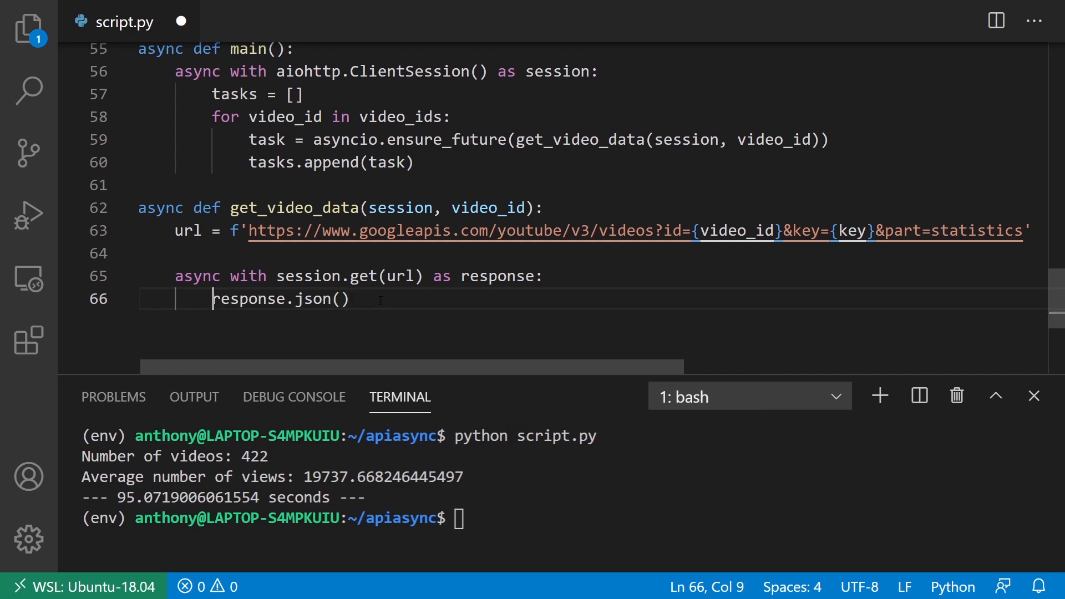
type("await")
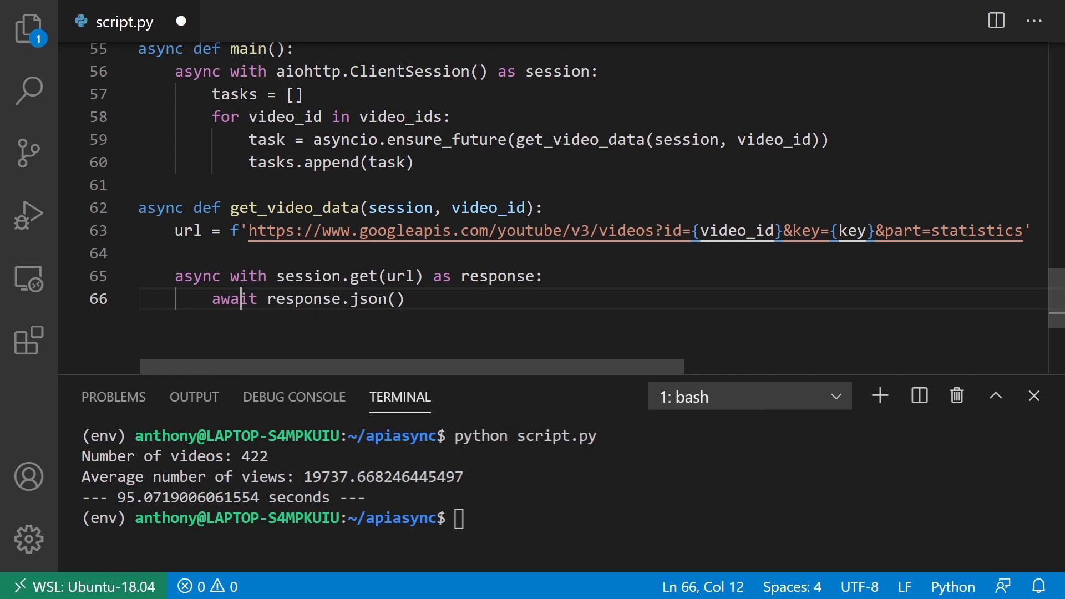
double_click(234, 298)
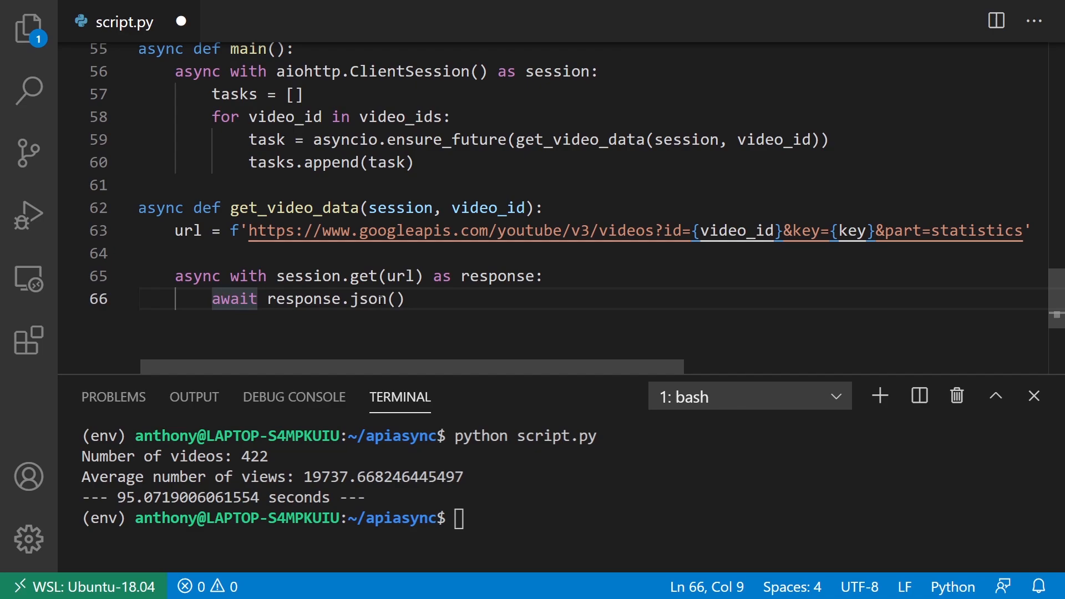
type("result_data =")
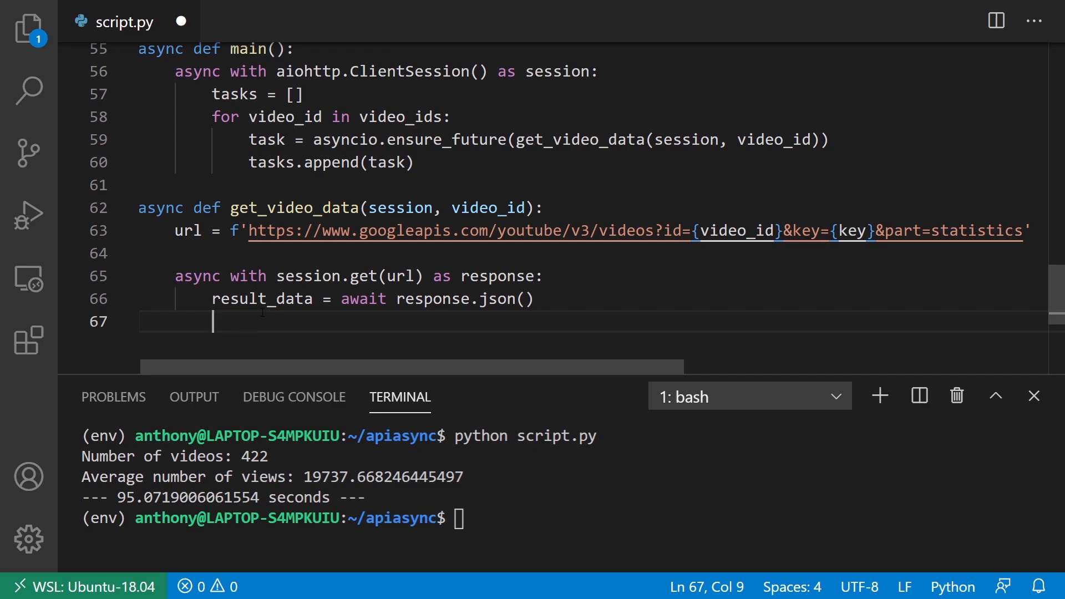
scroll("up", 3)
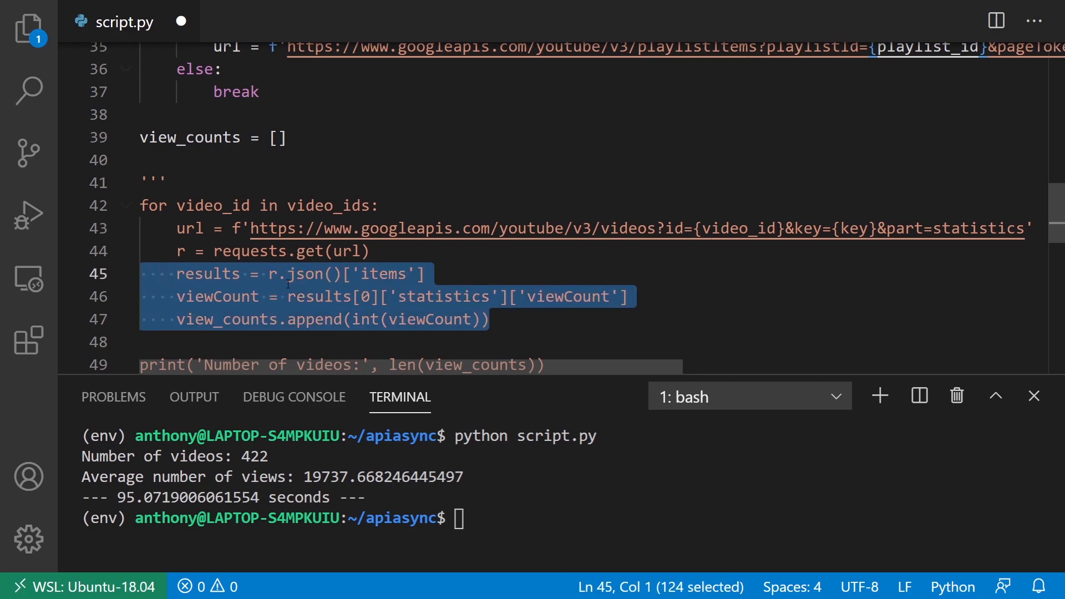
- Paste and indent the items parsing, replace r.json() with result_data, and return int(viewCount)
scroll("down", 3)
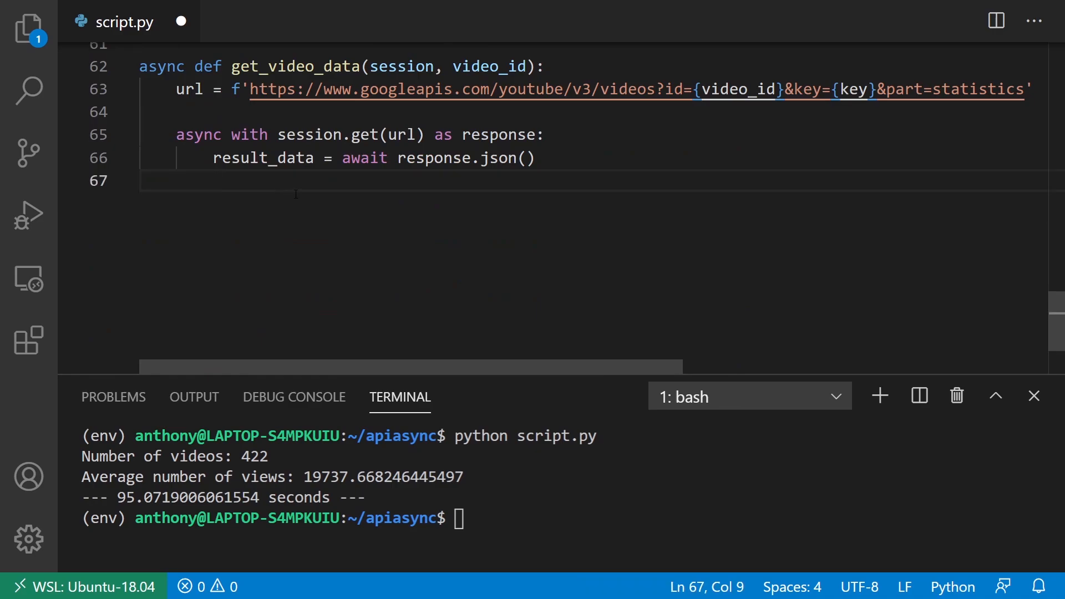
type("results = r.json()['items']")
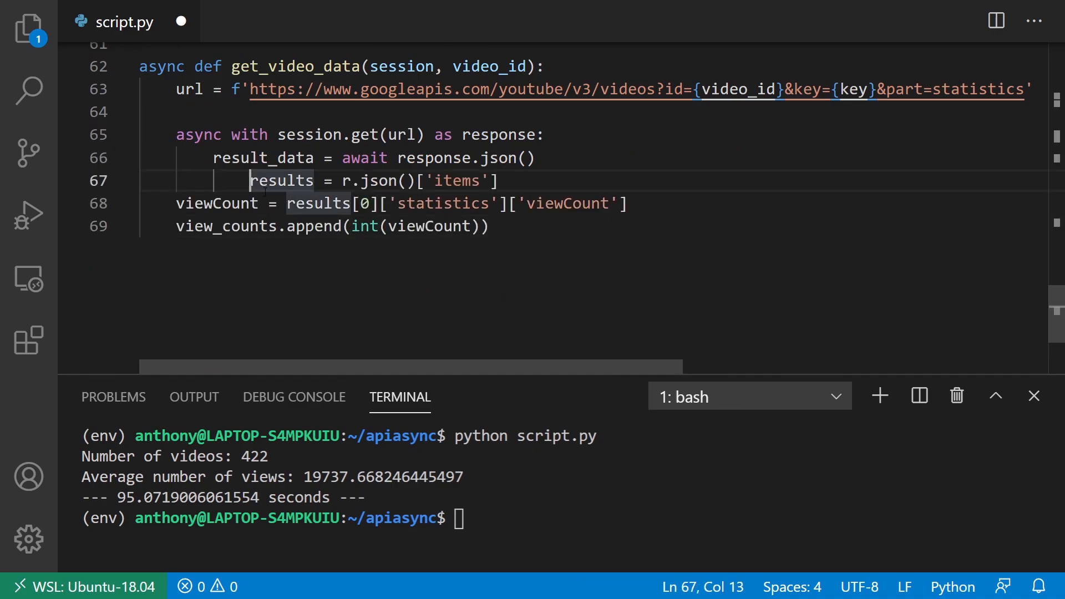
key("Backspace")
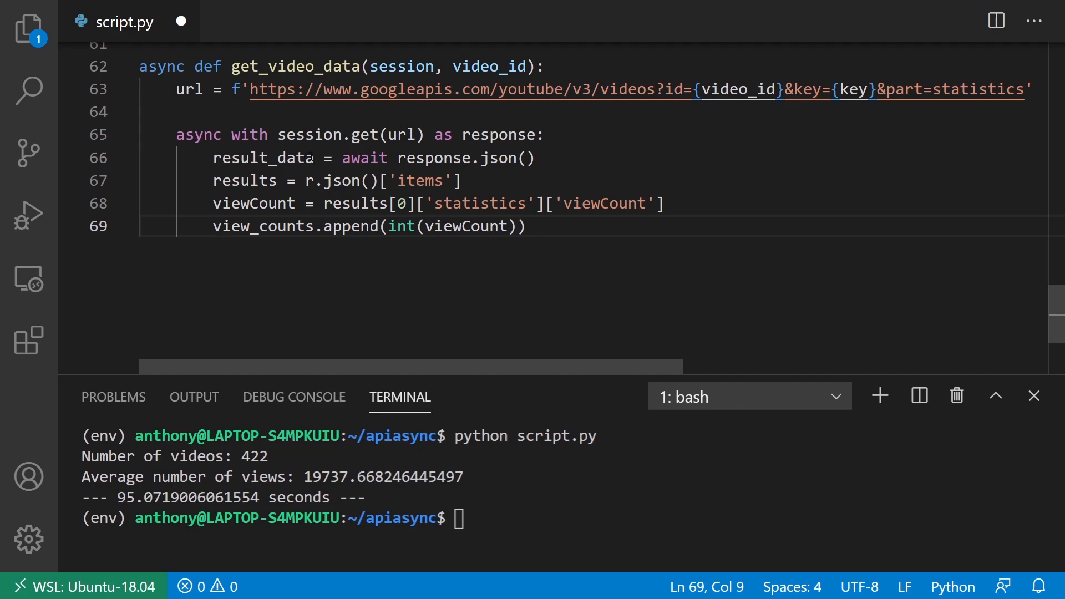
left_click_drag(299, 181, 383, 181)
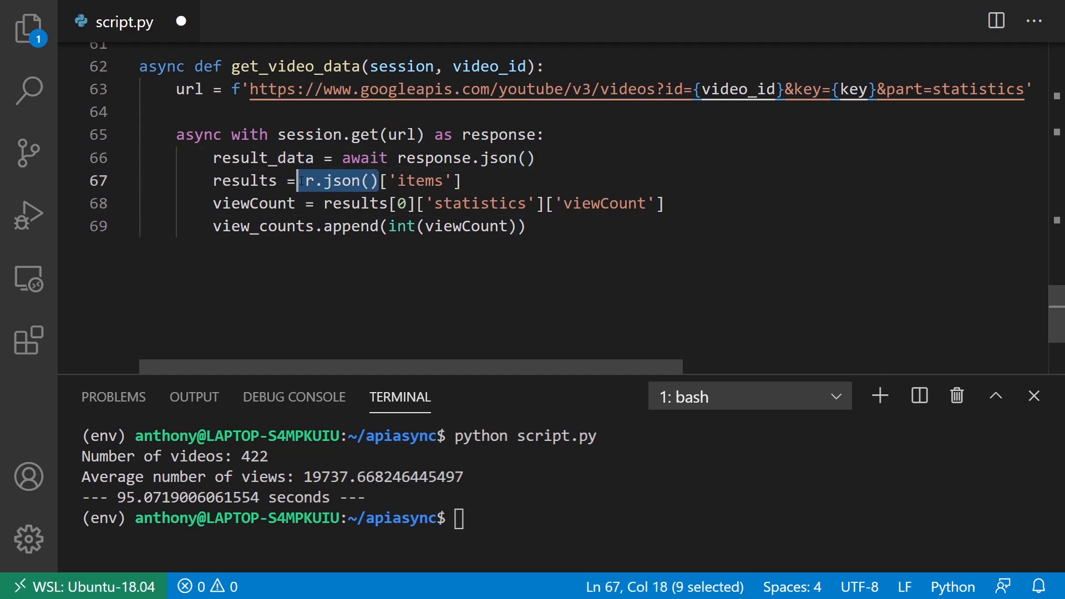
type("result_data")
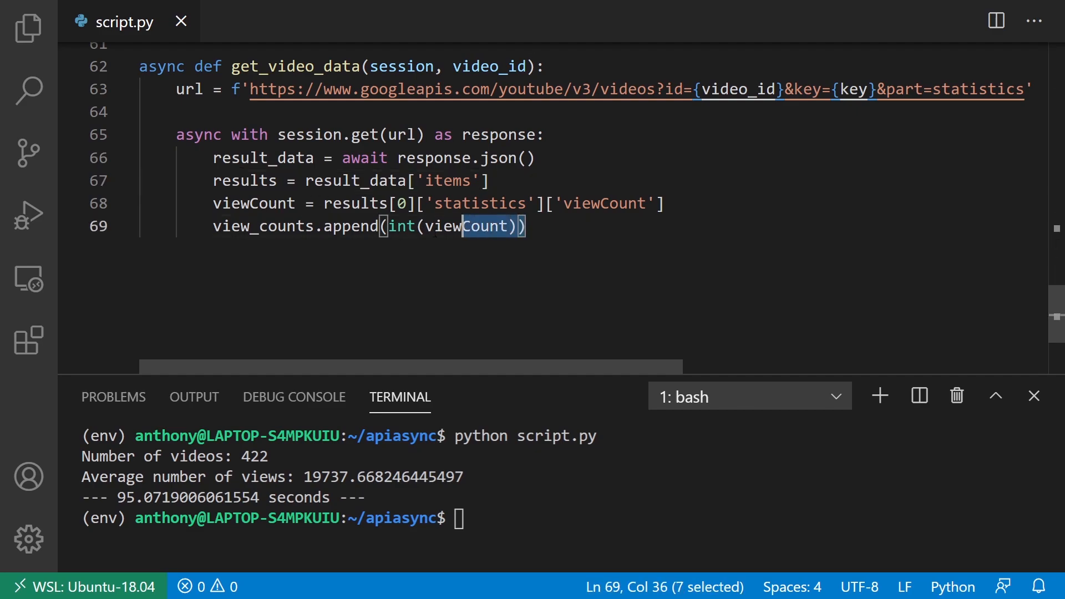
type("return viewCount")
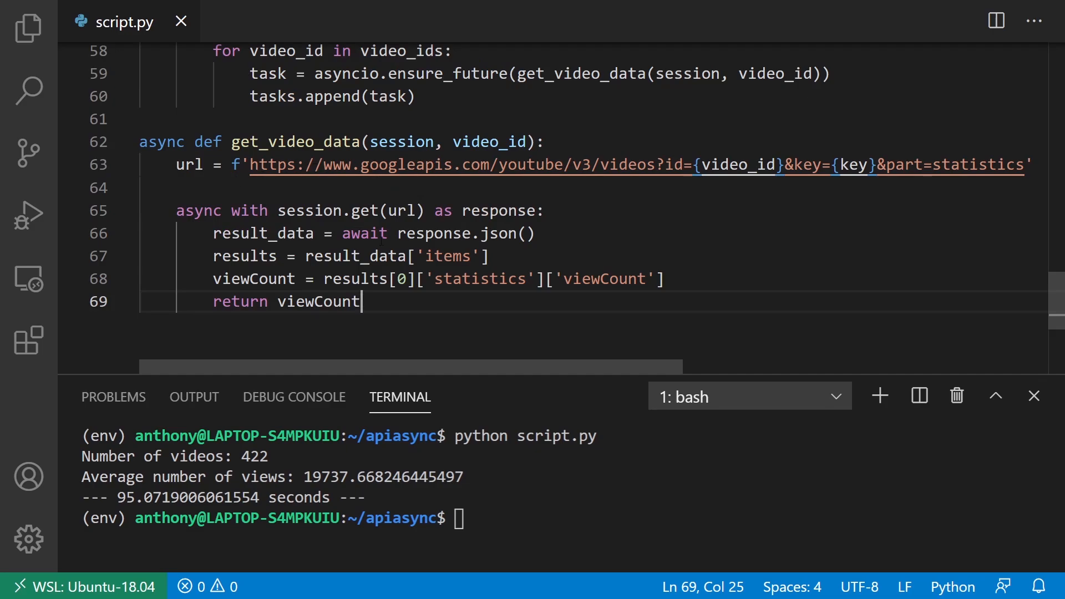
scroll("down", 3)
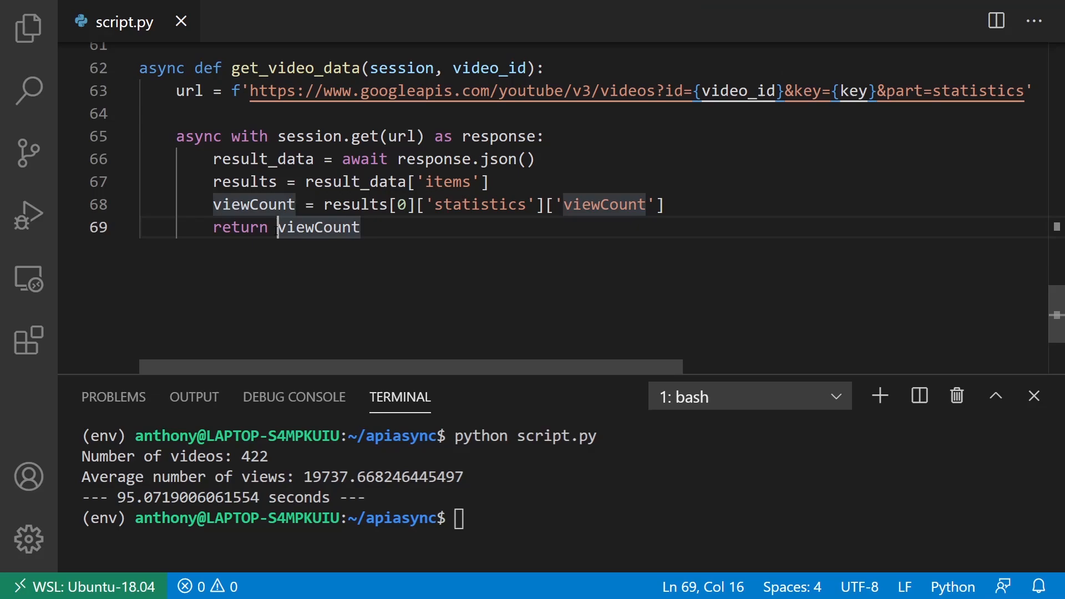
type("int(")
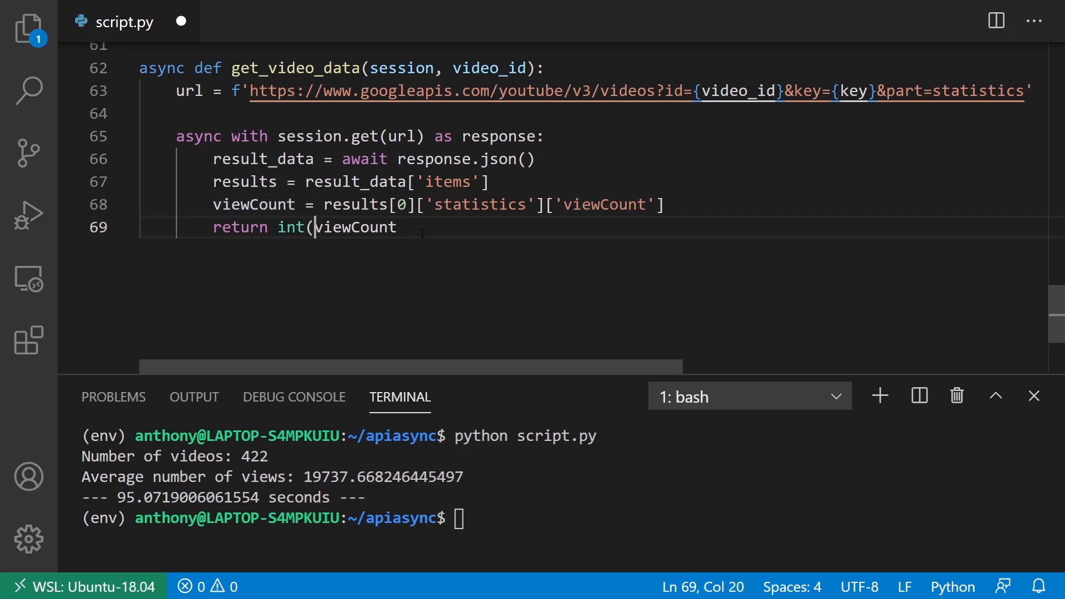
type(")")
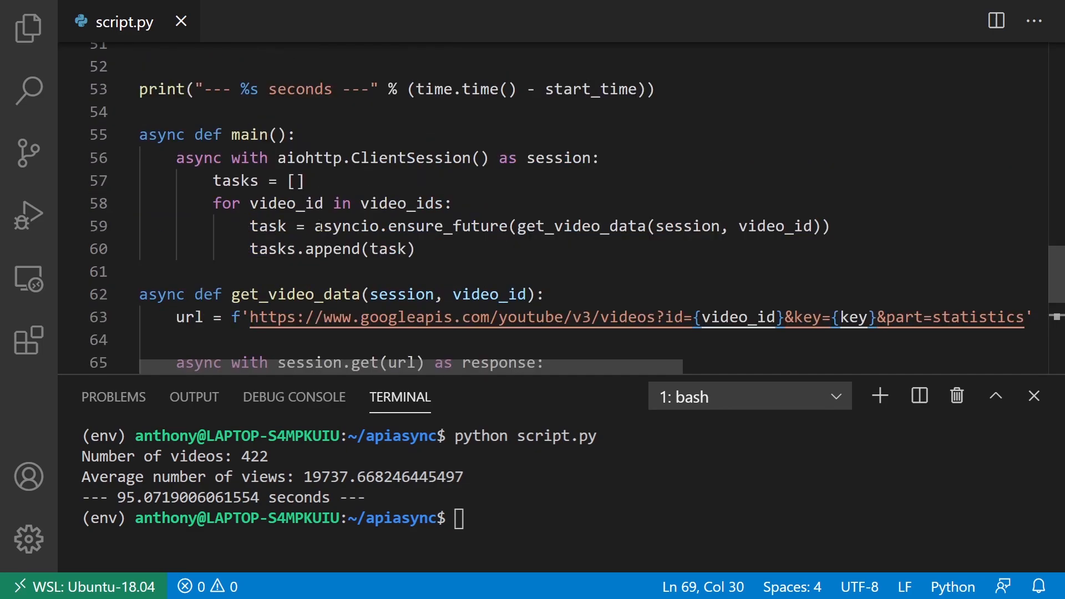
- Add 'await asyncio.gather(*tasks)' on a new line after the task loop in main()
key("Enter")
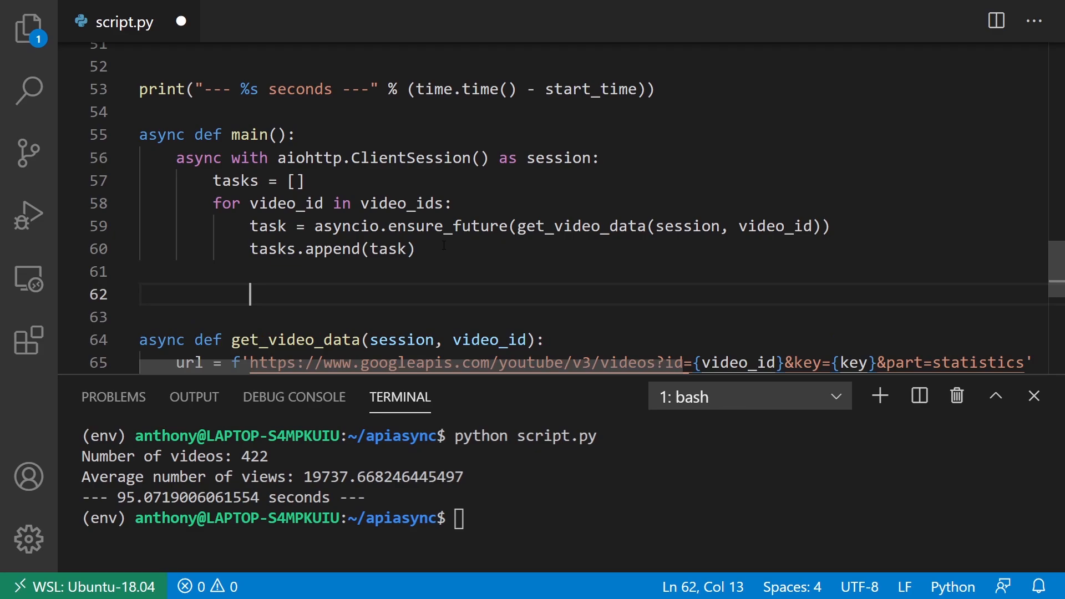
type("asyn")
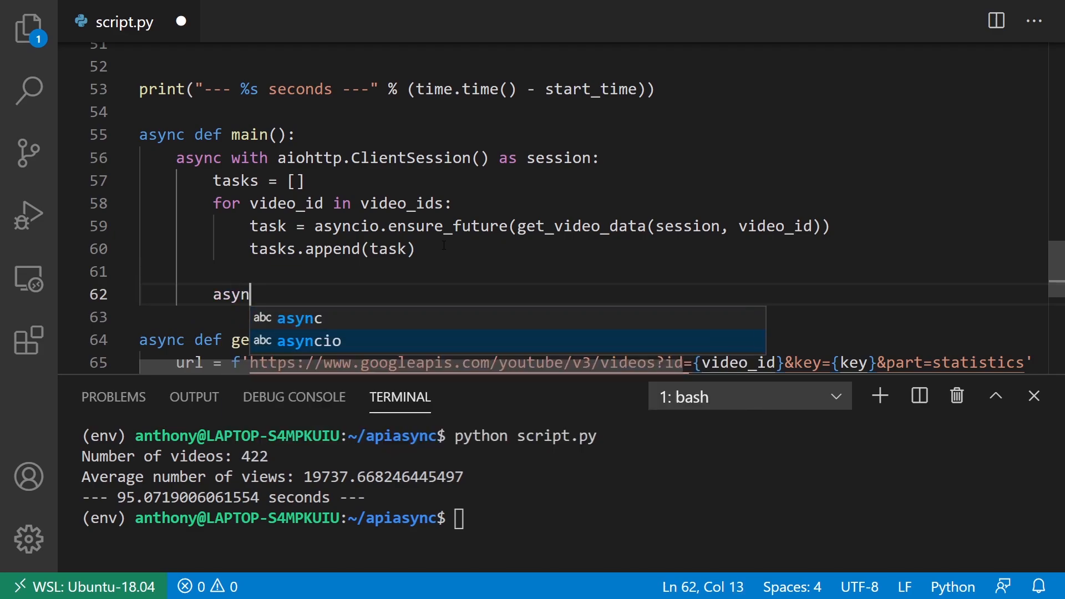
type("cio.g")
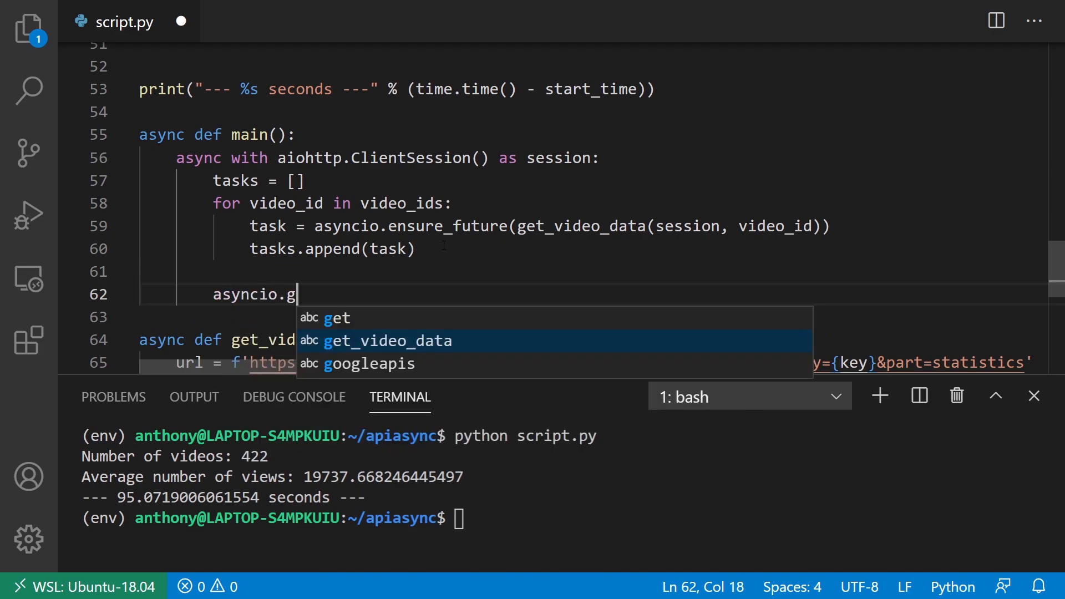
type("ather()")
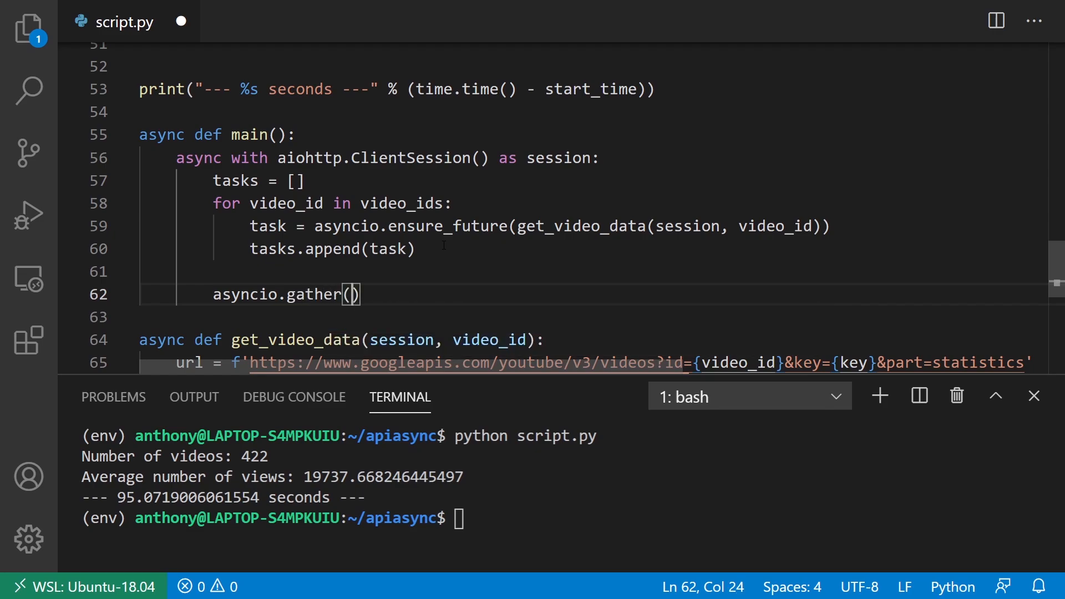
type("*tasks")
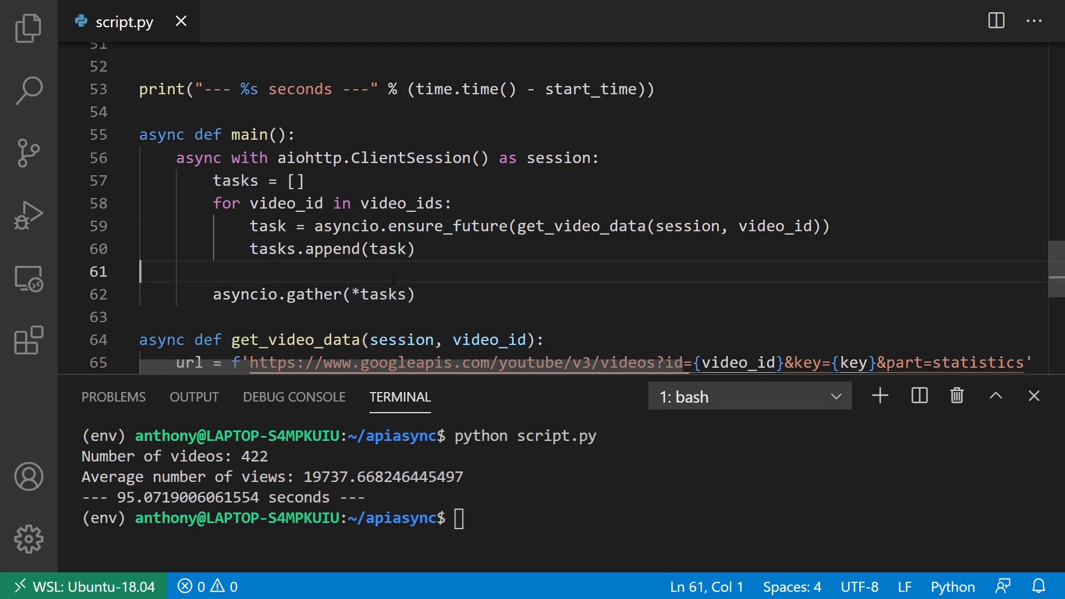
double_click(381, 294)
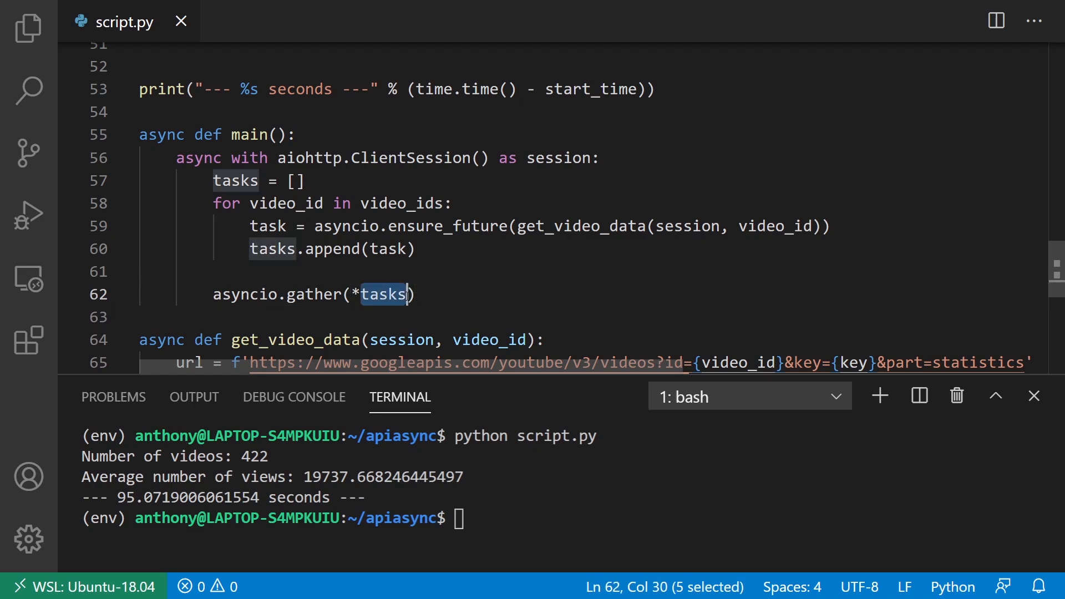
type("(task")
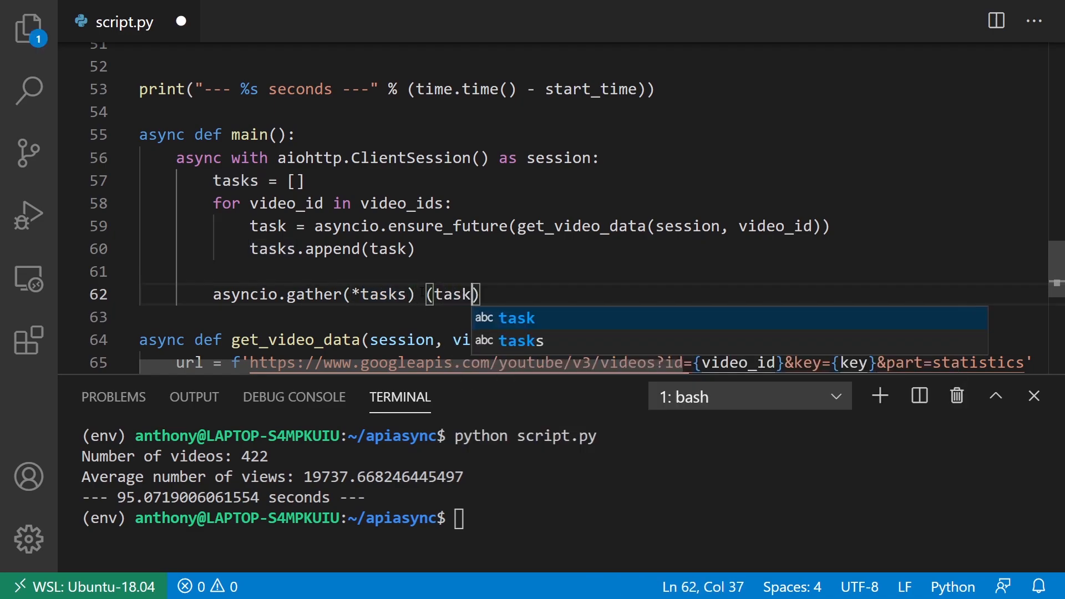
type("1, task2, task")
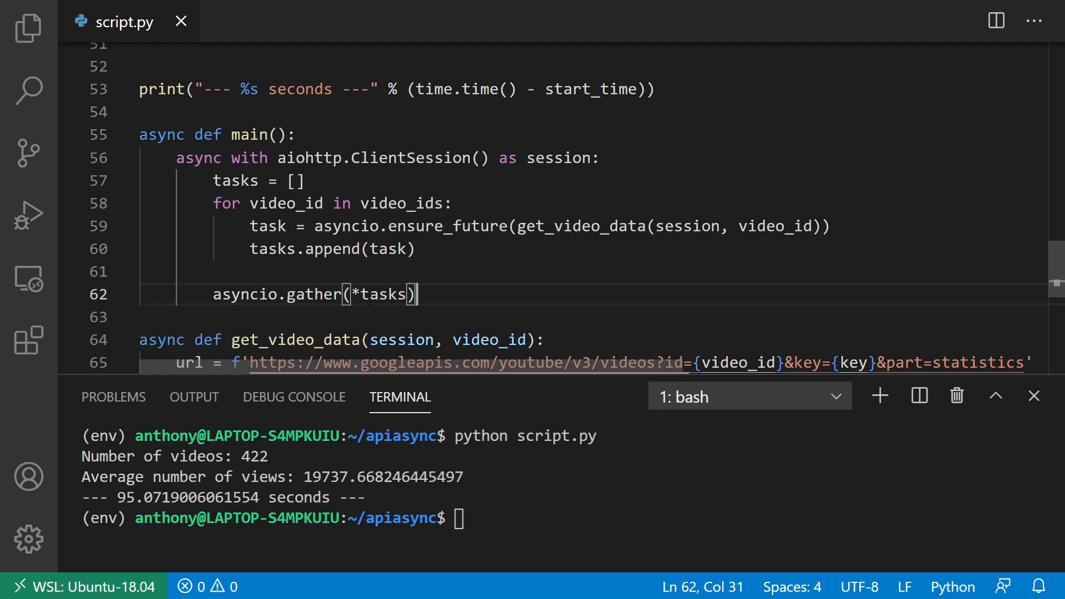
type("await")
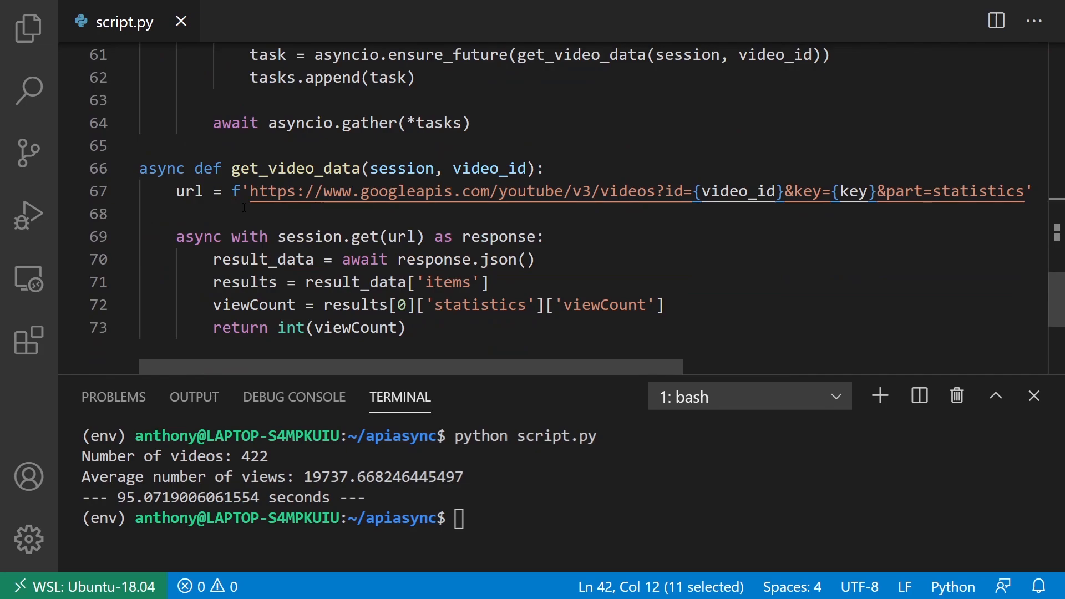
- Assign the gather result to view_counts and scroll to compare with the old view_counts code
type("view_counts")
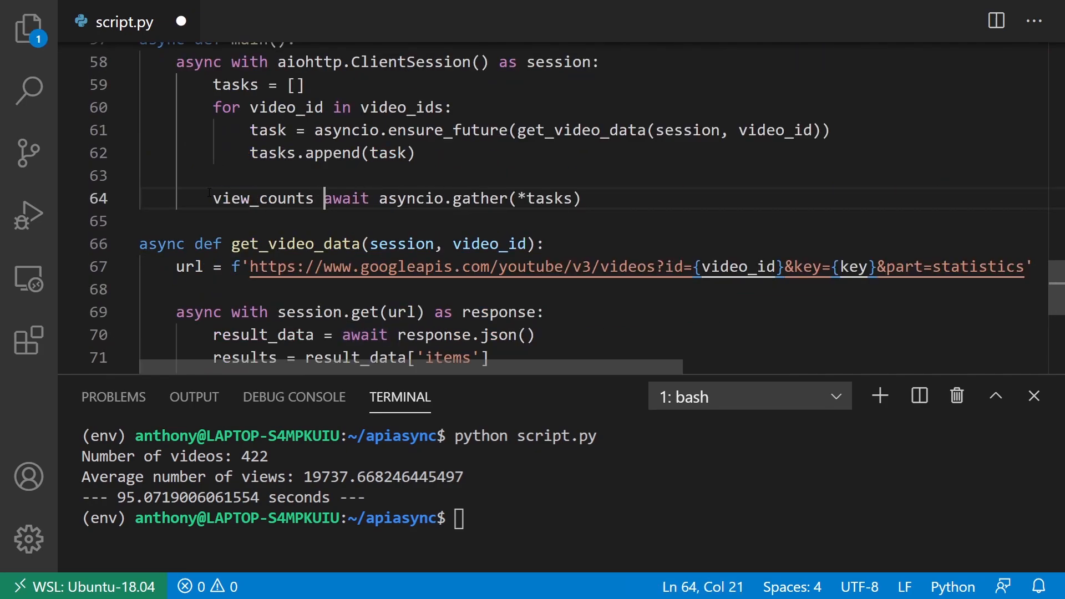
type("=")
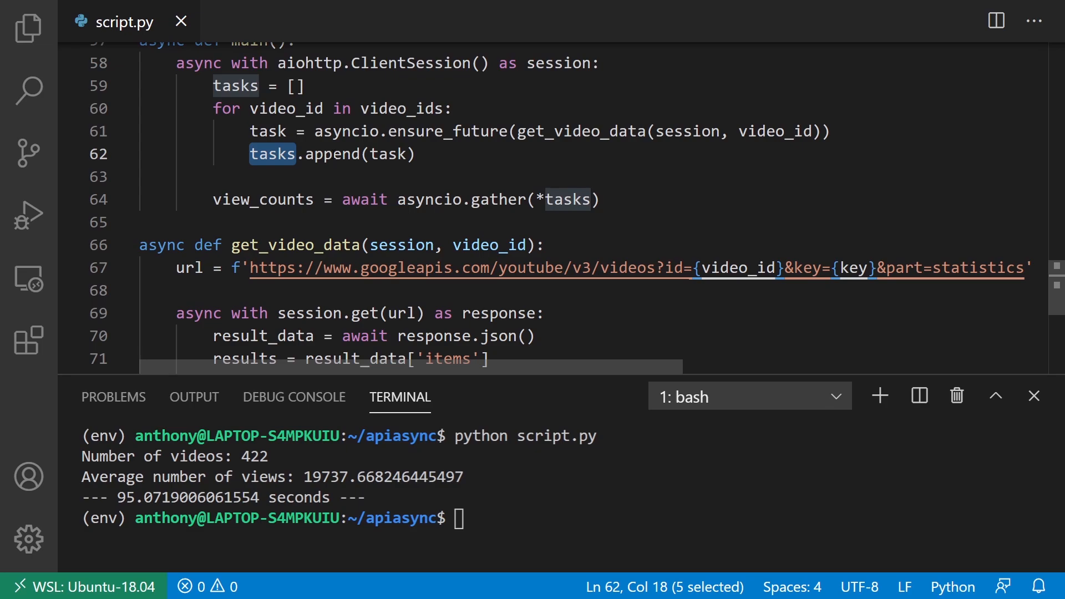
double_click(262, 199)
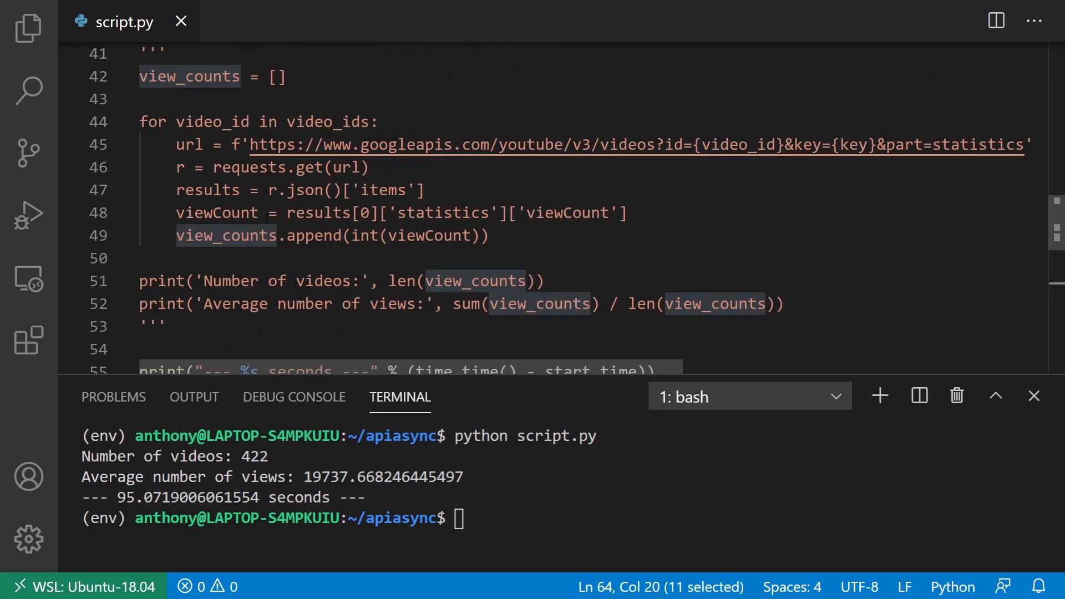
scroll("down", 3)
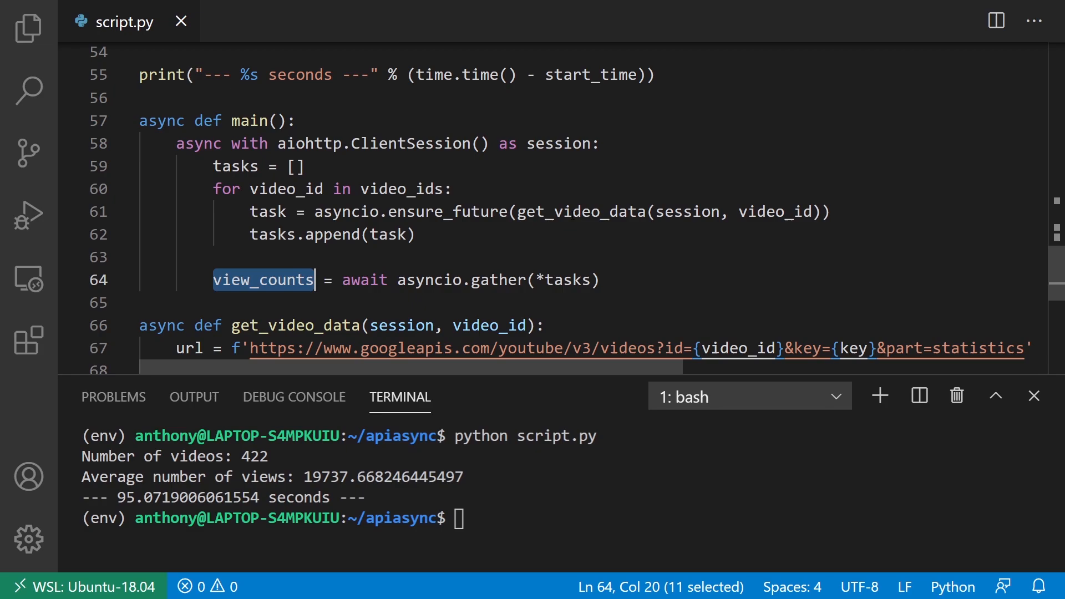
scroll("down", 3)
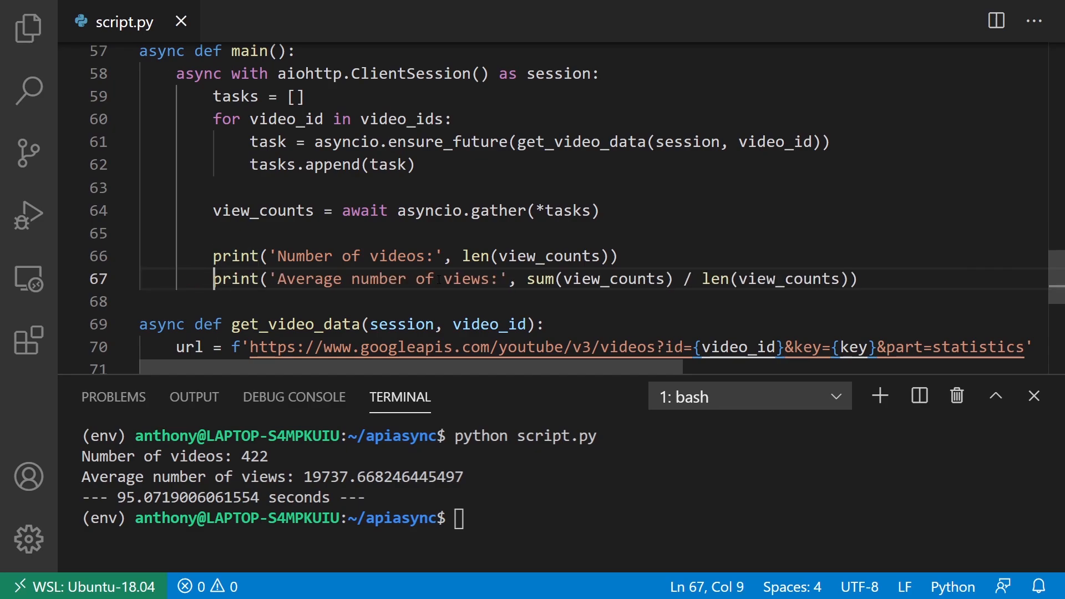
- Place the caret on the average-views print line in main() and scroll down
left_click(214, 255)
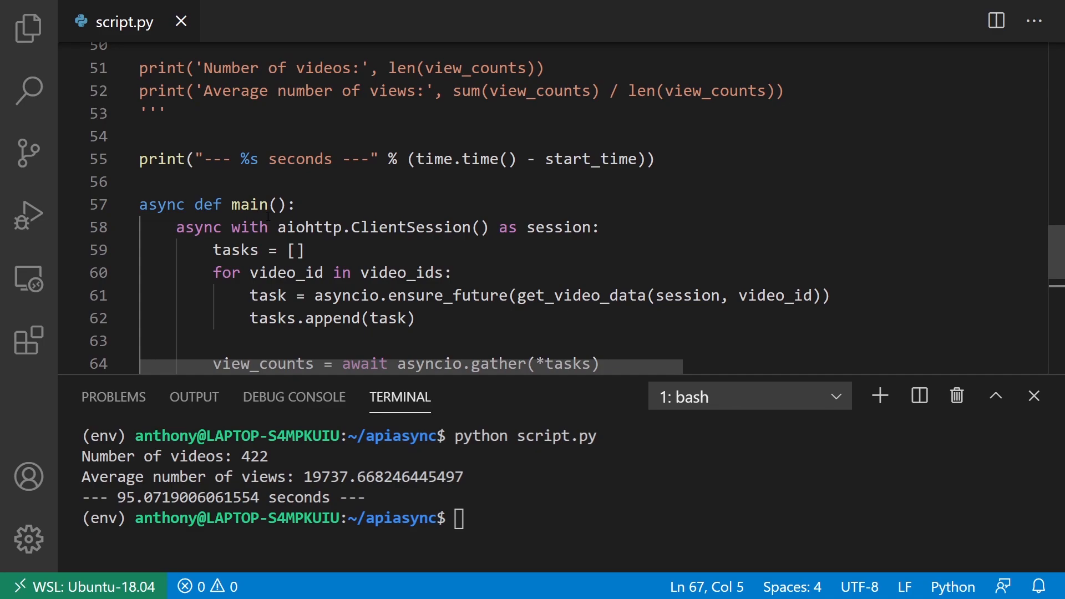
scroll("down", 3)
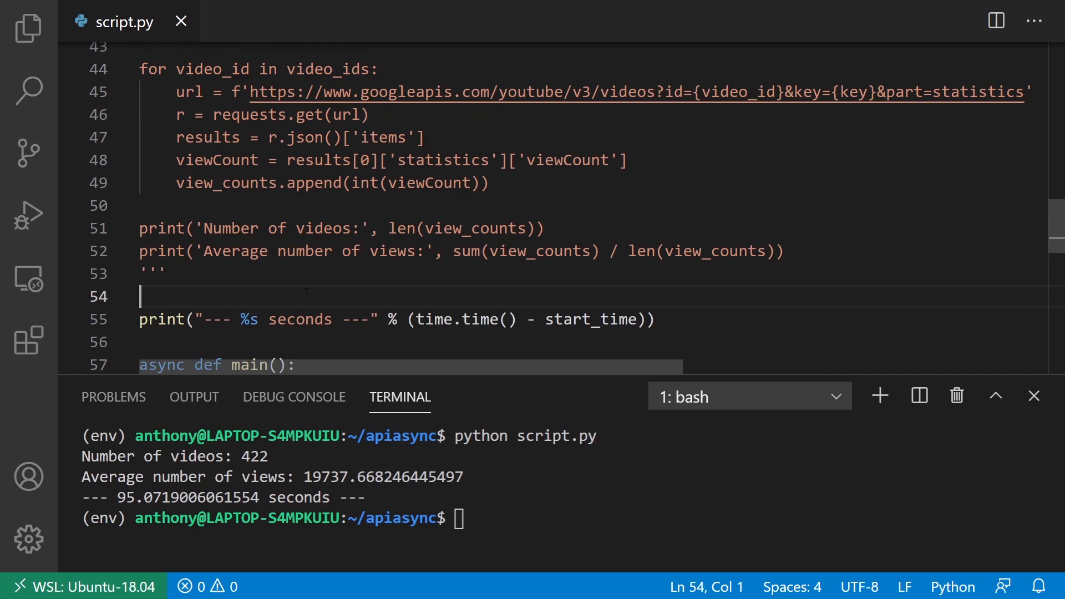
- Add asyncio.run(main()) above the timing print and run script.py, hitting NameError for main
type("asyncio.run(main(")
left_click(569, 517)
type("python script.py")
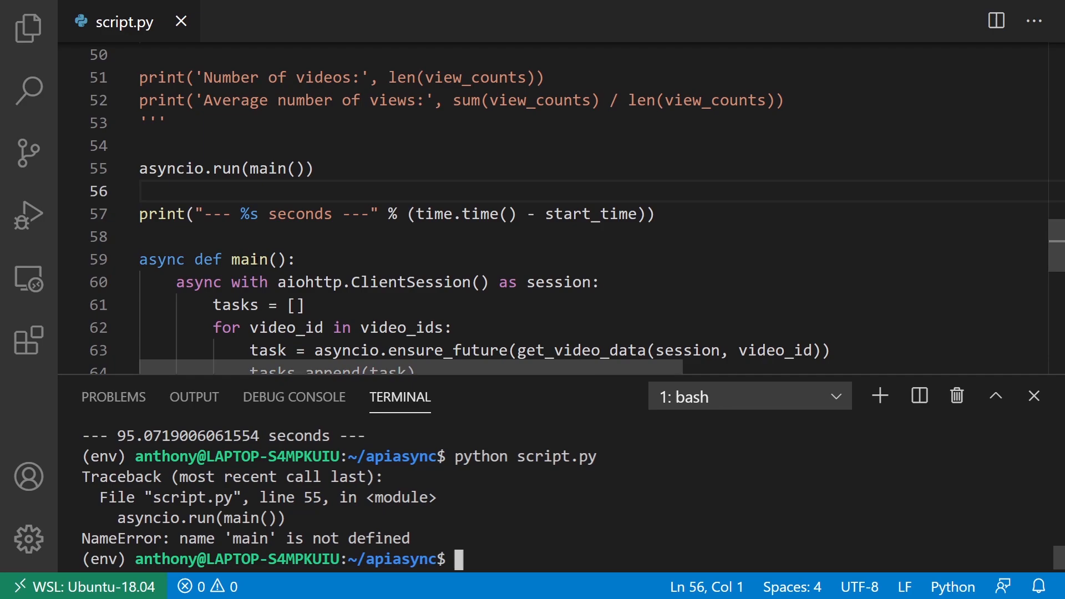
- Move the asyncio.run(main()) and timing print lines below get_video_data, then rerun script.py
left_click_drag(139, 169, 656, 214)
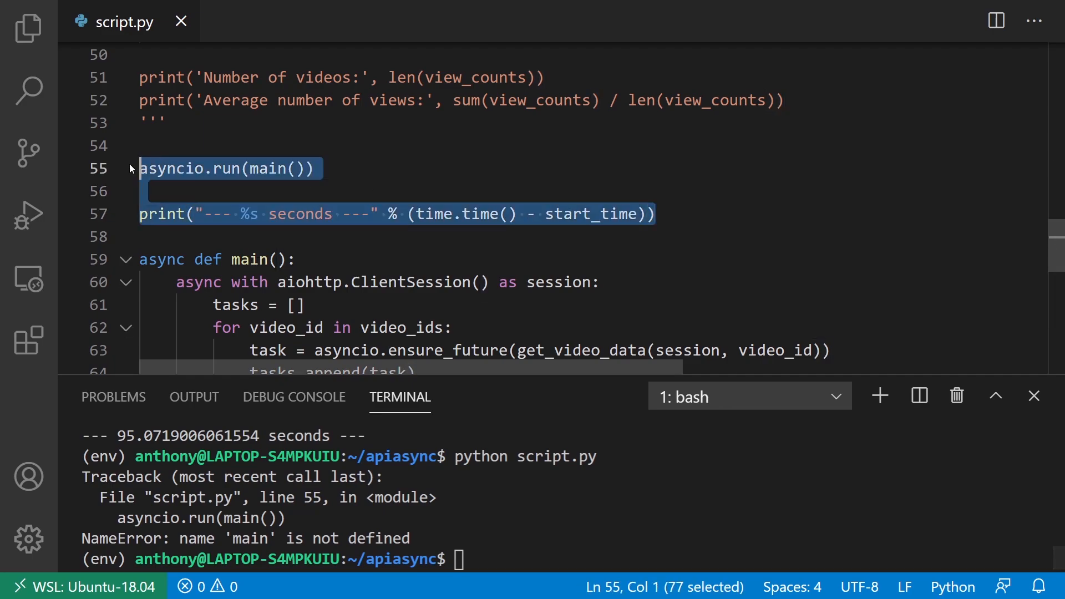
key("Delete")
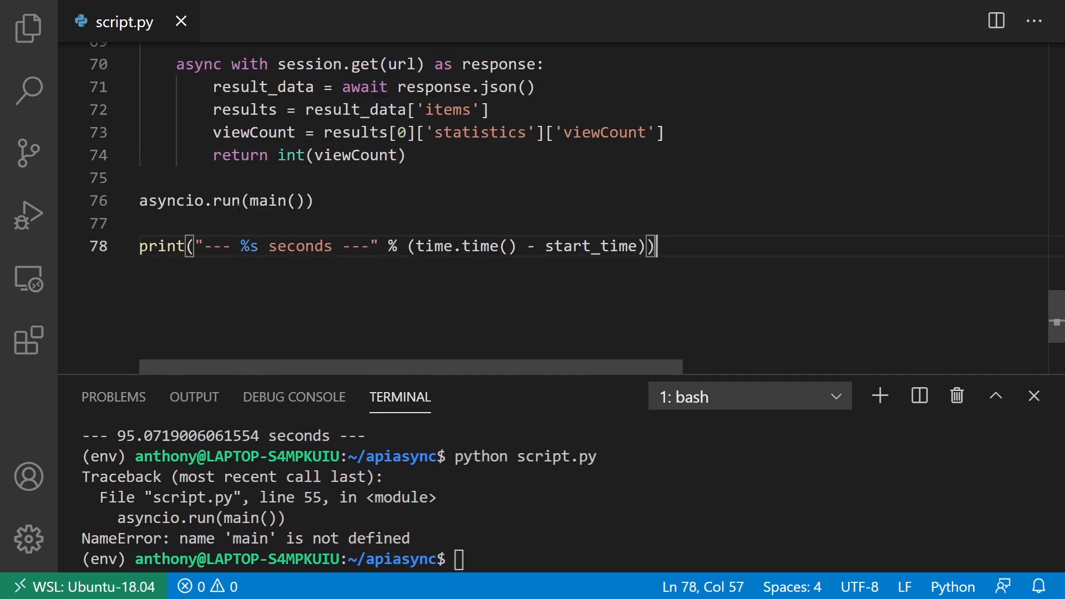
scroll("down", 3)
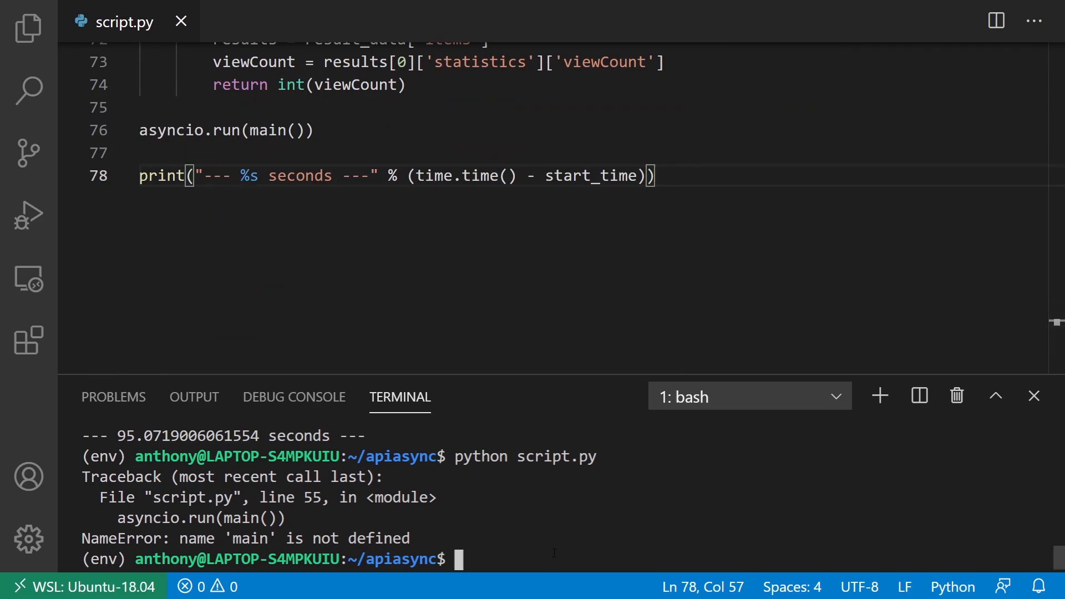
type("python script.py")
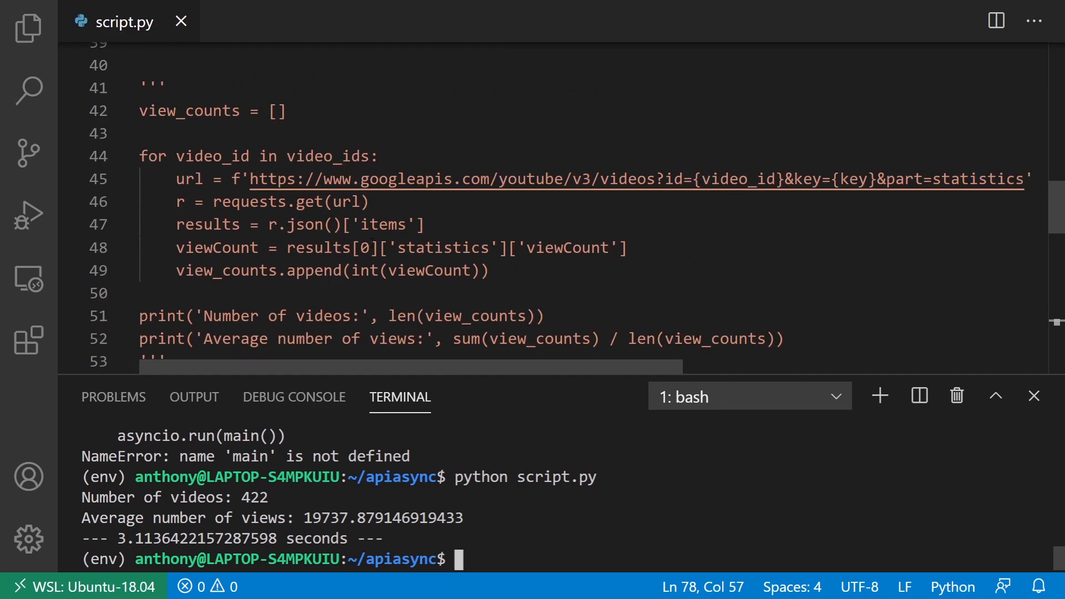
- Scroll through the async main() and get_video_data code down to asyncio.run(main())
scroll("down", 3)
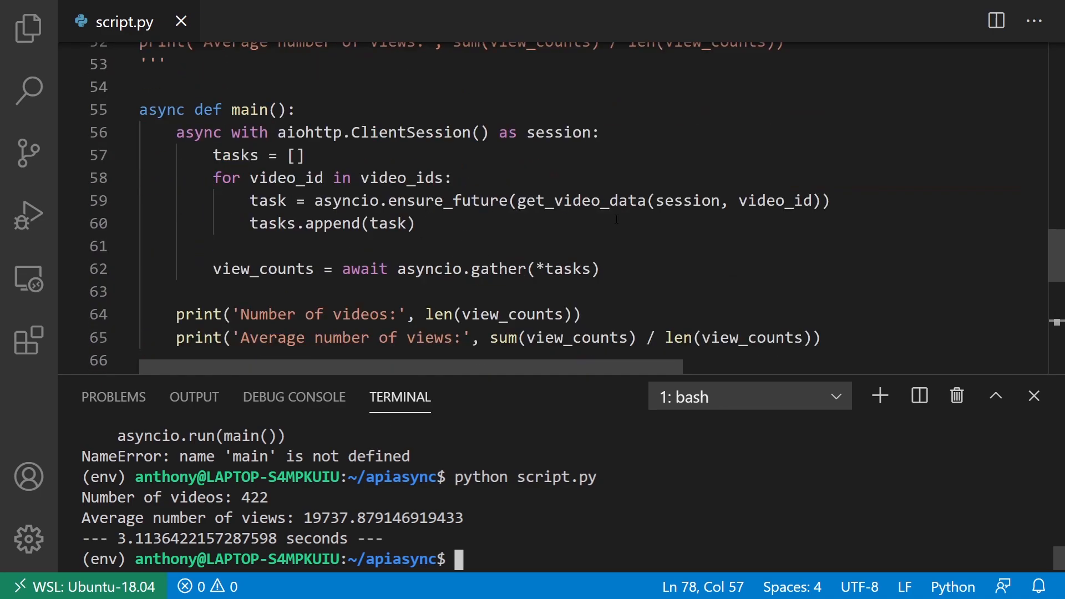
scroll("down", 3)
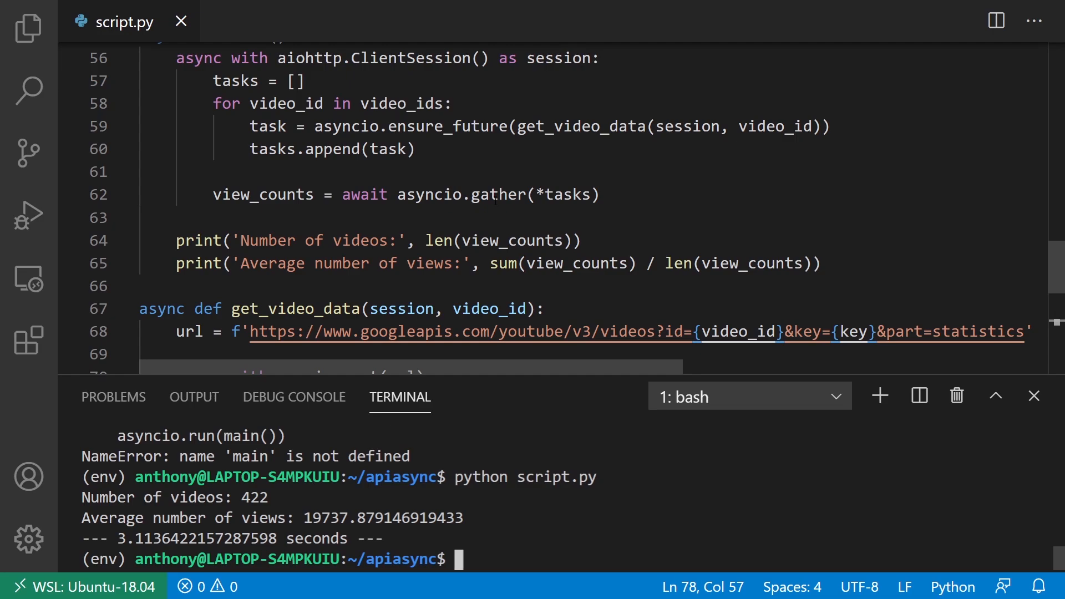
scroll("down", 3)
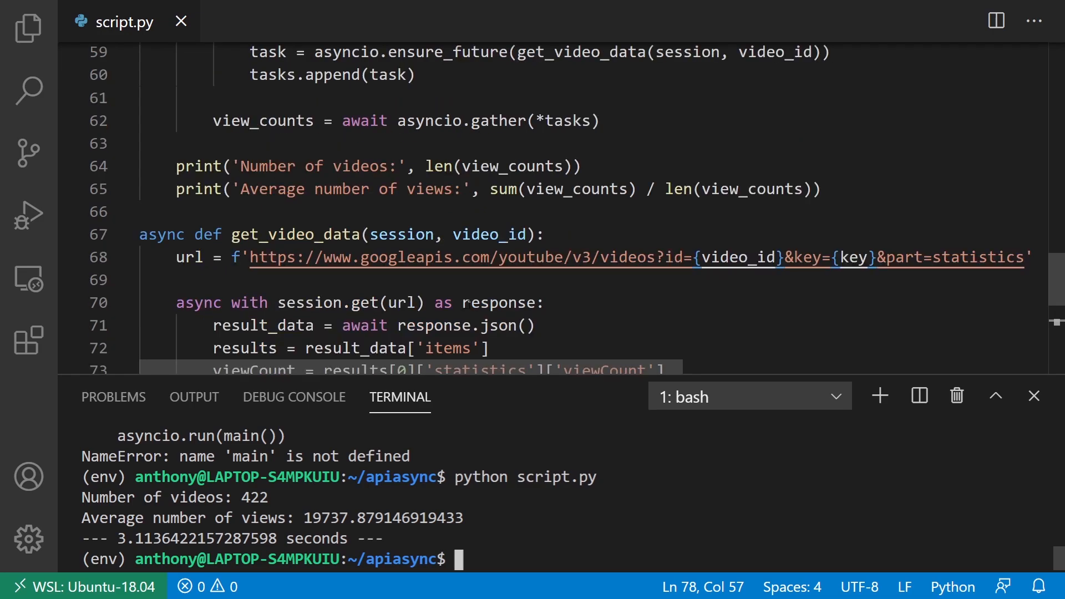
mouse_move(477, 391)
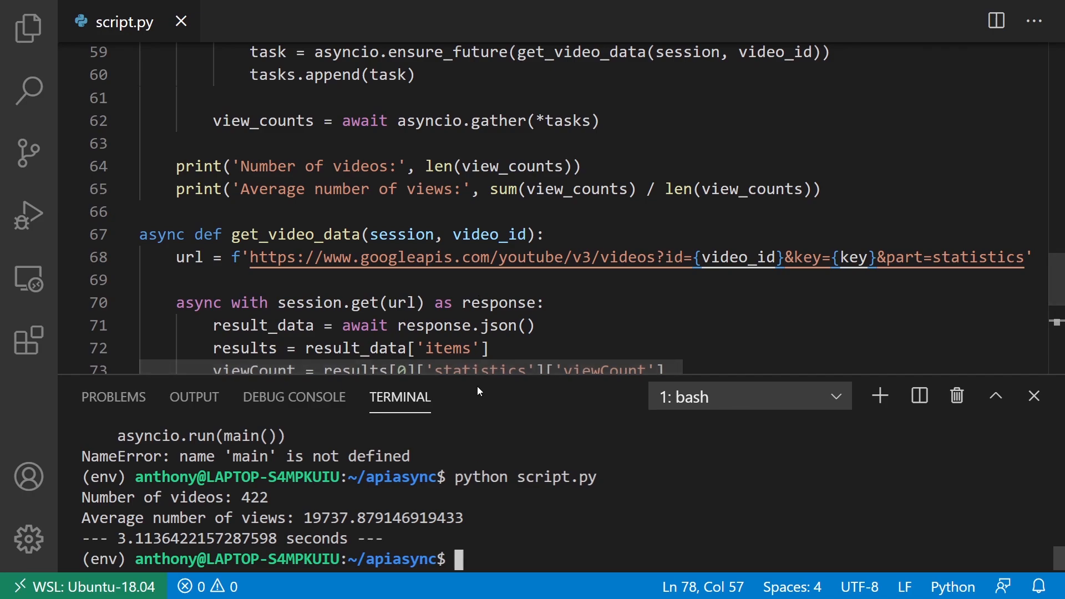
scroll("down", 3)
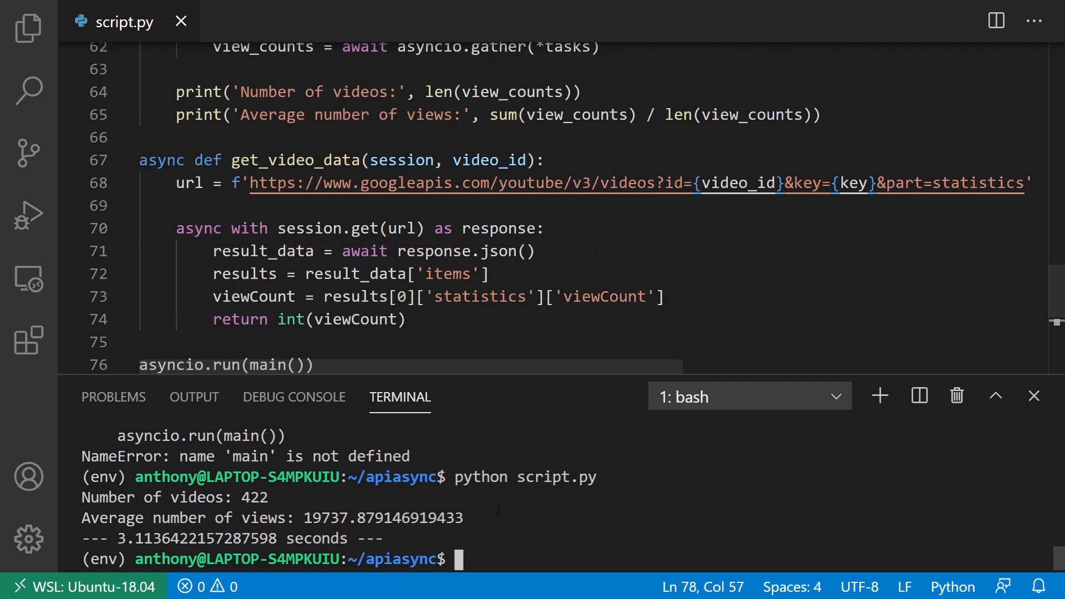
scroll("down", 3)
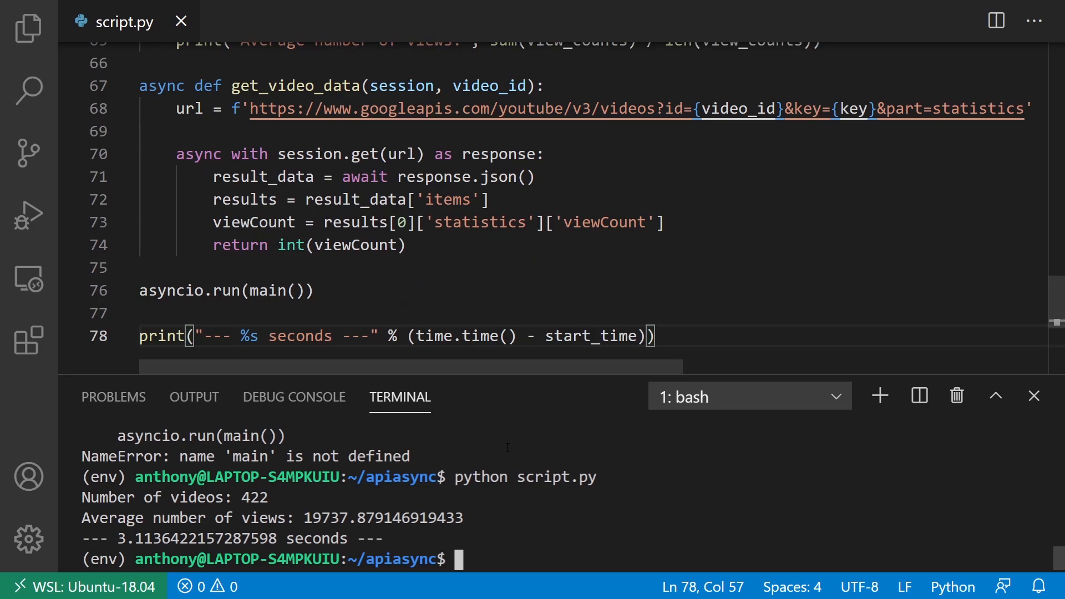